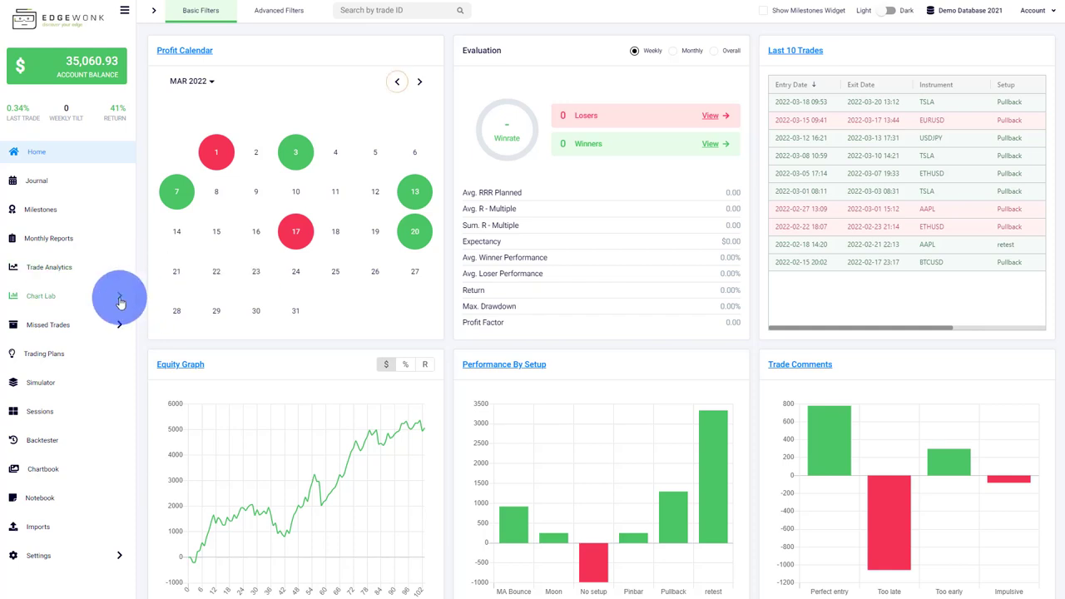
Step: Compare SQN on the left with Holding Time on the right, then show the 2022 trading-day calendar
click(40, 296)
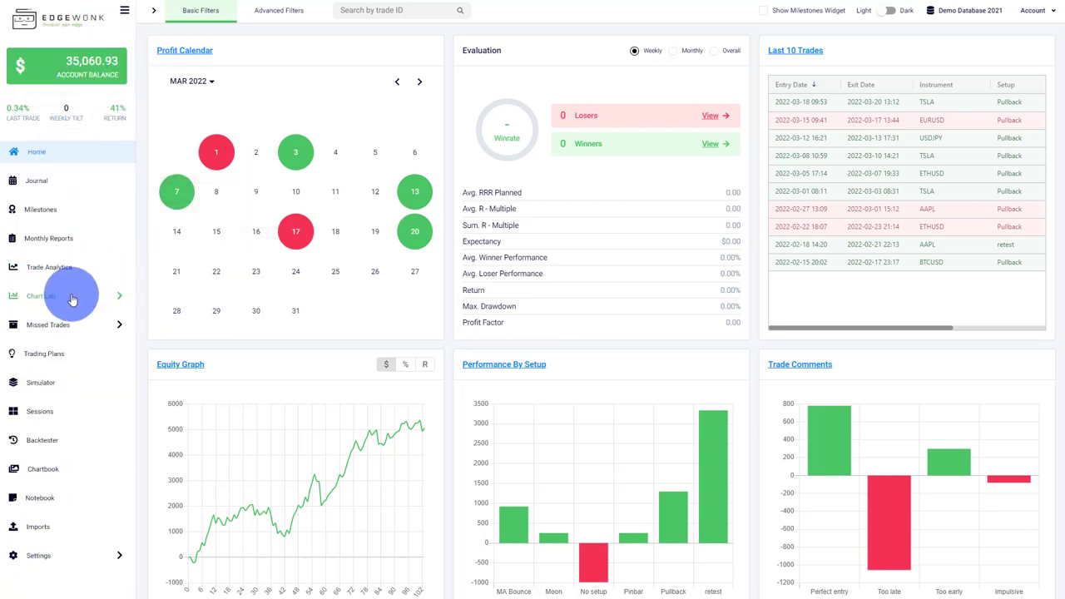
click(39, 296)
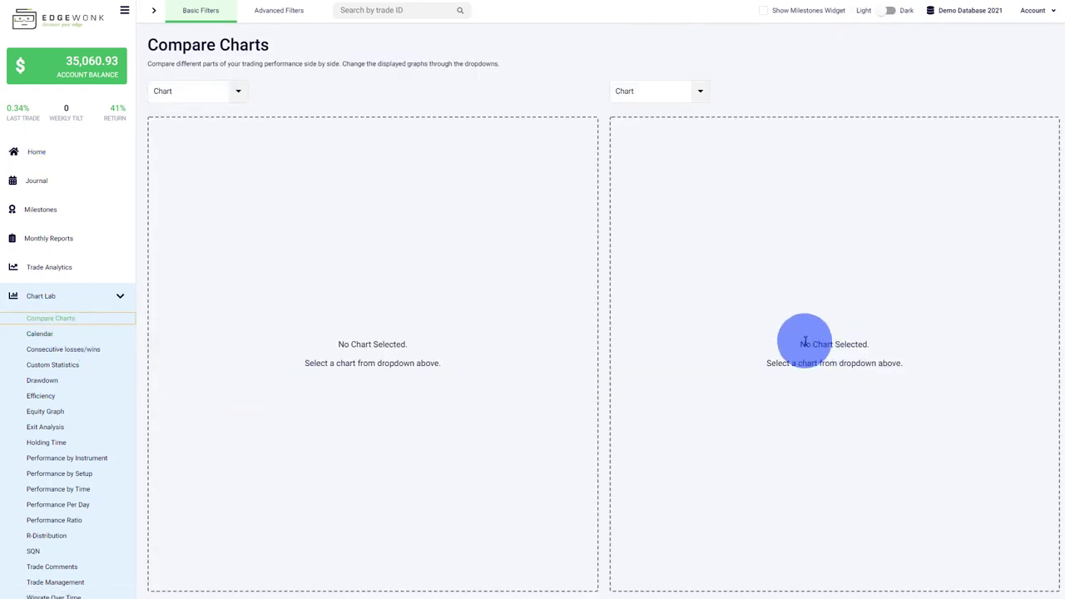
mouse_move(306, 86)
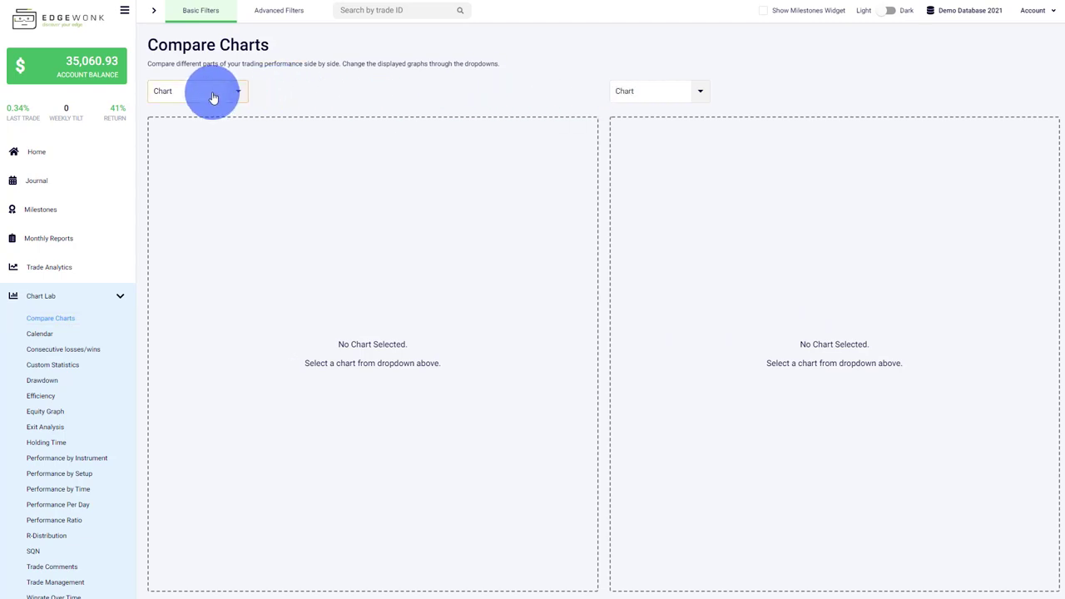
click(199, 90)
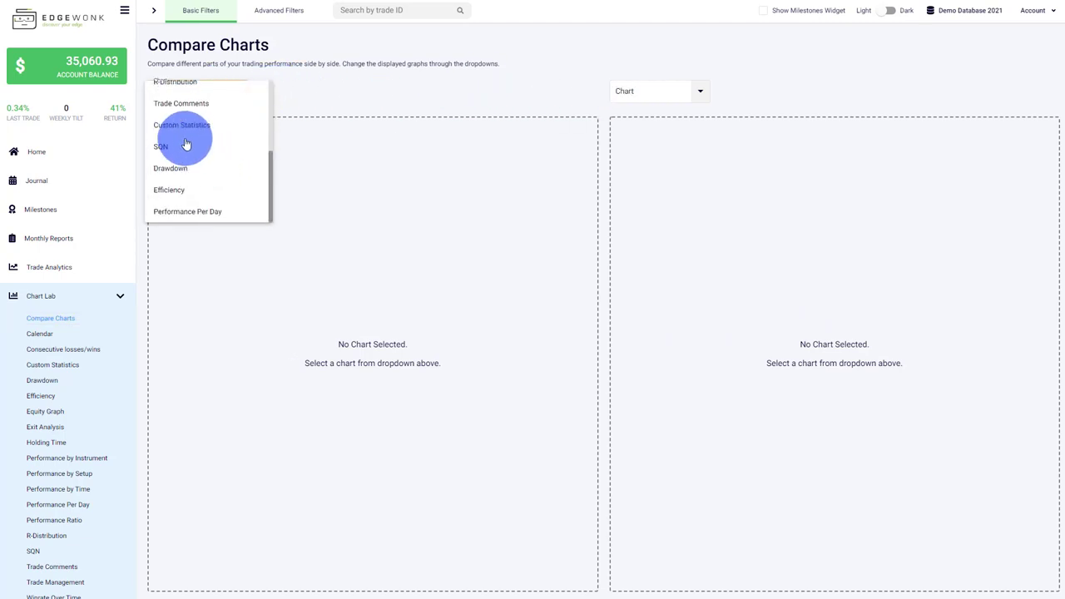
click(159, 146)
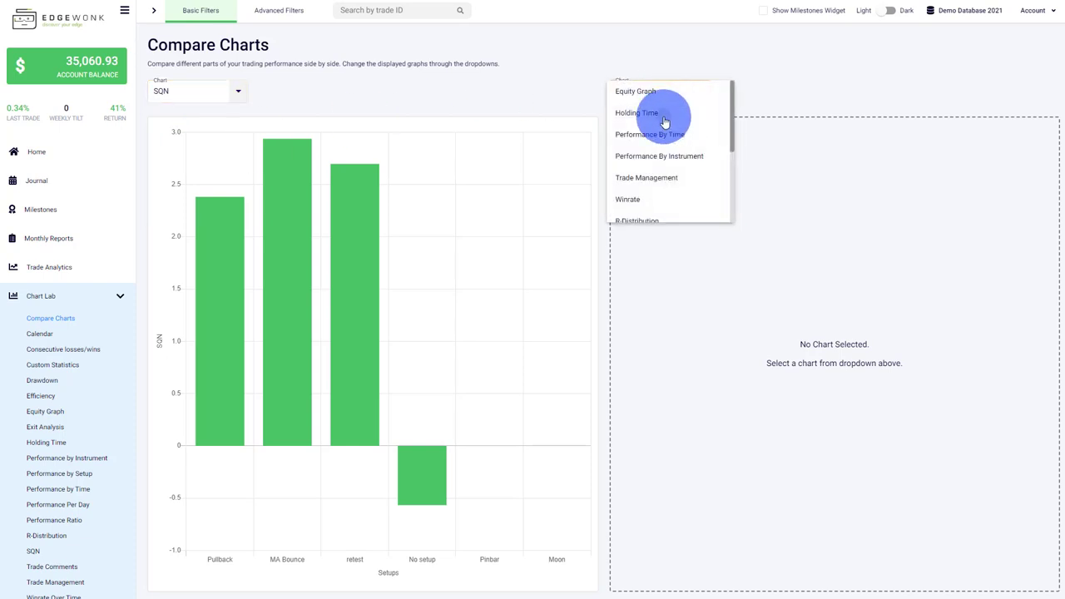
click(636, 113)
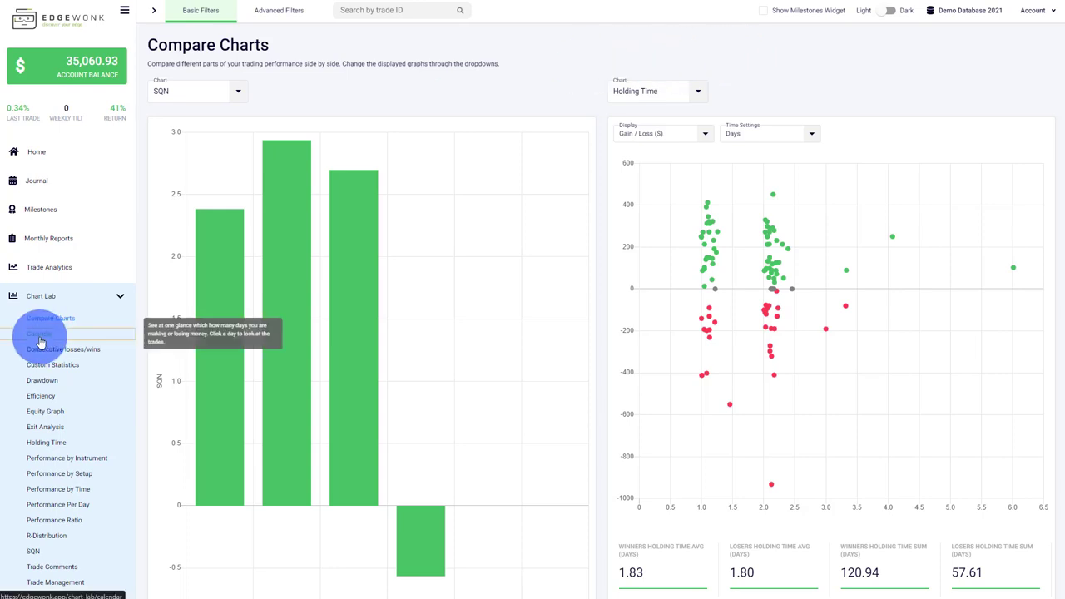
click(40, 332)
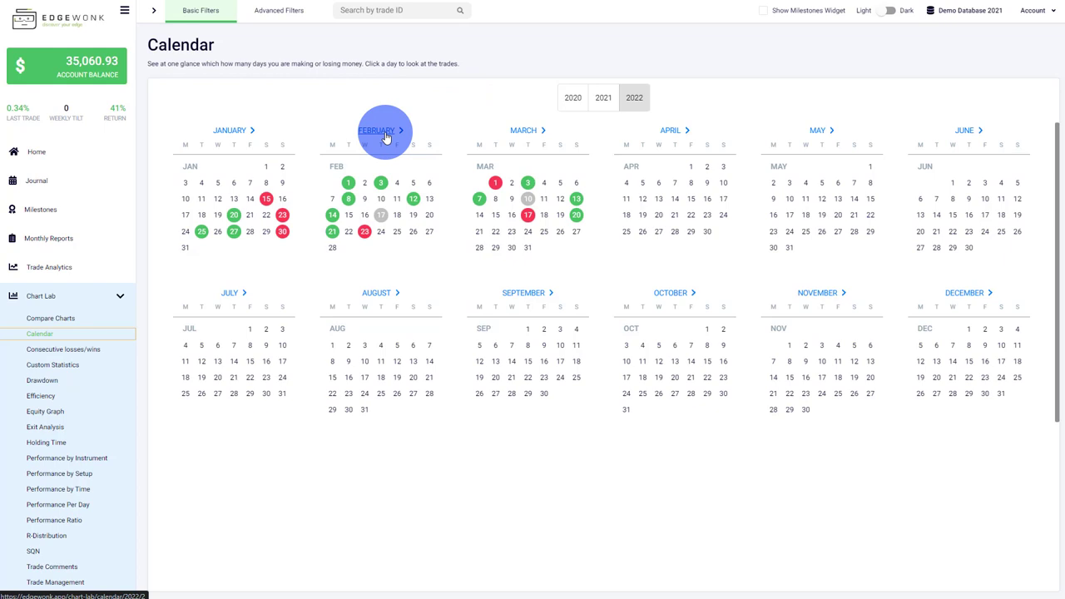
Step: Drill into the February 2022 month view of the calendar
click(377, 130)
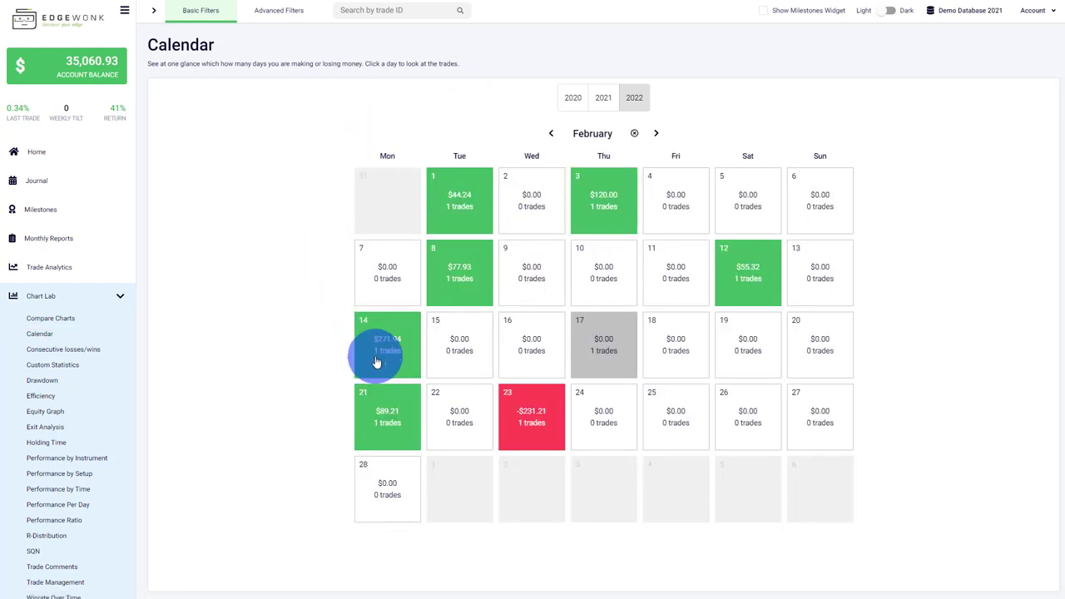
mouse_move(422, 420)
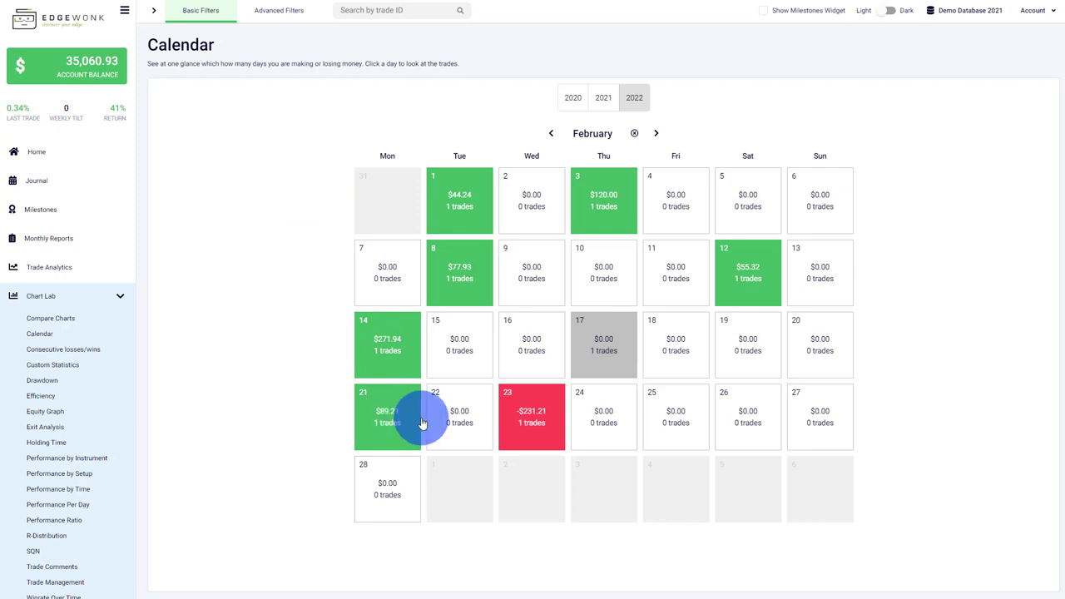
mouse_move(552, 225)
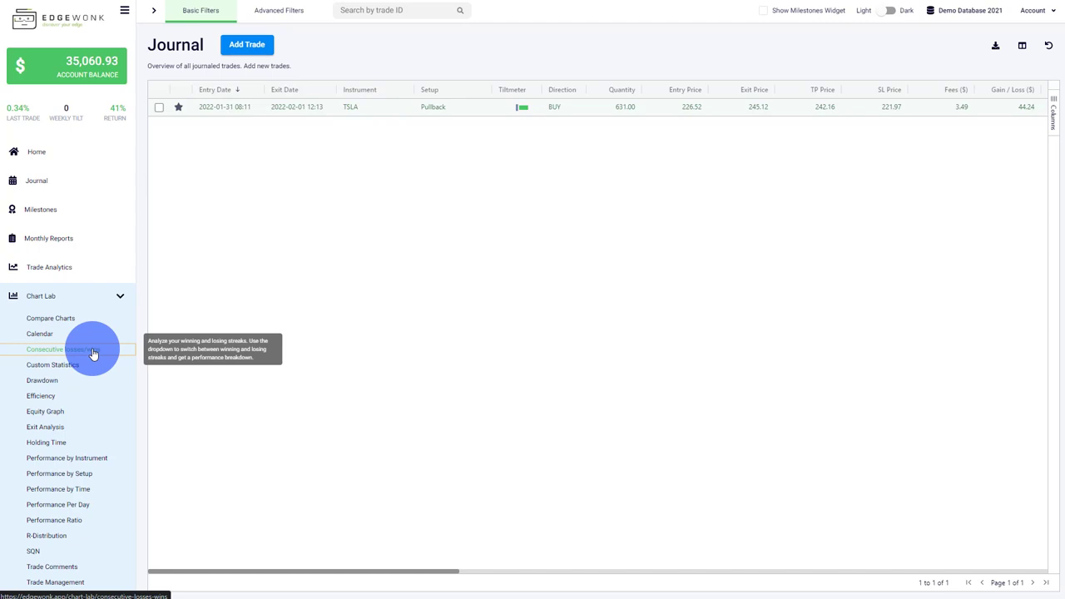
Step: Show the consecutive-losses chart with average loss per streak length
click(75, 349)
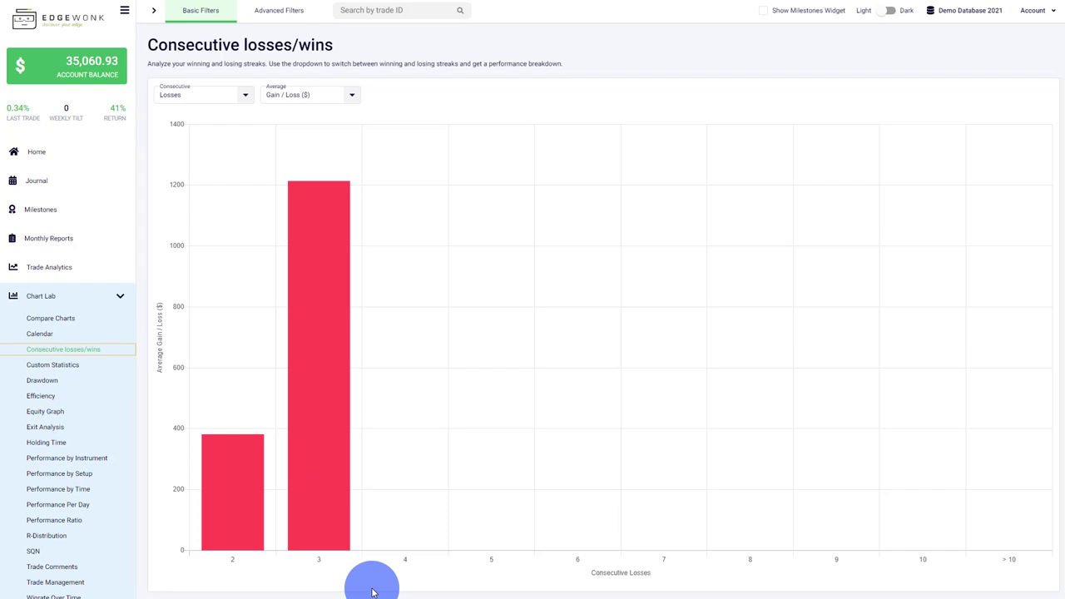
mouse_move(330, 123)
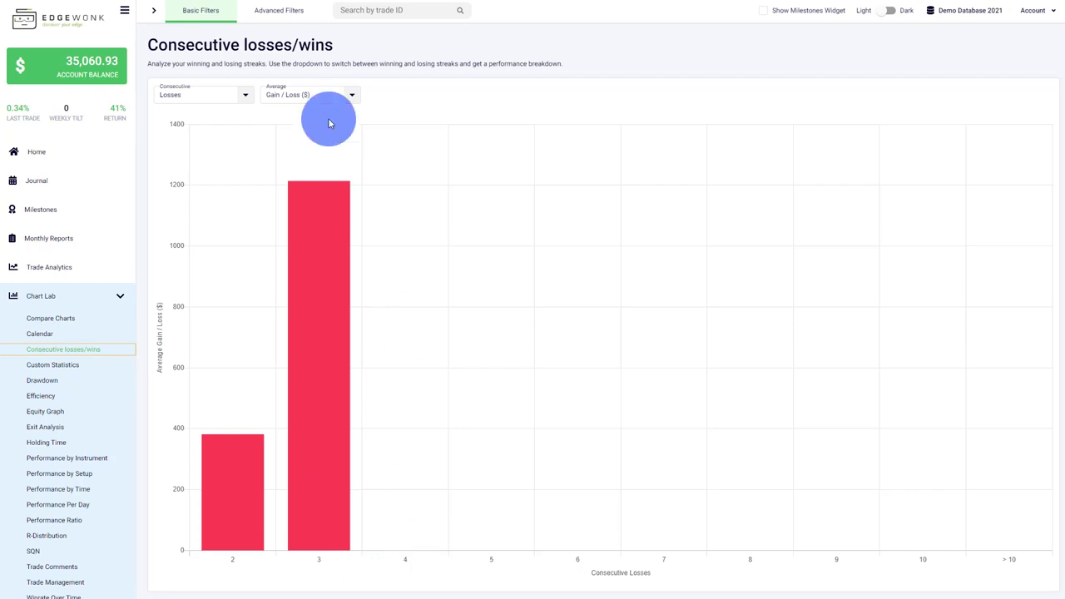
click(203, 93)
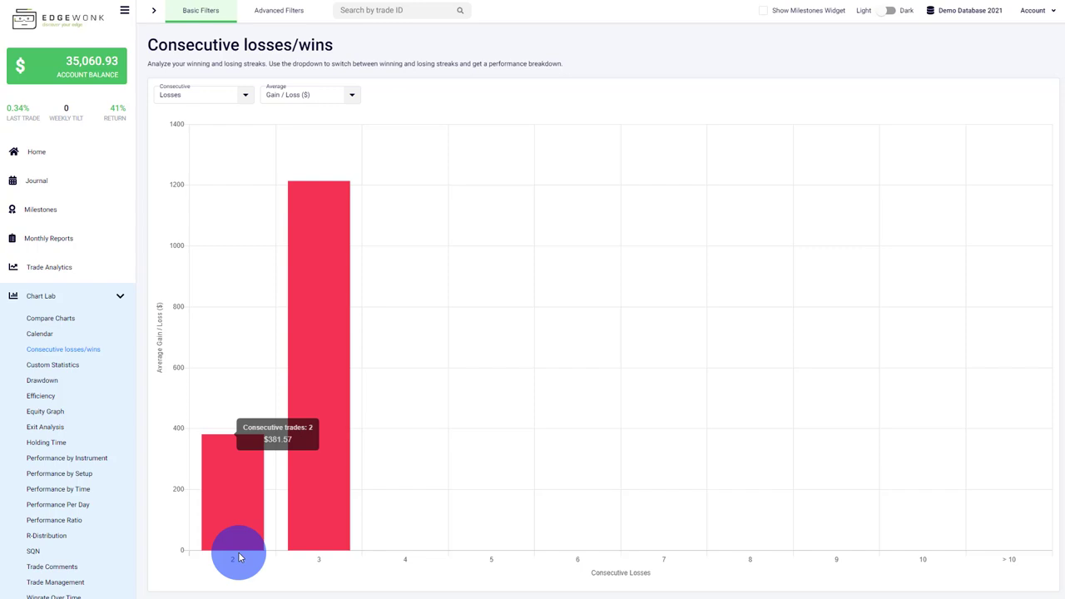
mouse_move(397, 559)
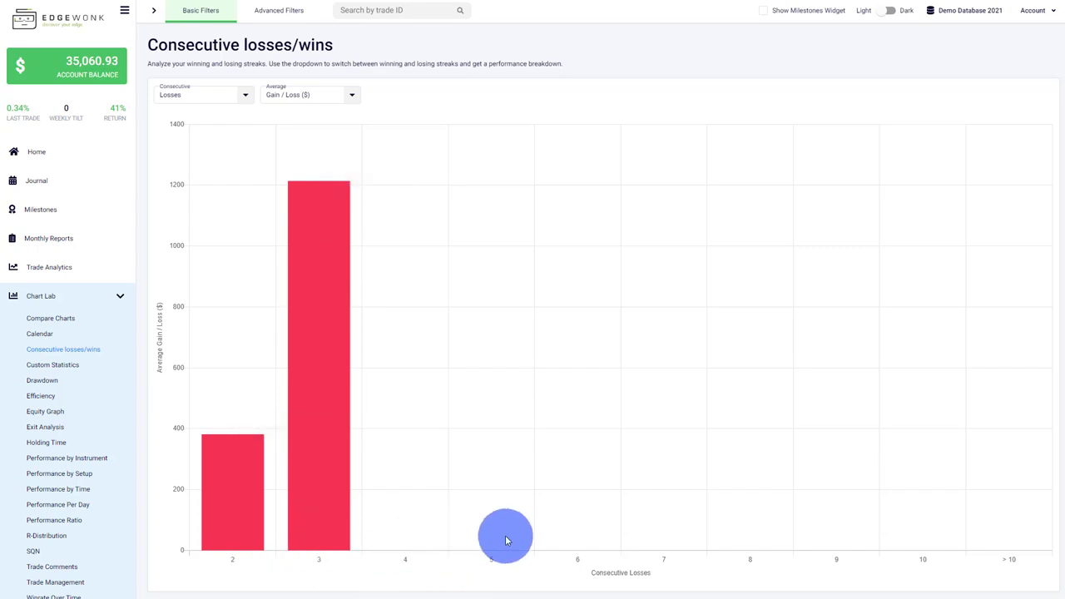
mouse_move(563, 508)
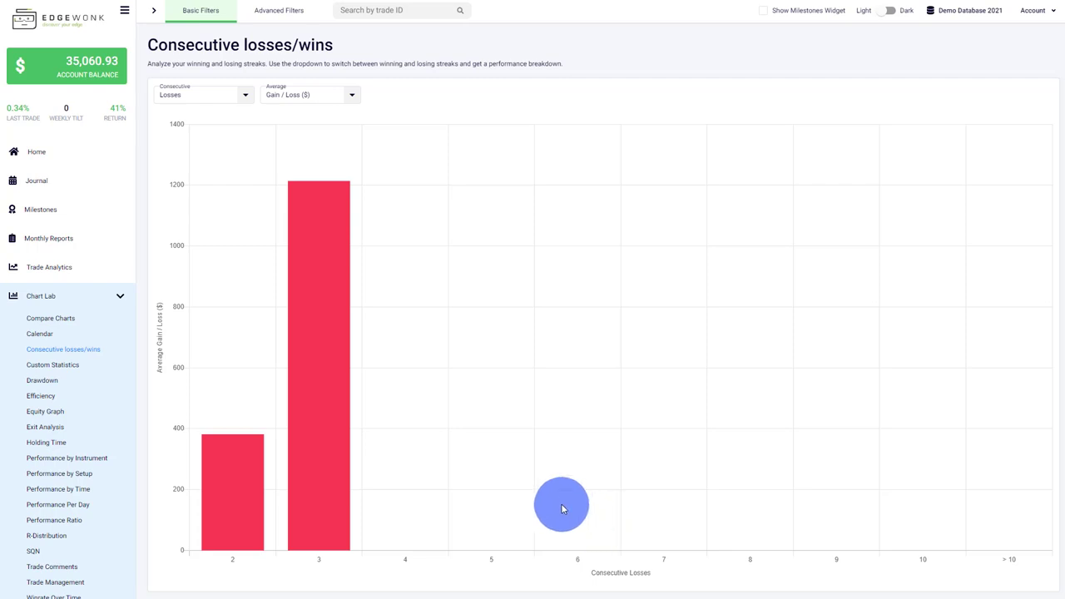
mouse_move(324, 572)
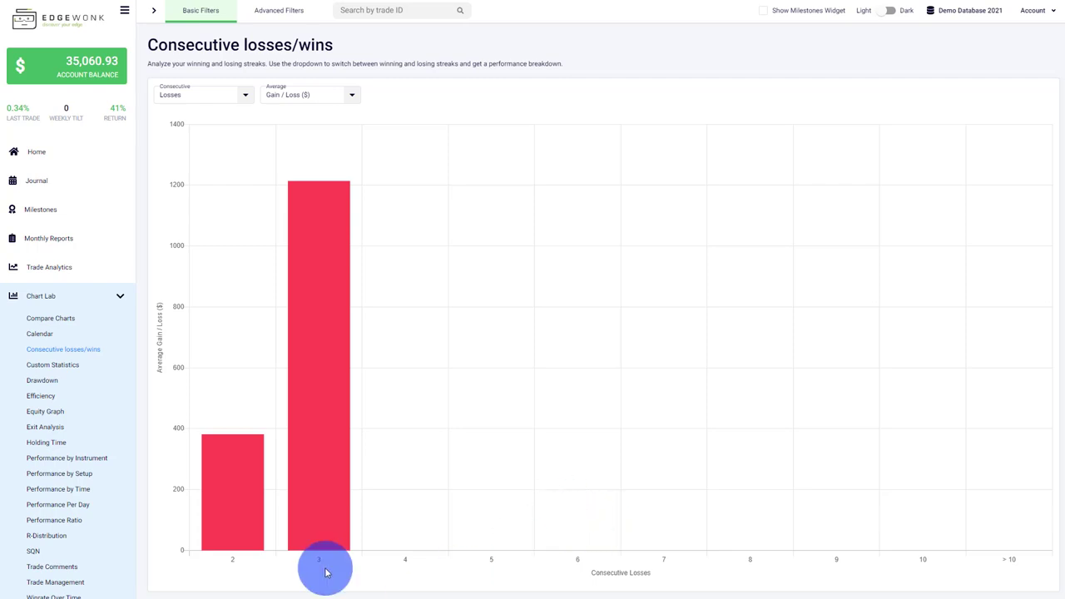
mouse_move(313, 420)
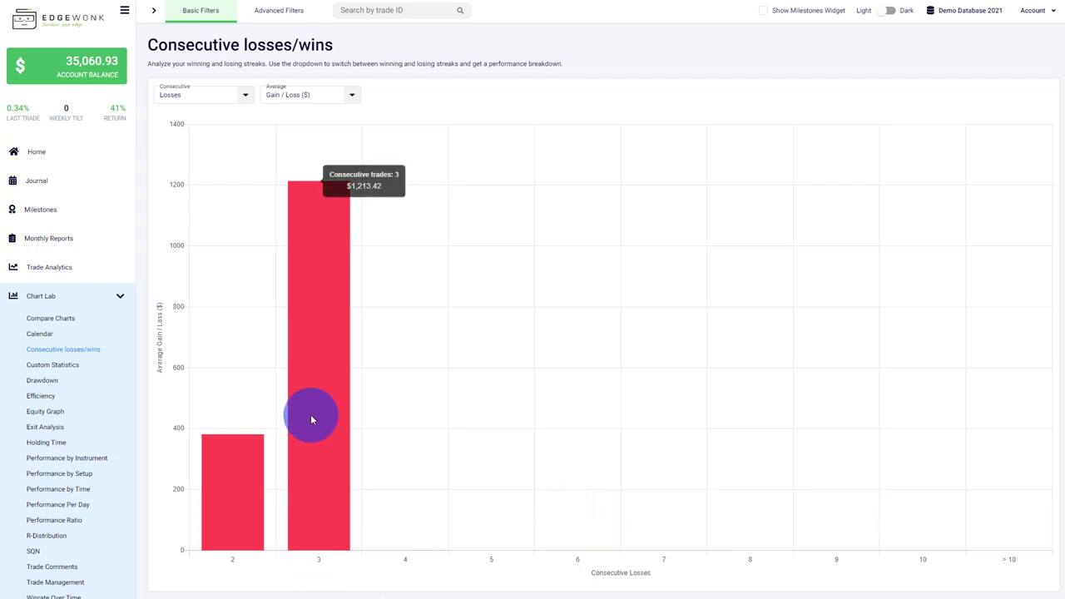
mouse_move(307, 252)
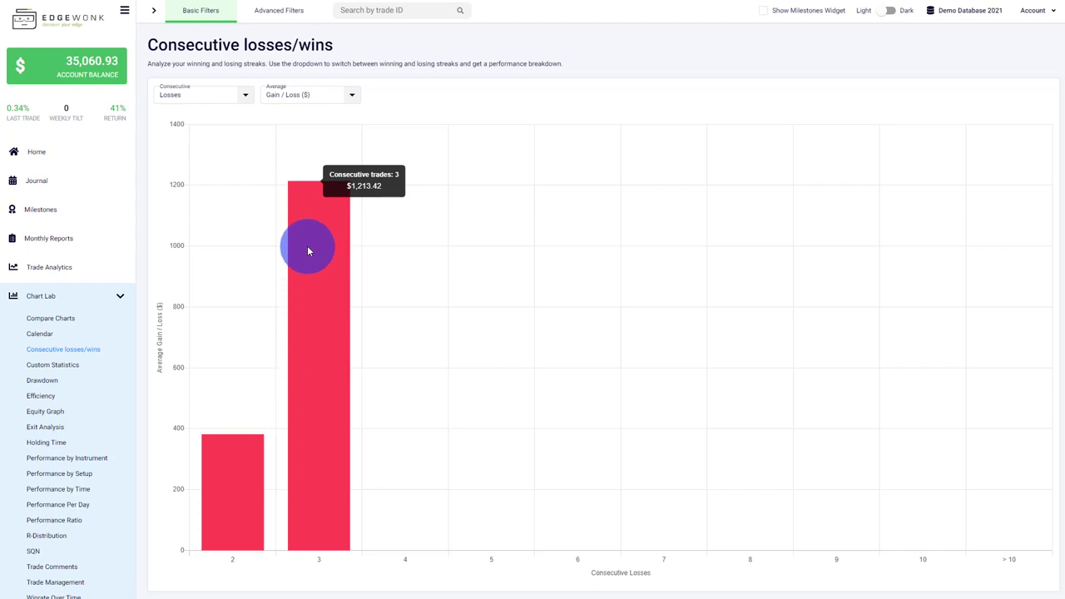
mouse_move(313, 215)
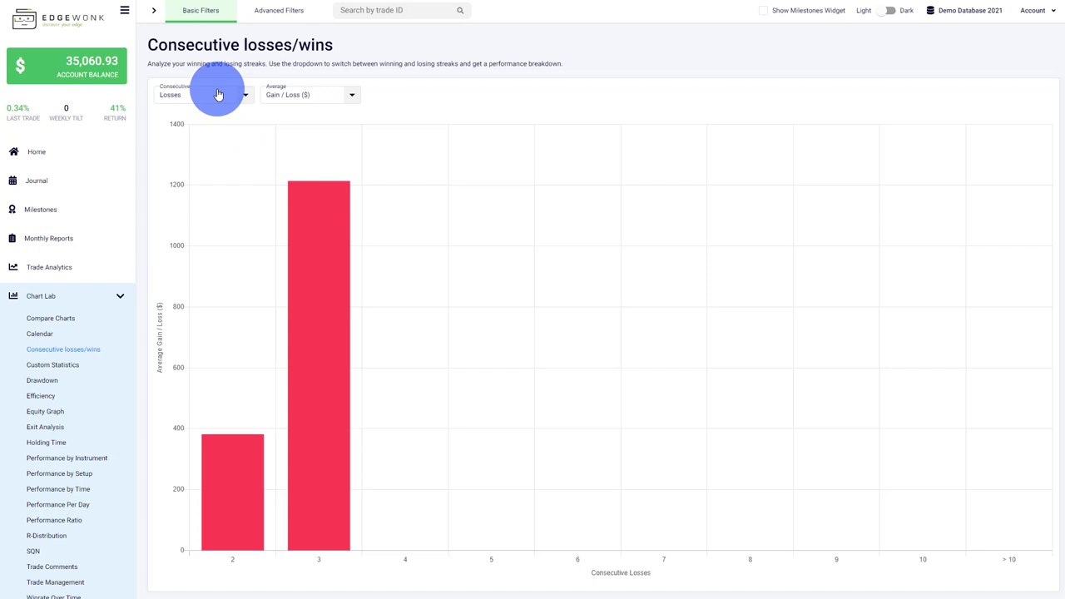
Step: Switch the Consecutive dropdown from Losses to Wins
click(203, 93)
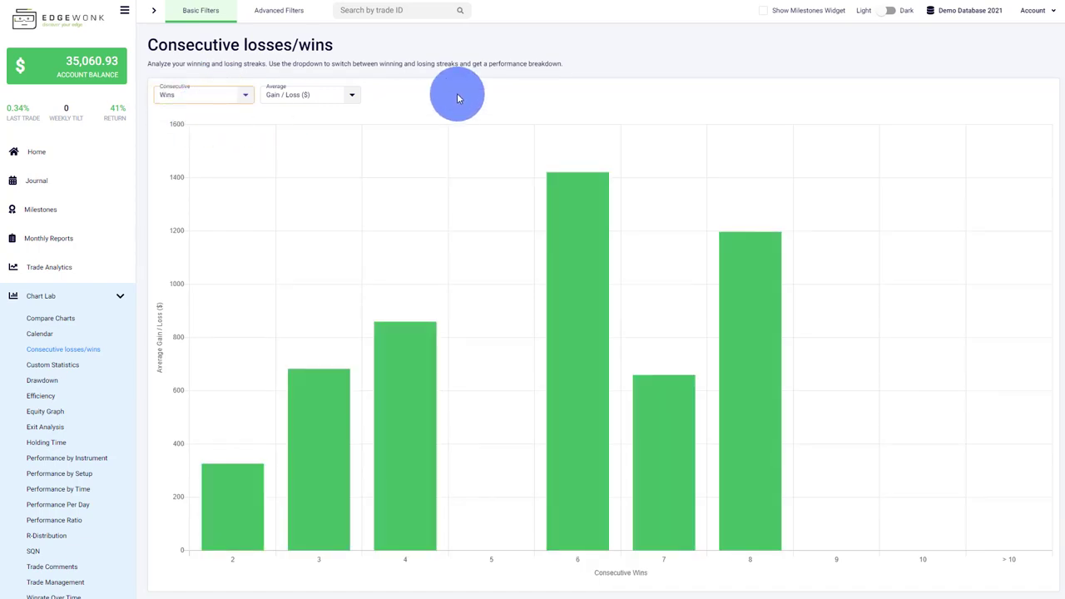
mouse_move(446, 89)
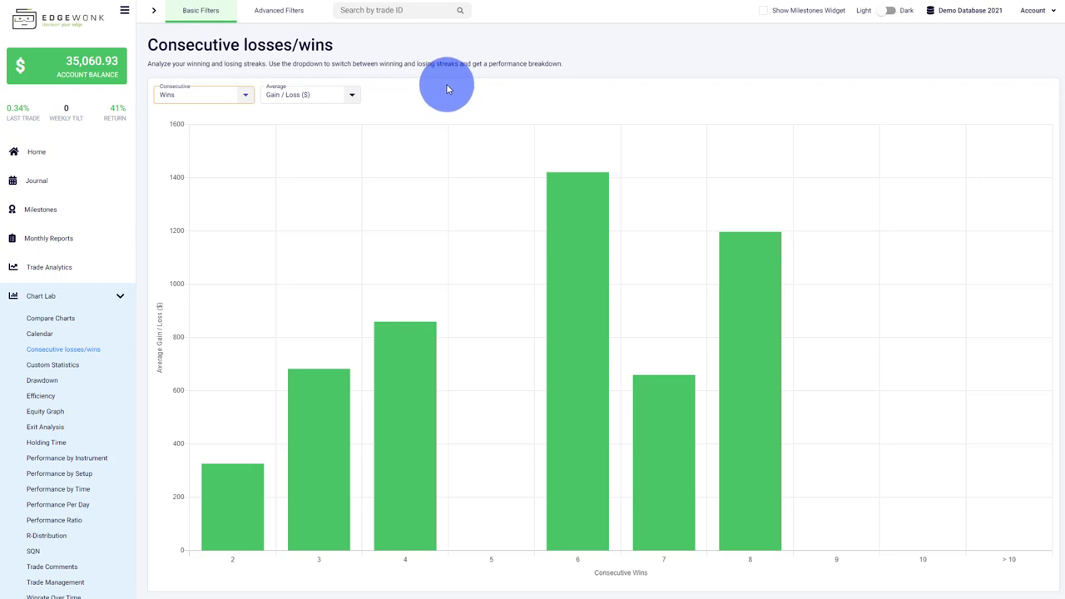
mouse_move(583, 541)
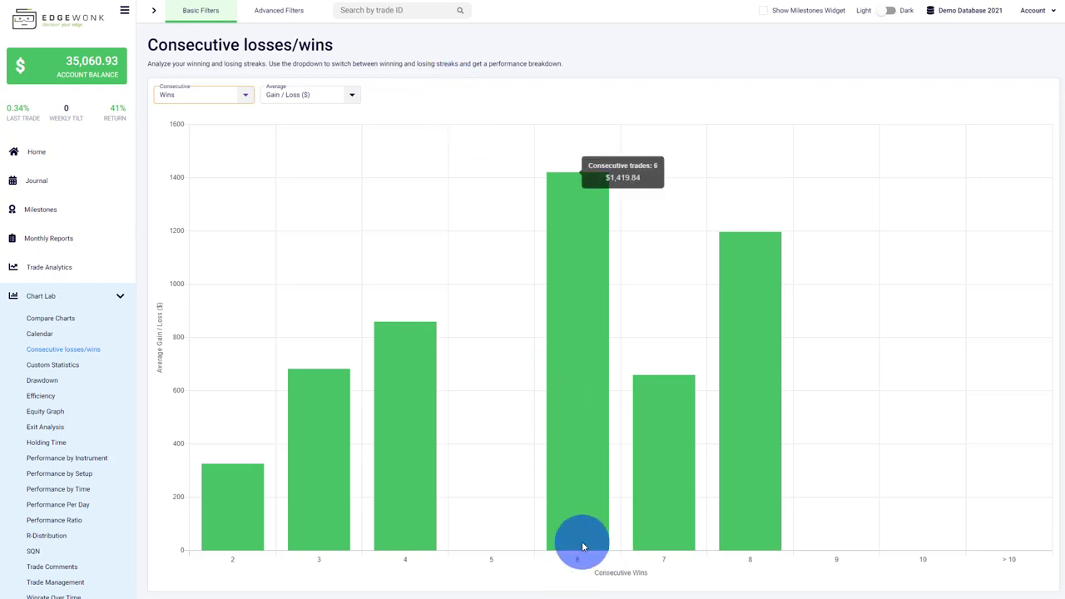
mouse_move(739, 553)
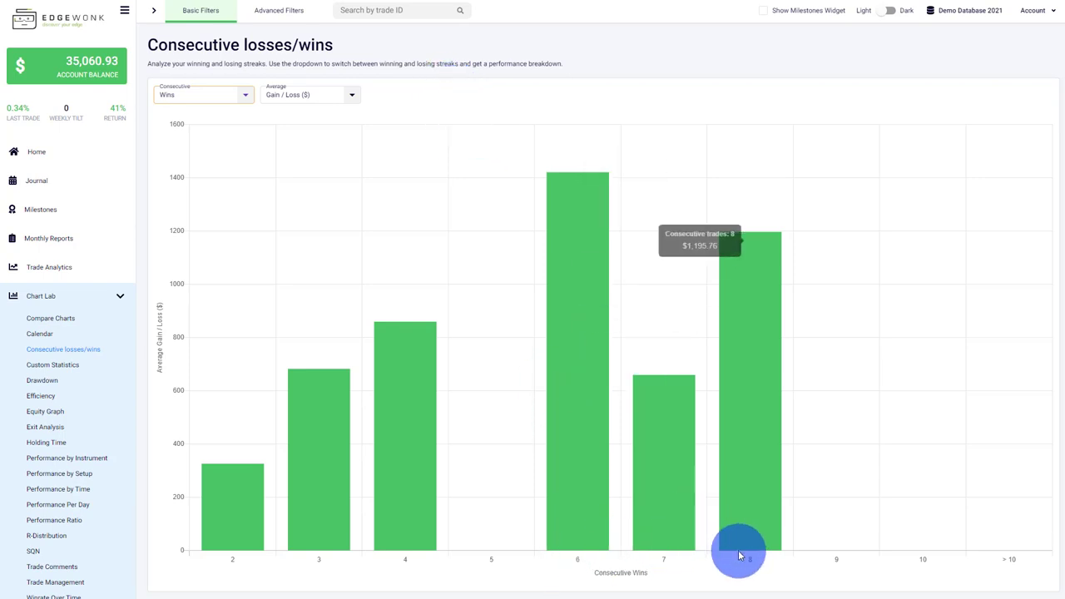
mouse_move(577, 302)
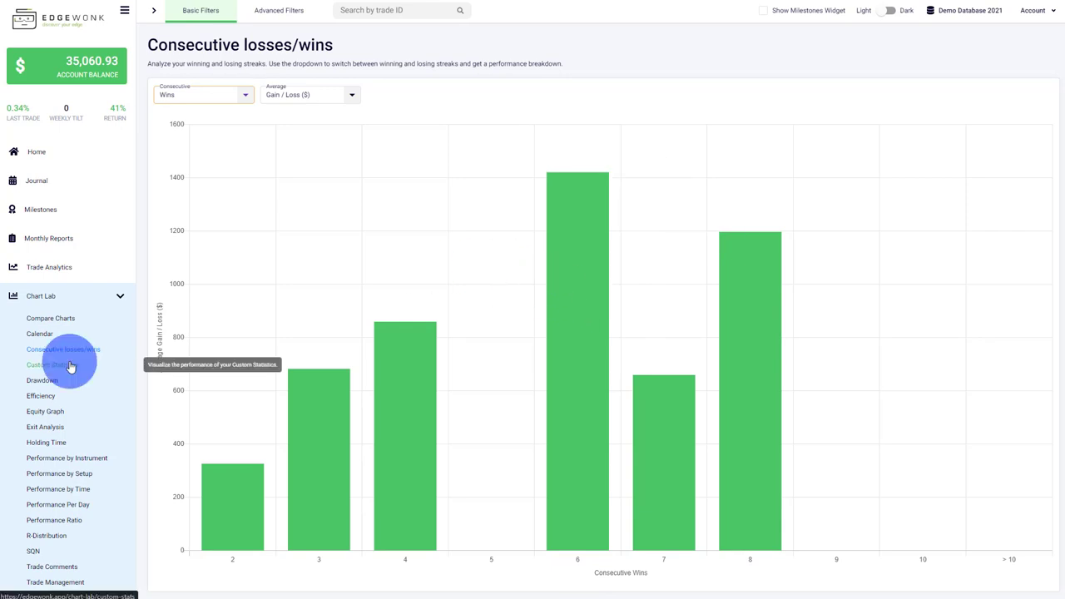
Step: In Custom Statistics, chart gain/loss by Preparation and then by Indicator
click(53, 364)
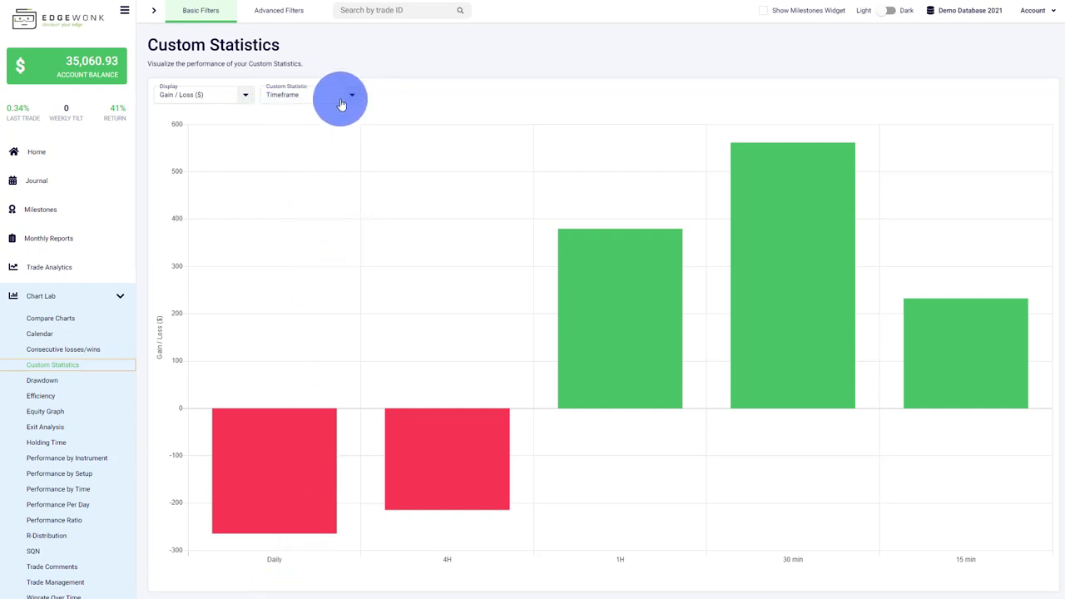
click(352, 93)
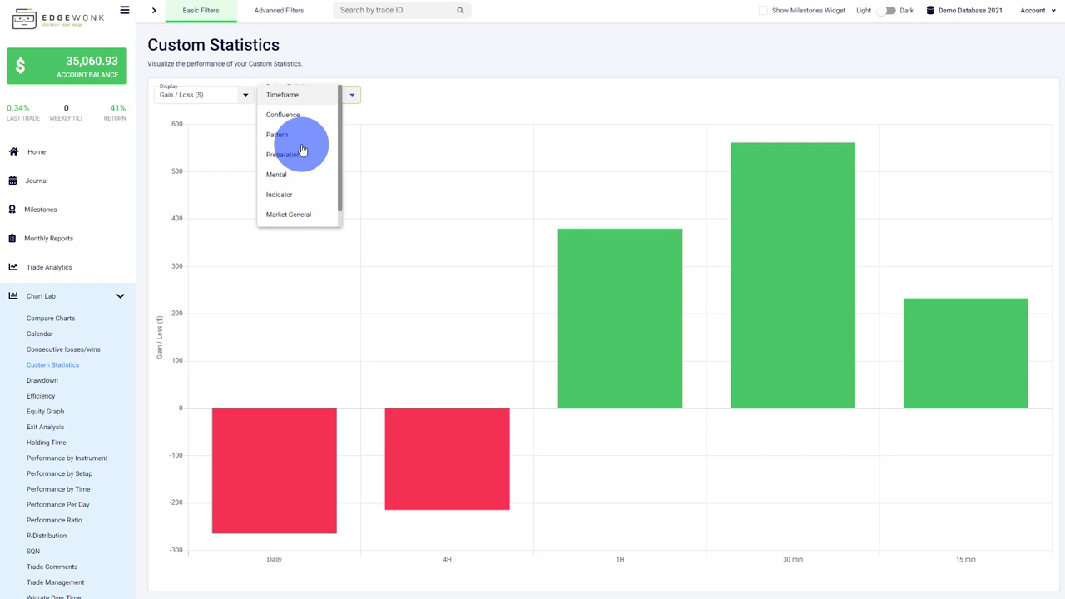
click(284, 154)
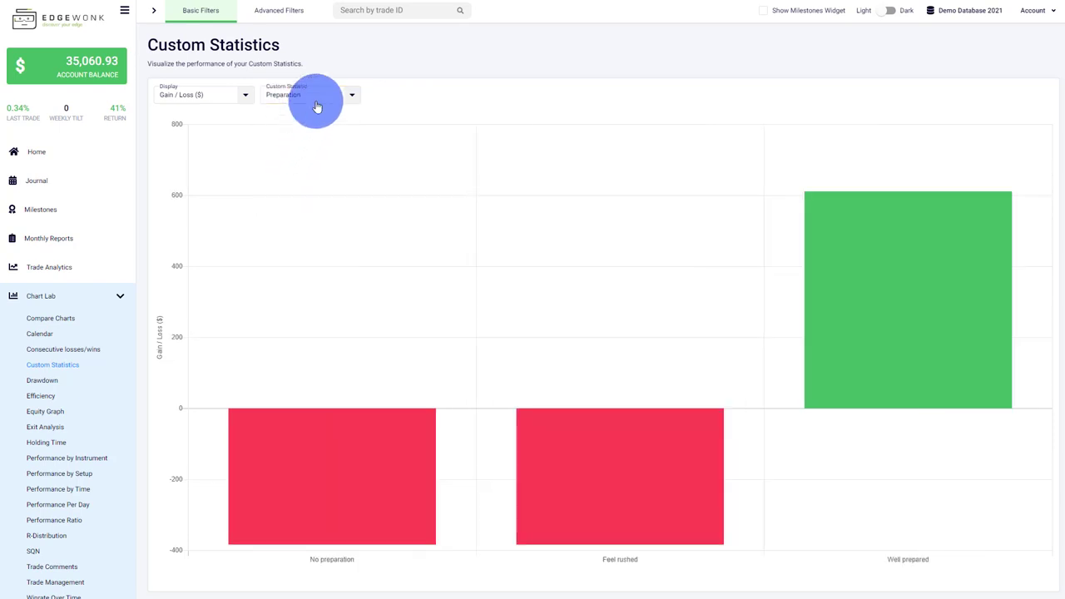
click(313, 93)
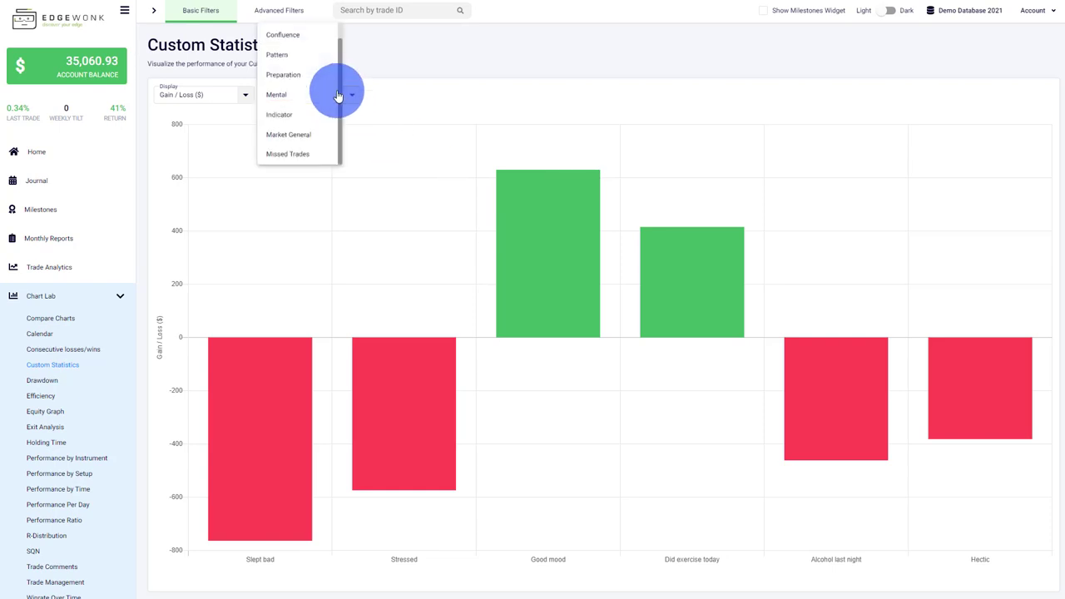
click(279, 113)
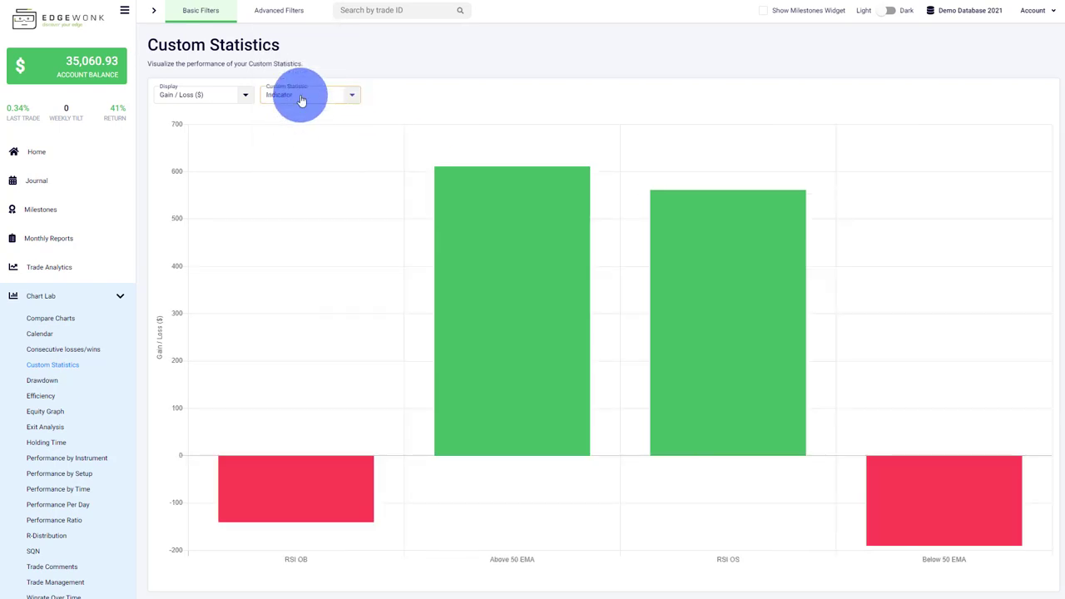
Step: Break gain/loss down by Market General and Timeframe, then show the Drawdown chart
click(310, 94)
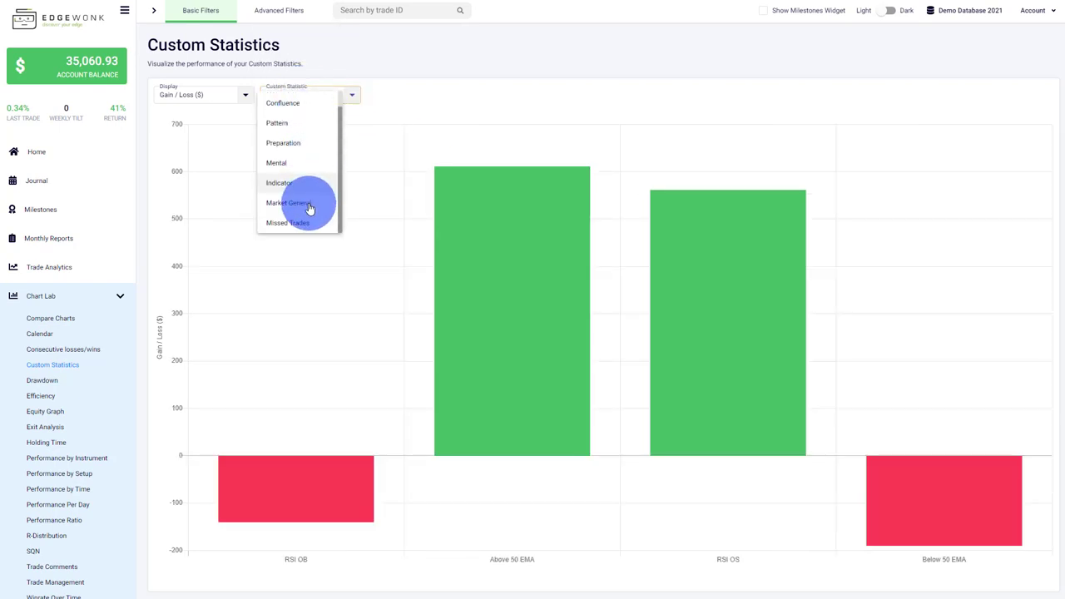
click(287, 203)
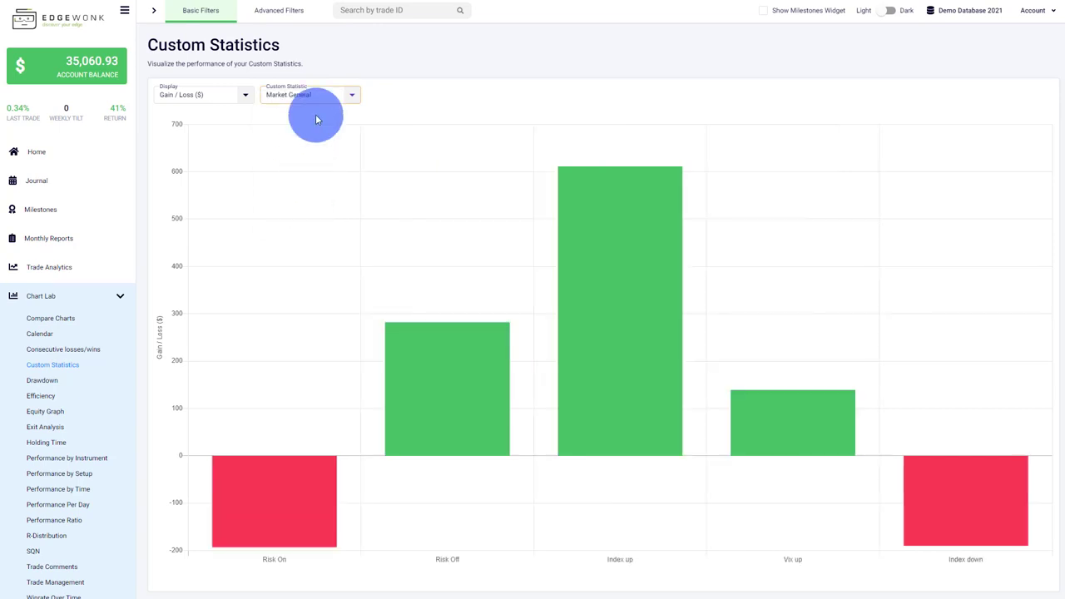
click(309, 93)
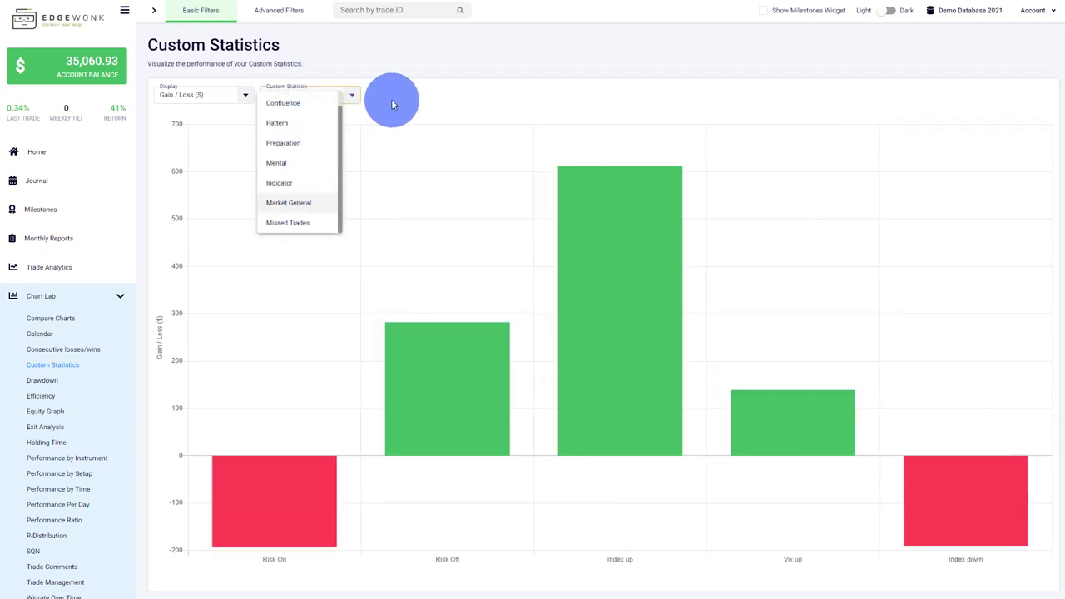
click(288, 203)
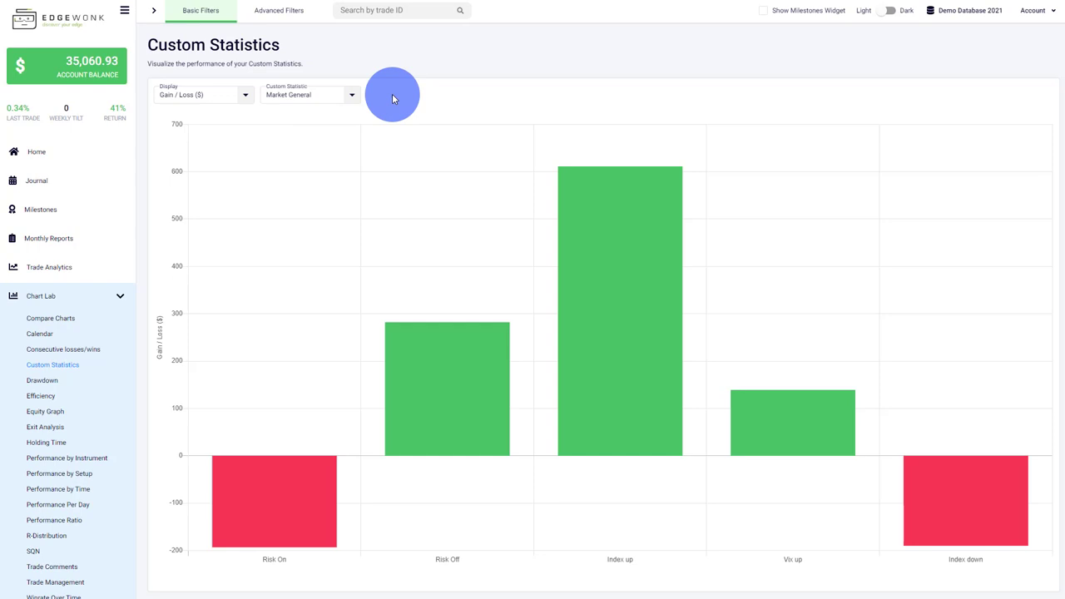
mouse_move(393, 92)
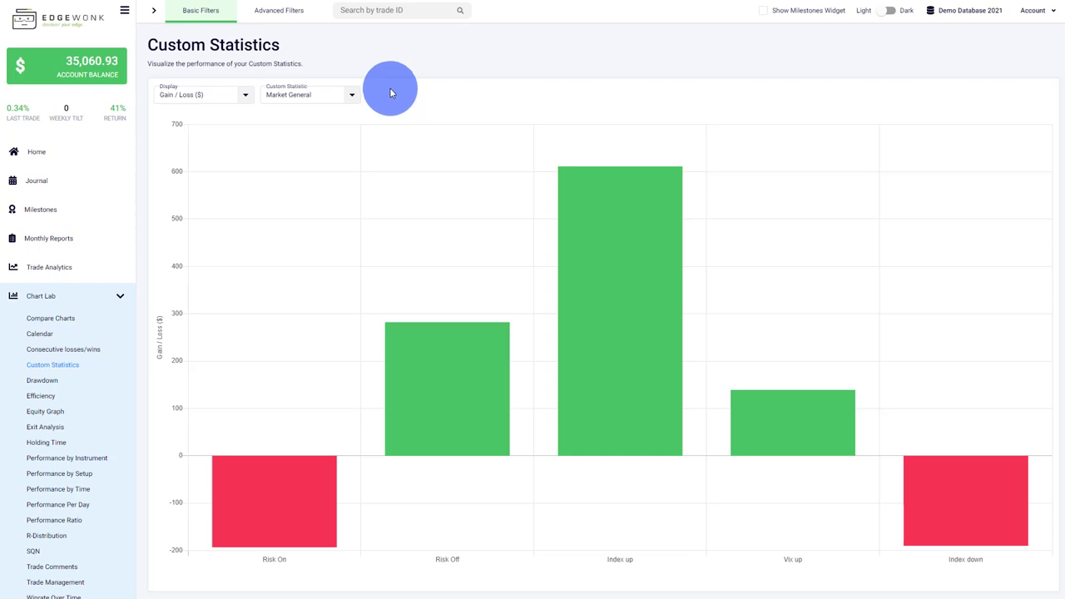
click(308, 93)
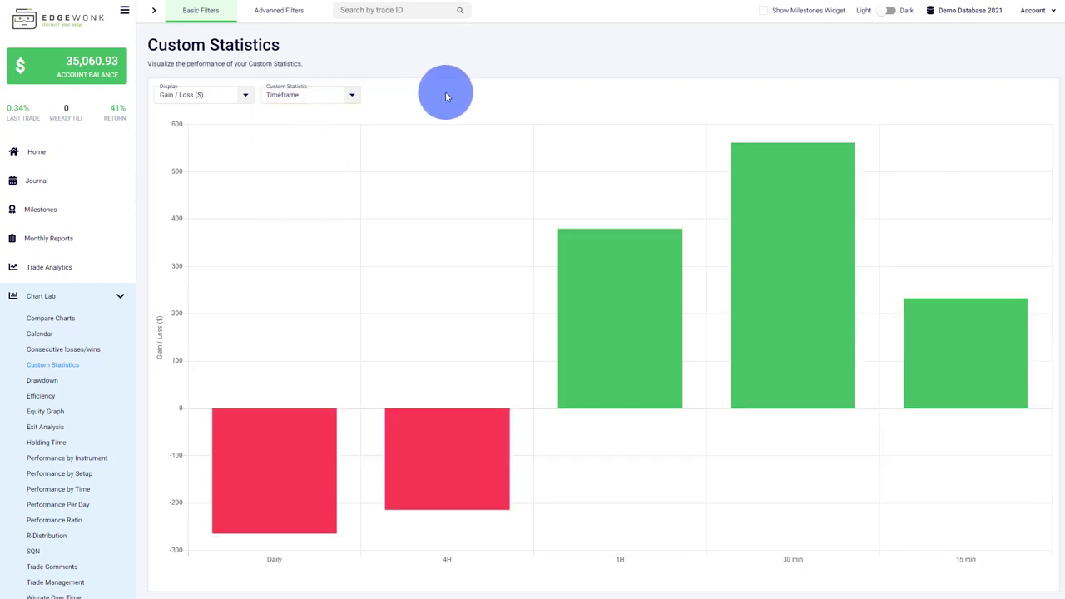
mouse_move(857, 337)
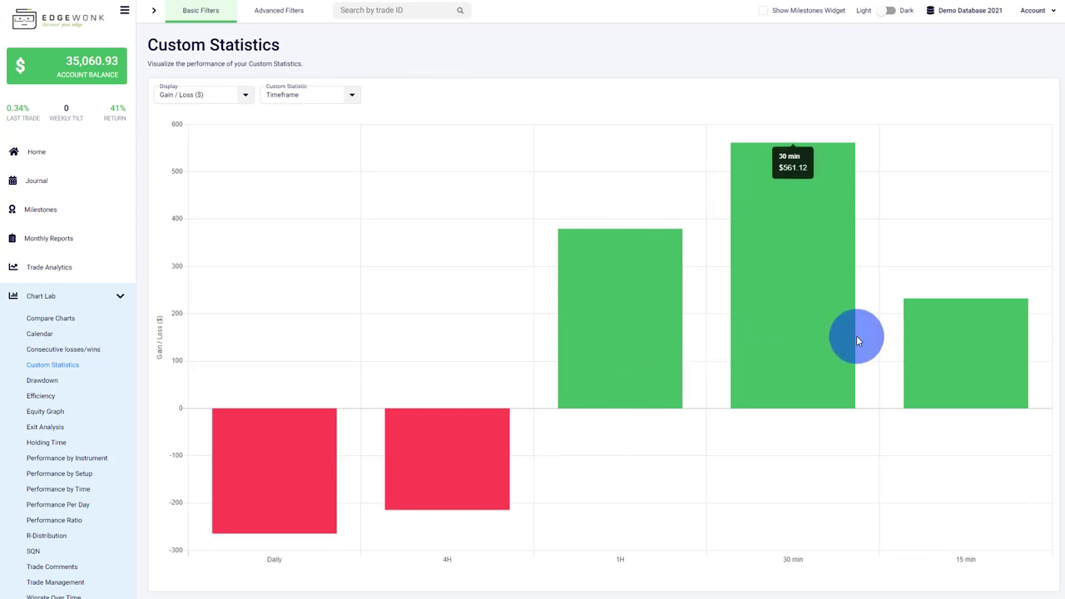
mouse_move(346, 361)
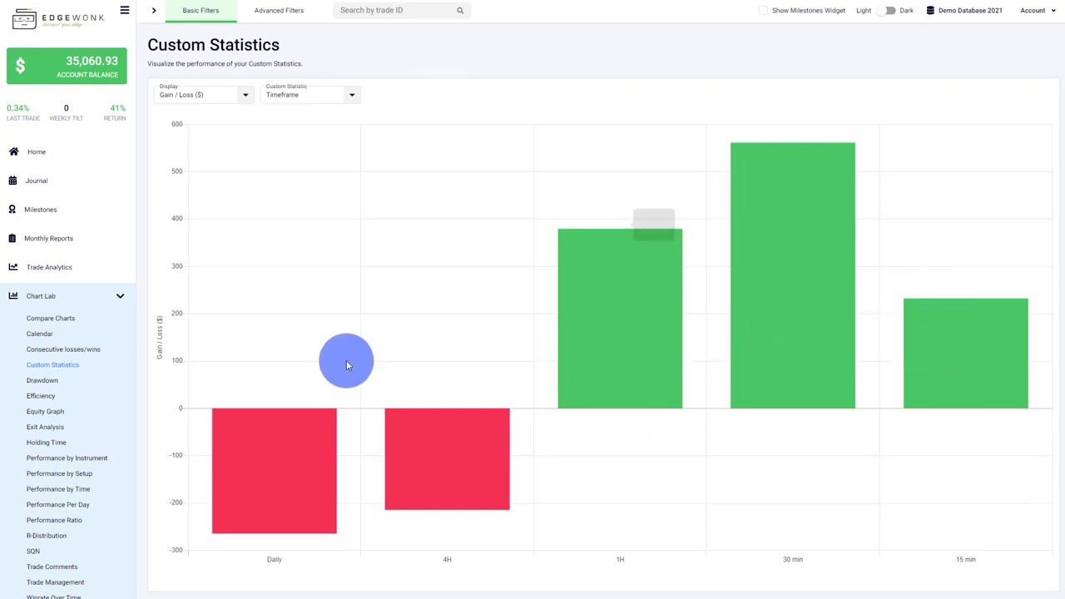
mouse_move(324, 506)
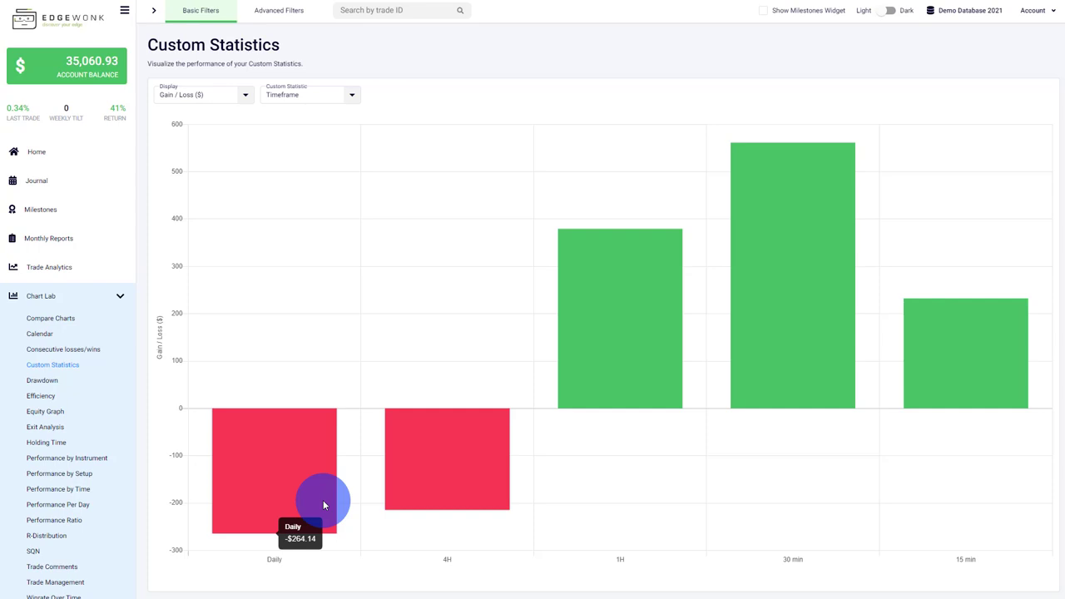
click(41, 379)
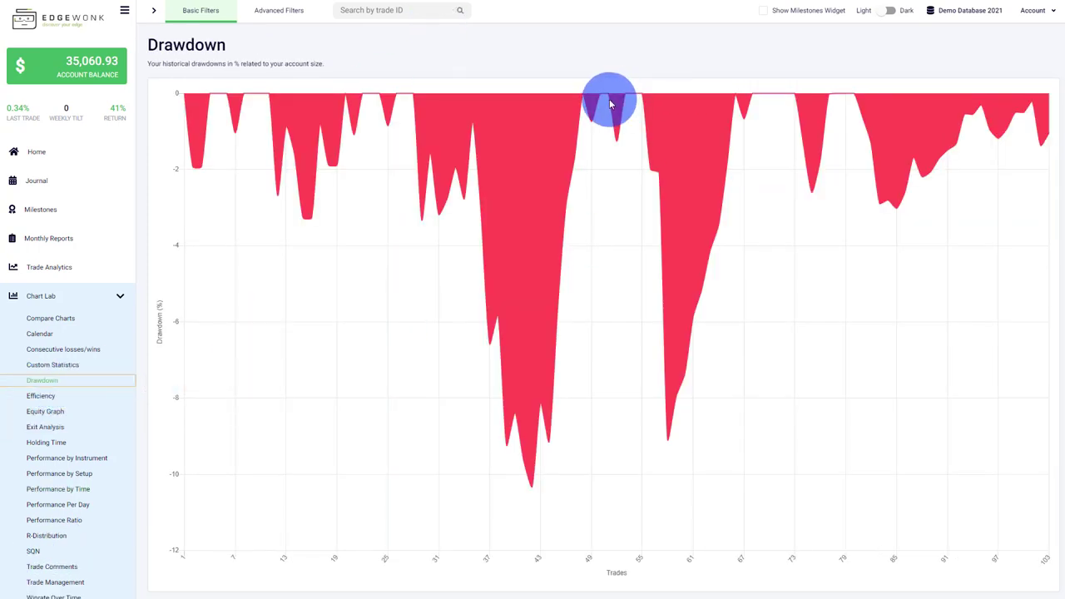
mouse_move(579, 32)
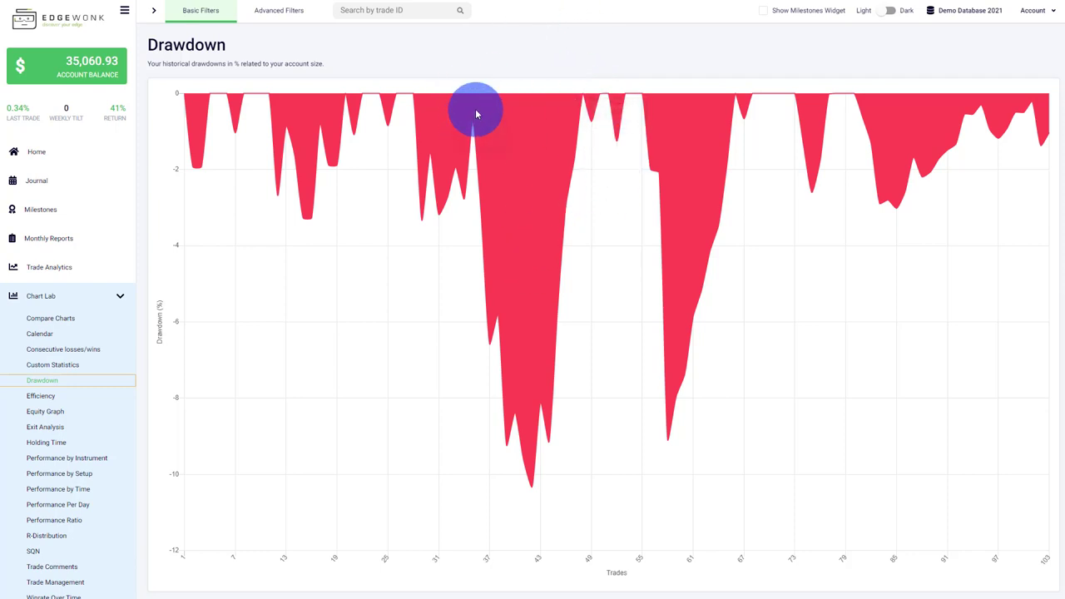
mouse_move(532, 137)
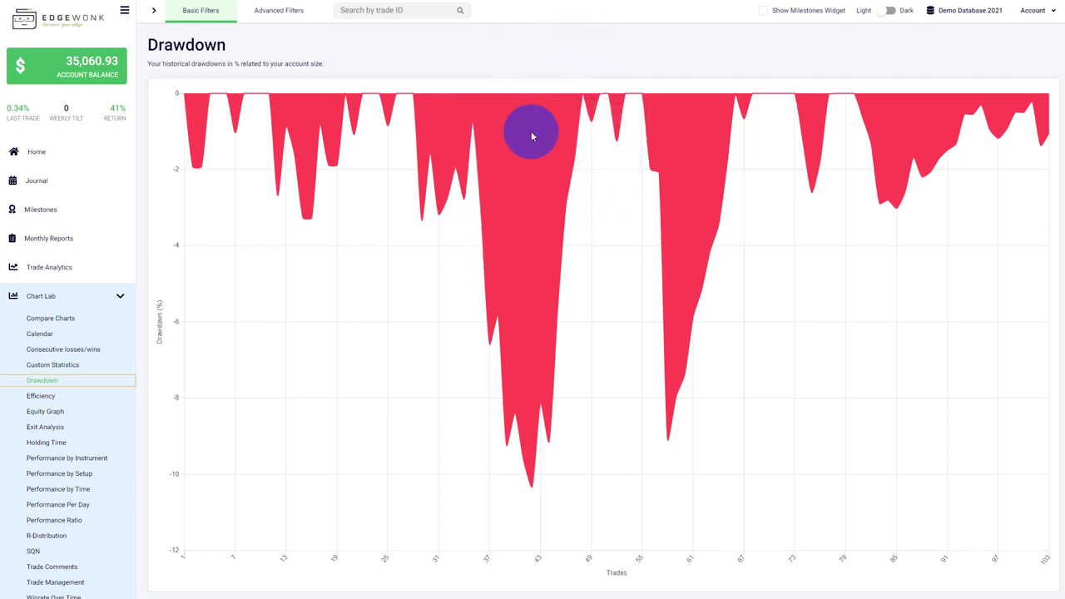
mouse_move(536, 491)
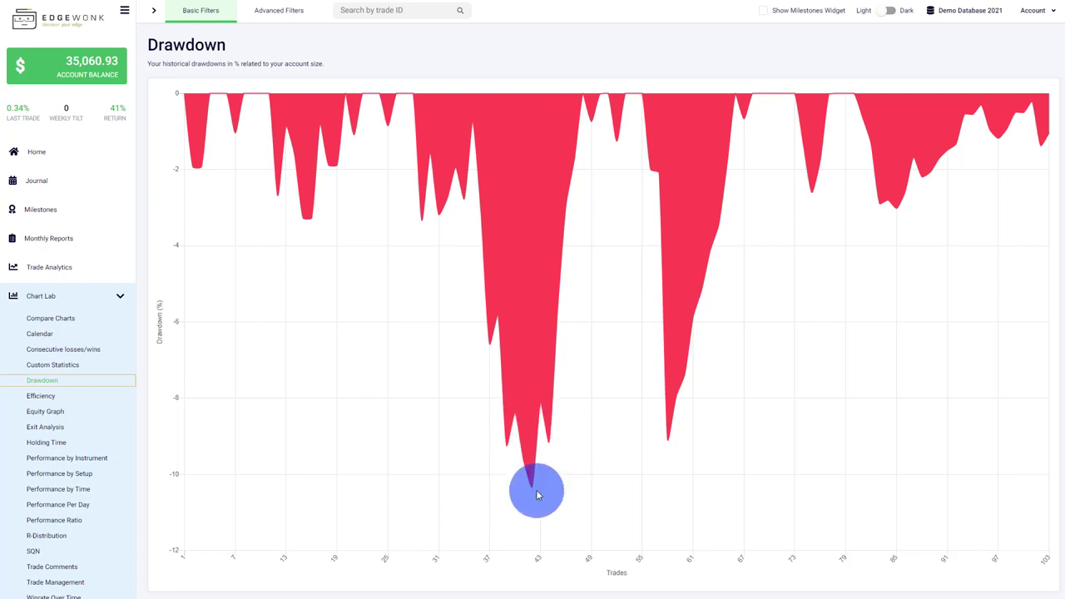
mouse_move(536, 489)
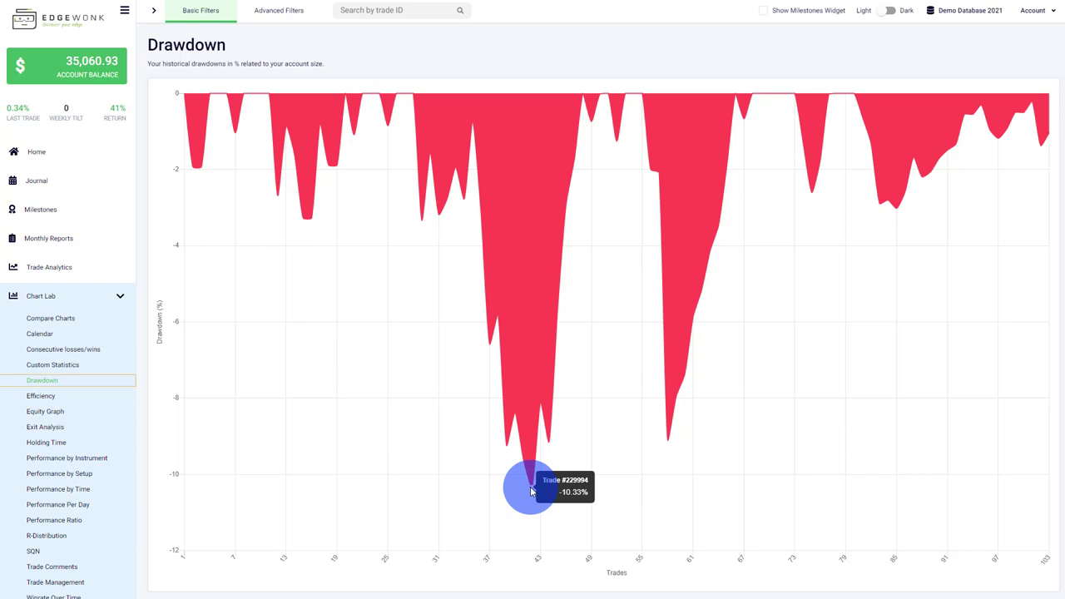
Step: Look up trade ID 229994 to view its Edit Trade details, then close them
click(403, 10)
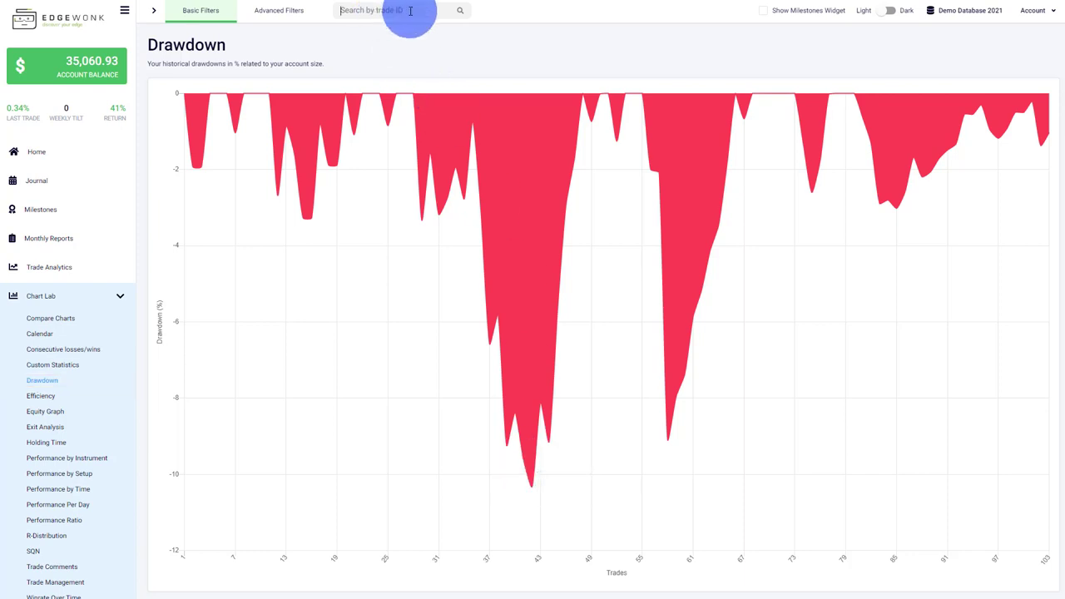
text(229994)
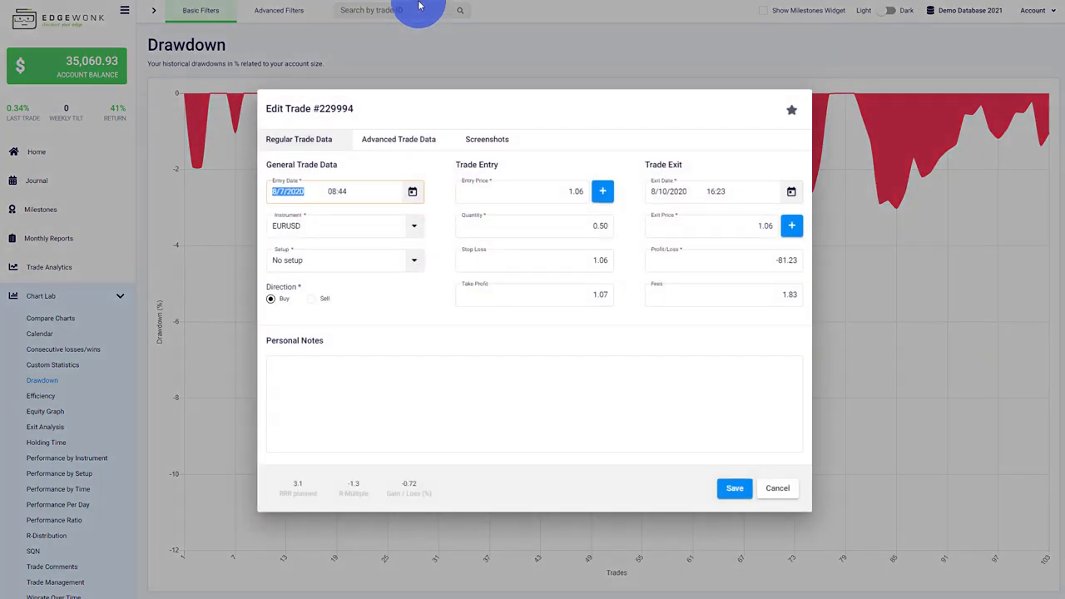
mouse_move(397, 140)
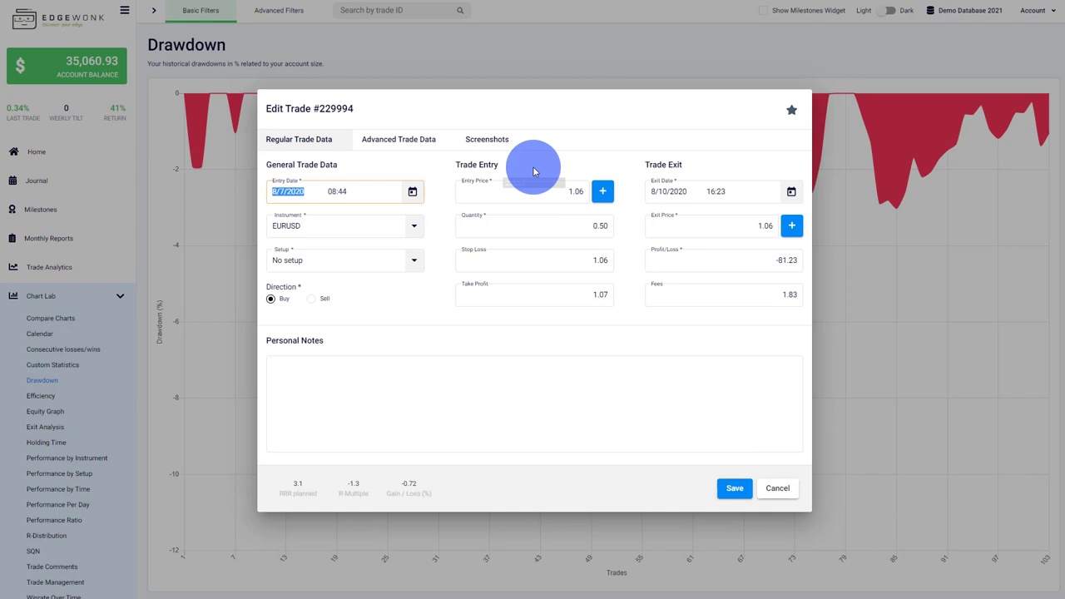
click(486, 140)
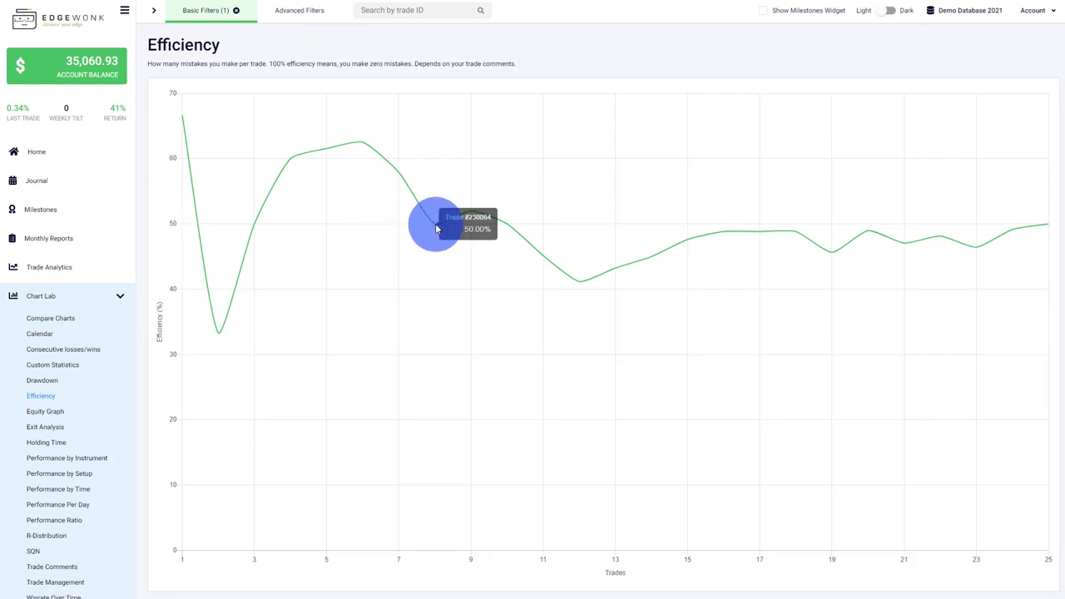
mouse_move(629, 167)
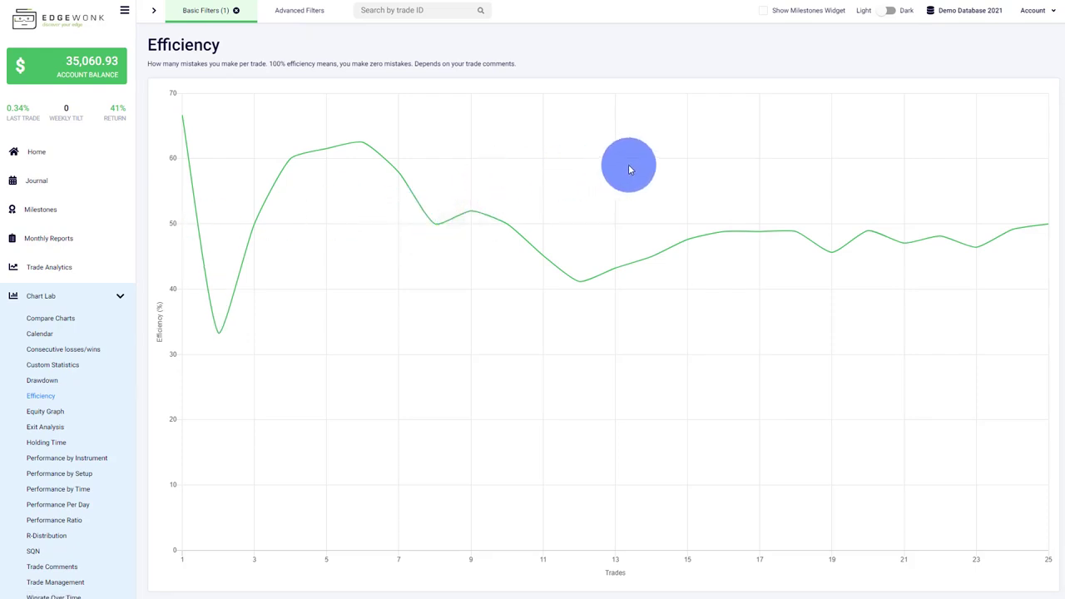
mouse_move(606, 220)
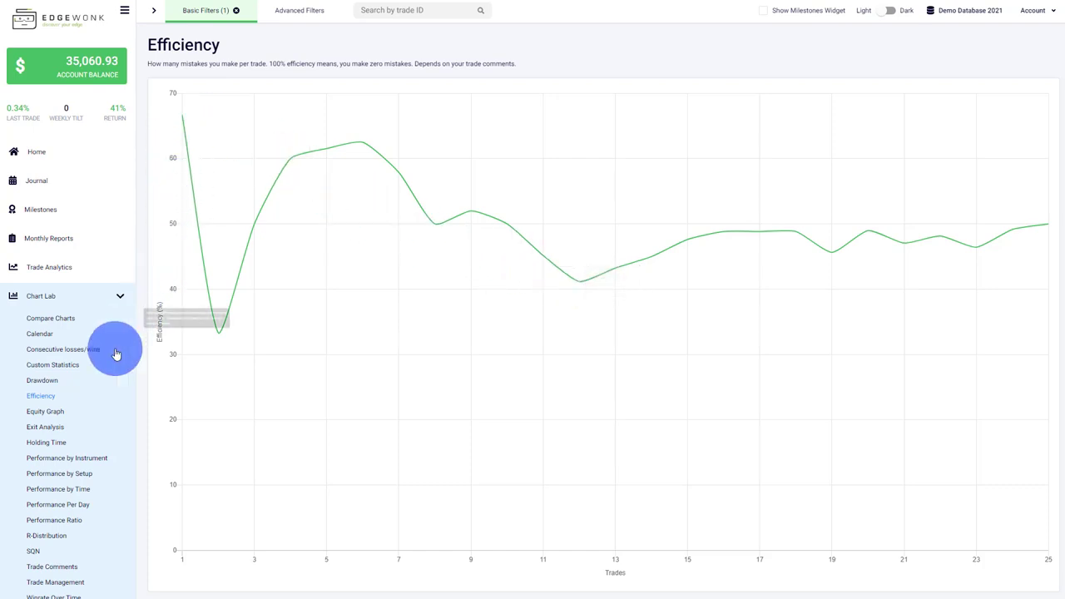
Step: Compare the Efficiency chart on the left with the Equity Graph on the right
click(50, 318)
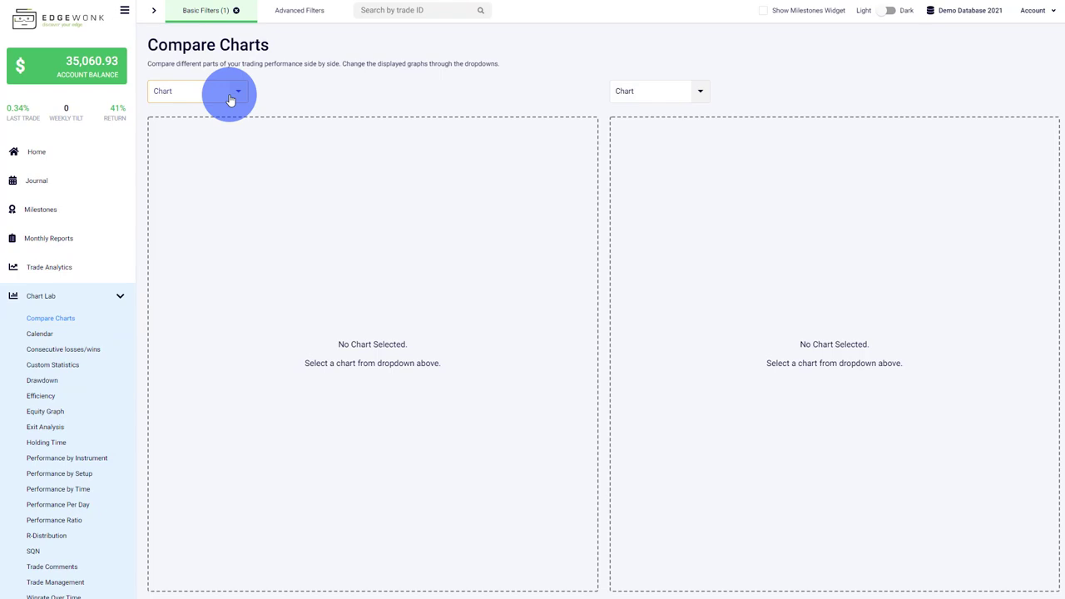
click(170, 189)
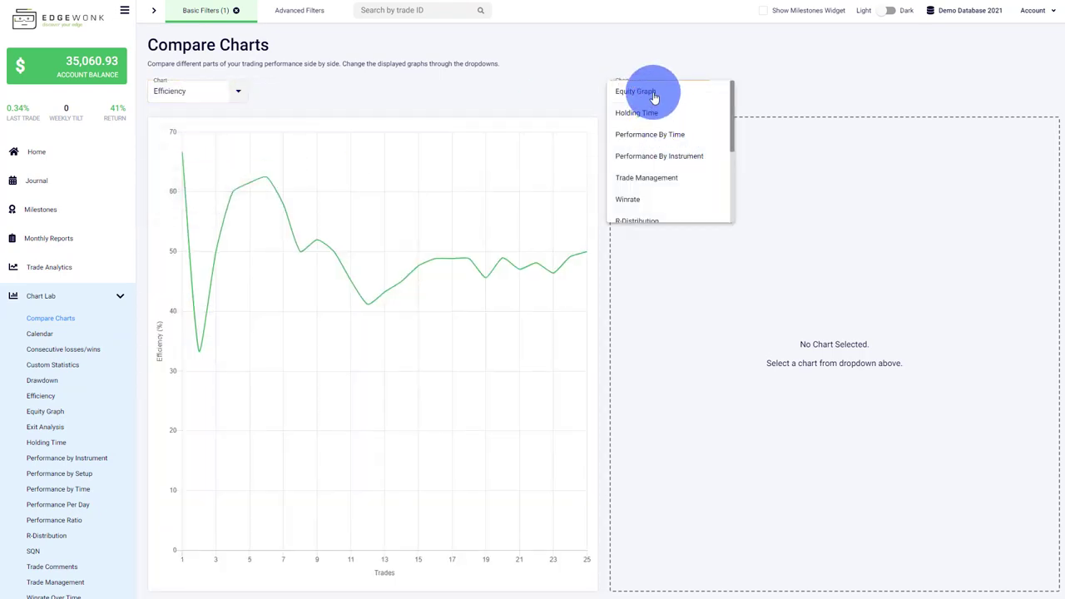
click(636, 92)
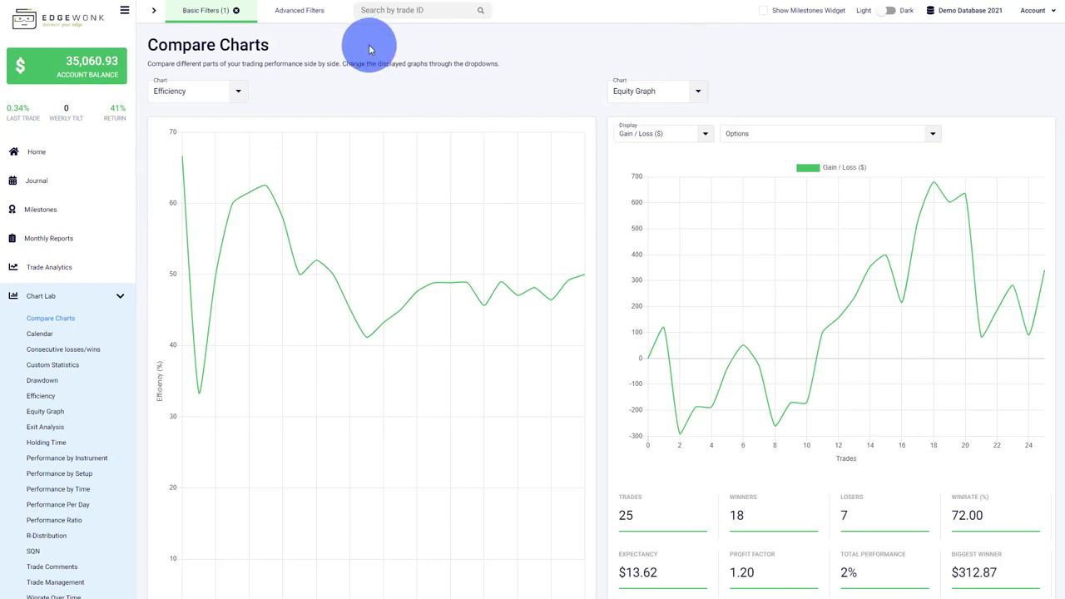
mouse_move(209, 409)
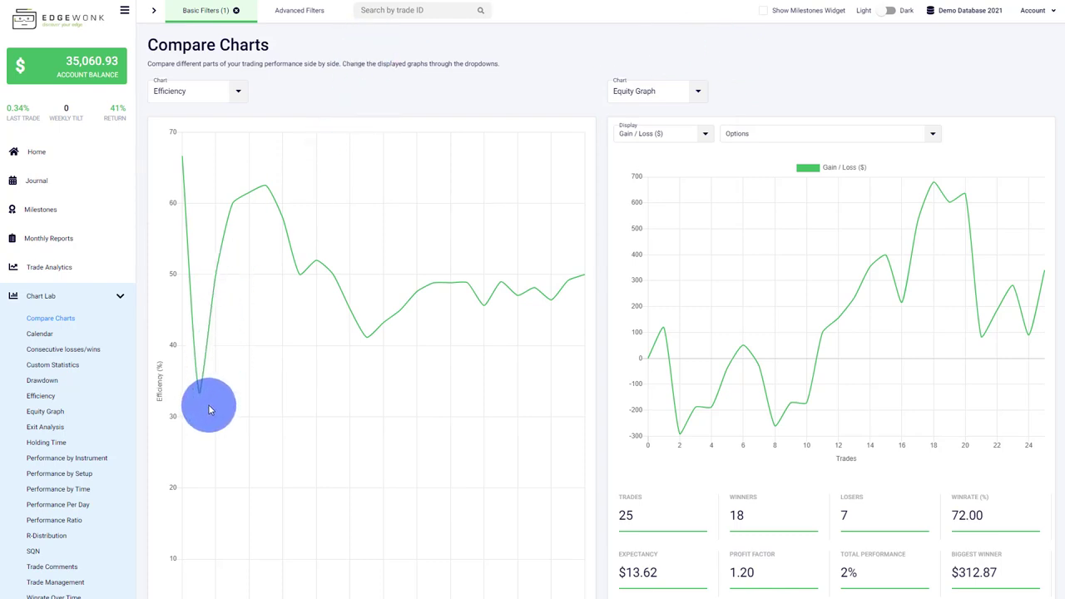
mouse_move(595, 218)
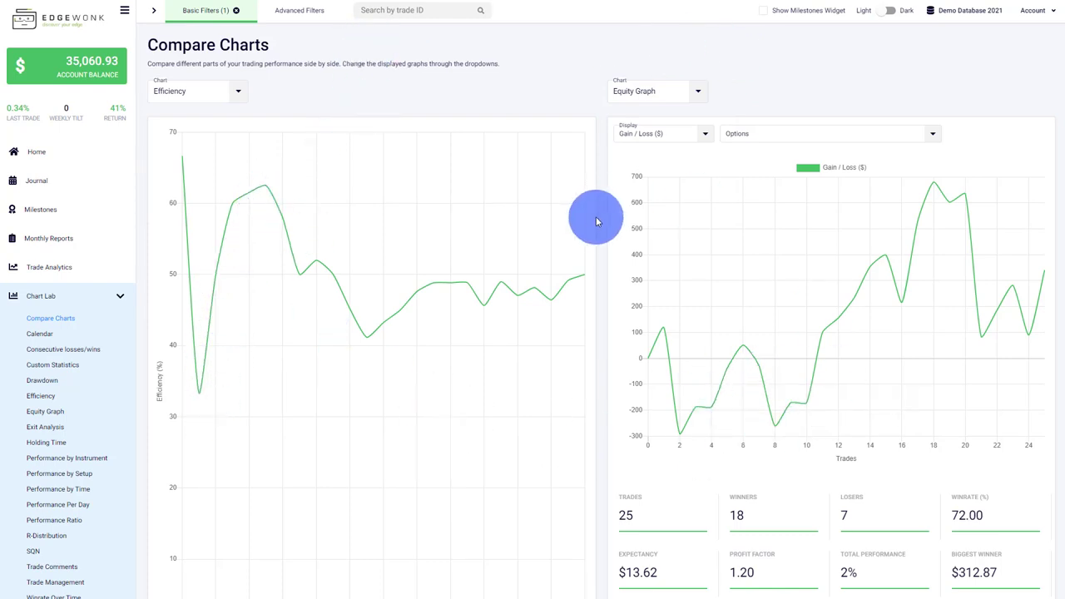
mouse_move(469, 303)
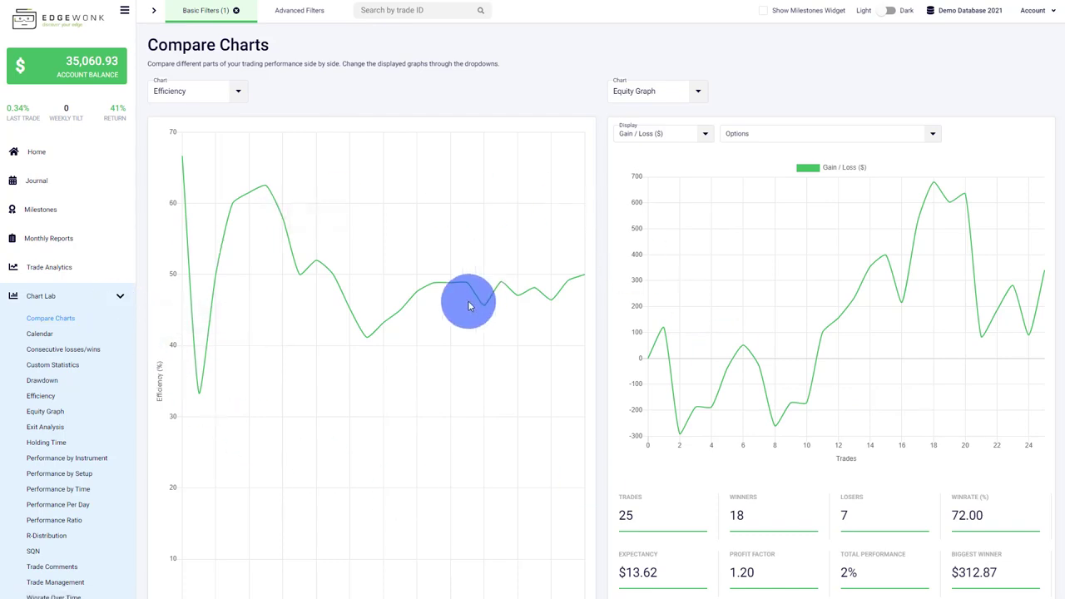
Step: Show the Equity Graph as Account Balance and Percentage, then settle on R Multiple (R)
click(45, 411)
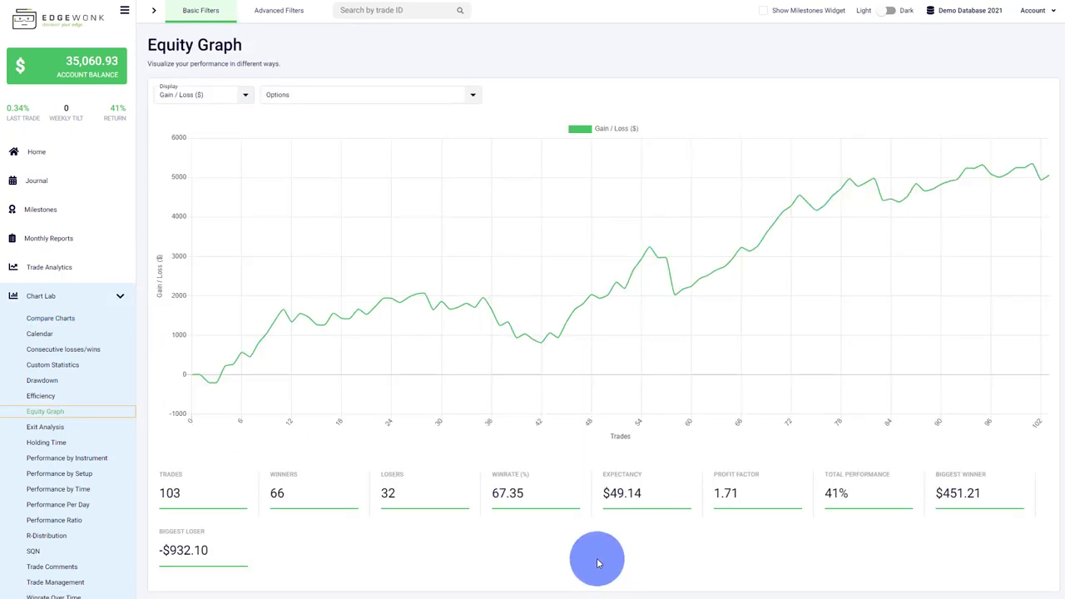
mouse_move(208, 114)
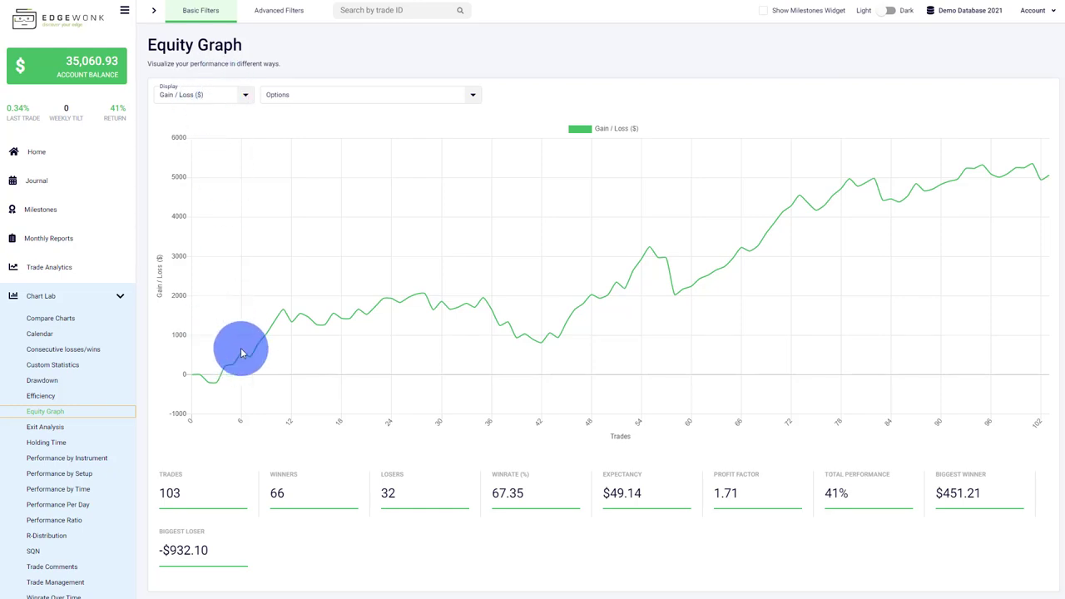
click(203, 93)
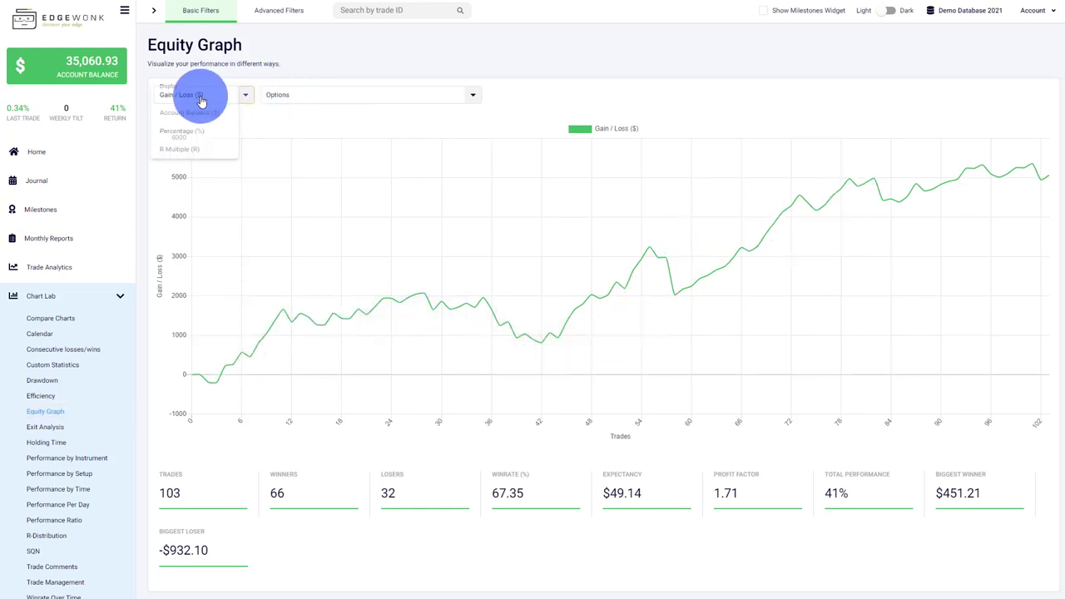
click(189, 114)
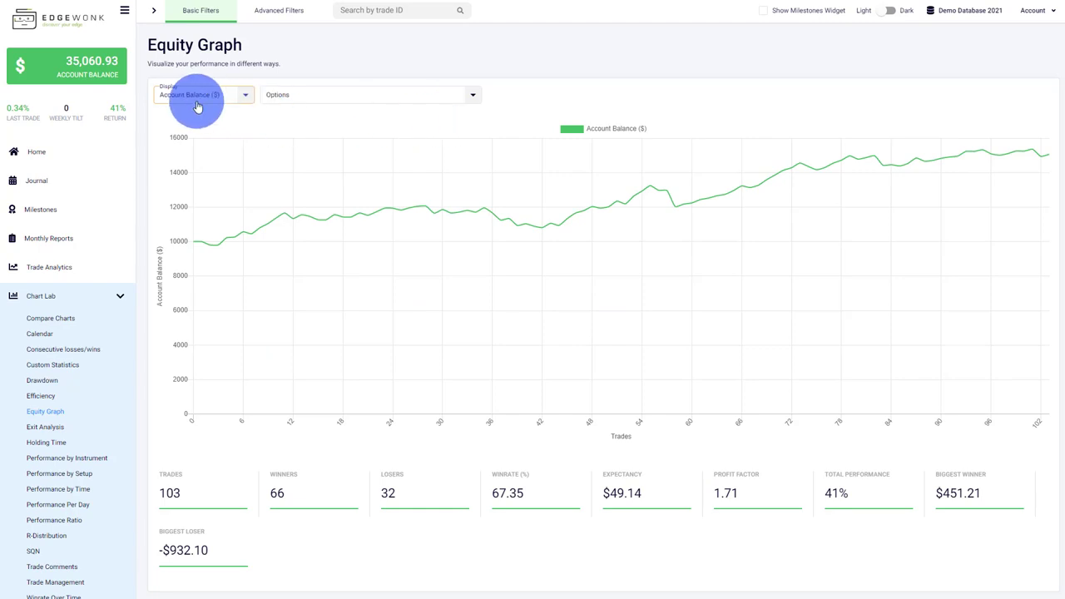
click(180, 94)
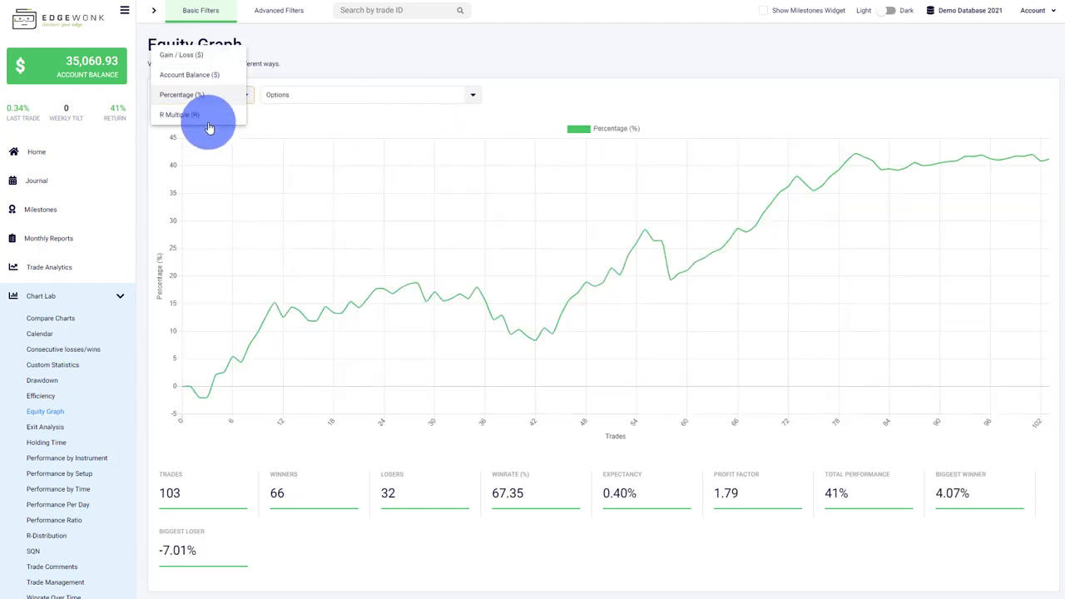
click(179, 113)
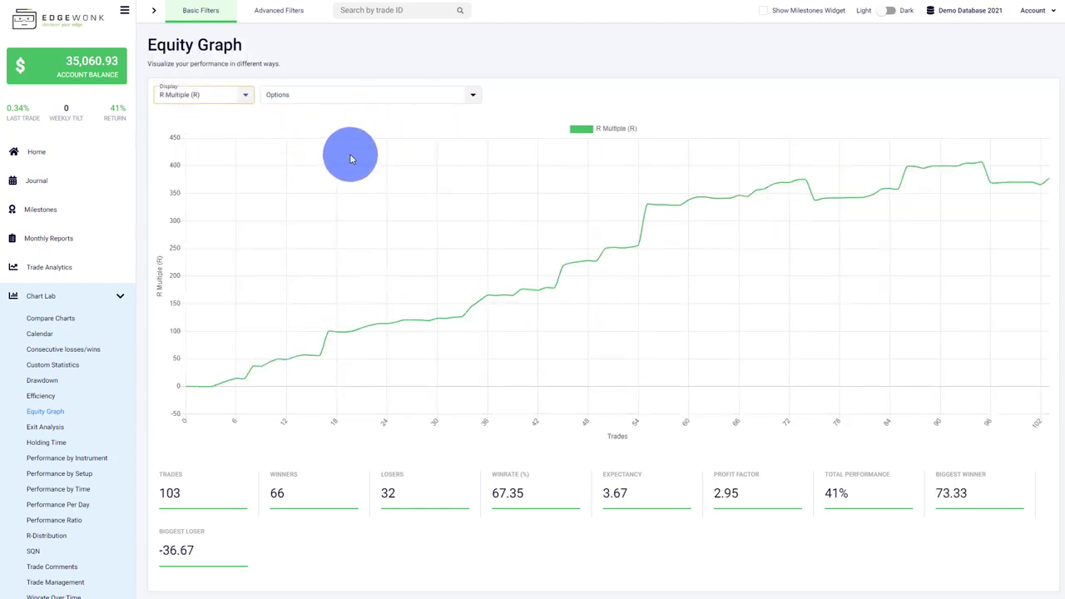
mouse_move(253, 127)
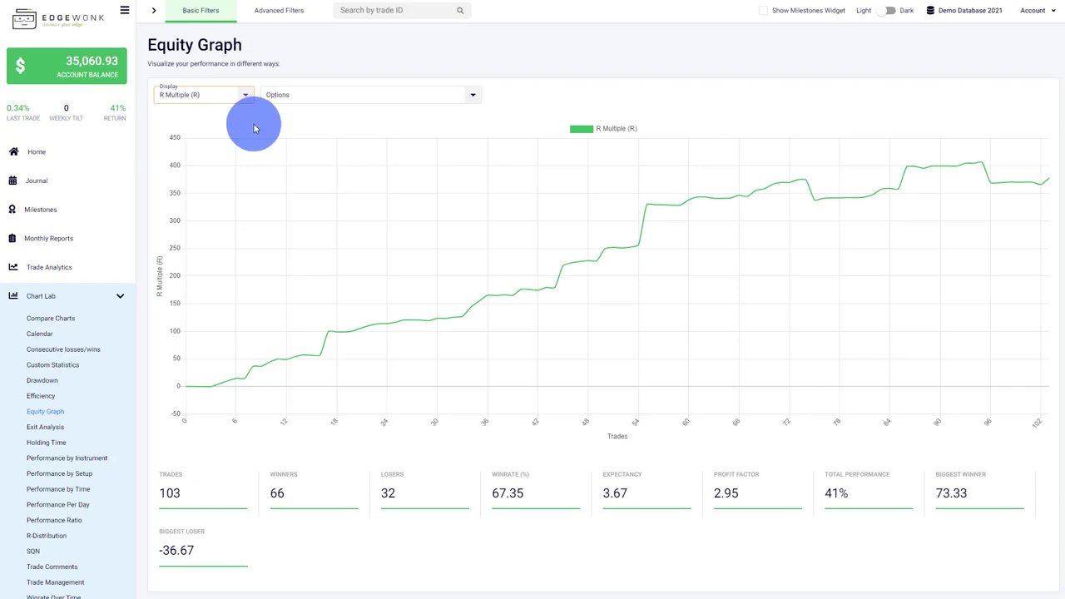
mouse_move(259, 117)
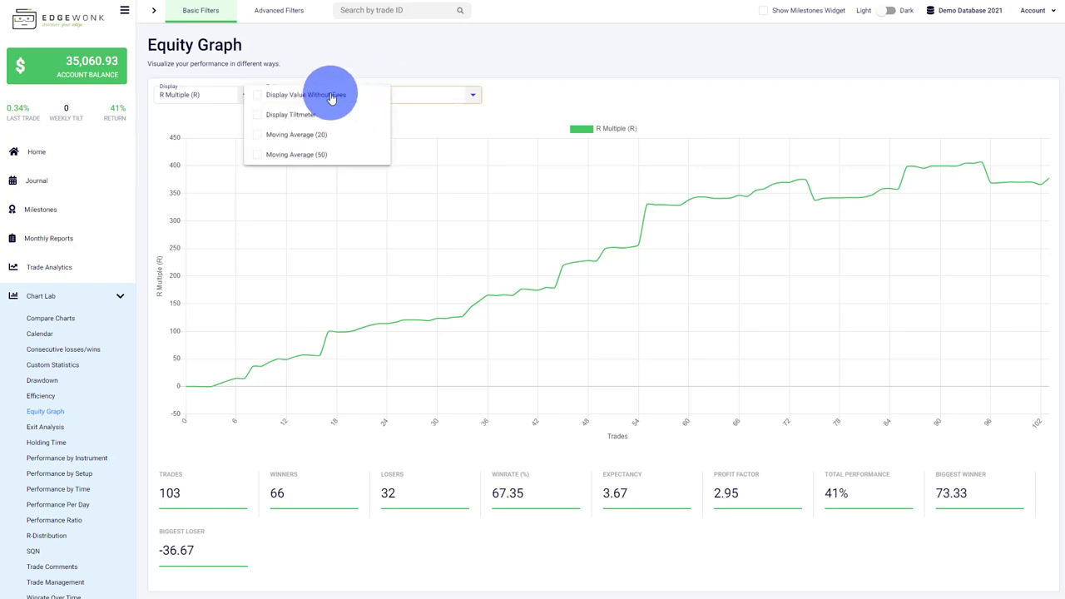
Step: Try the tiltmeter, overlay a 20-trade moving average on the curve, then show Exit Analysis
click(256, 93)
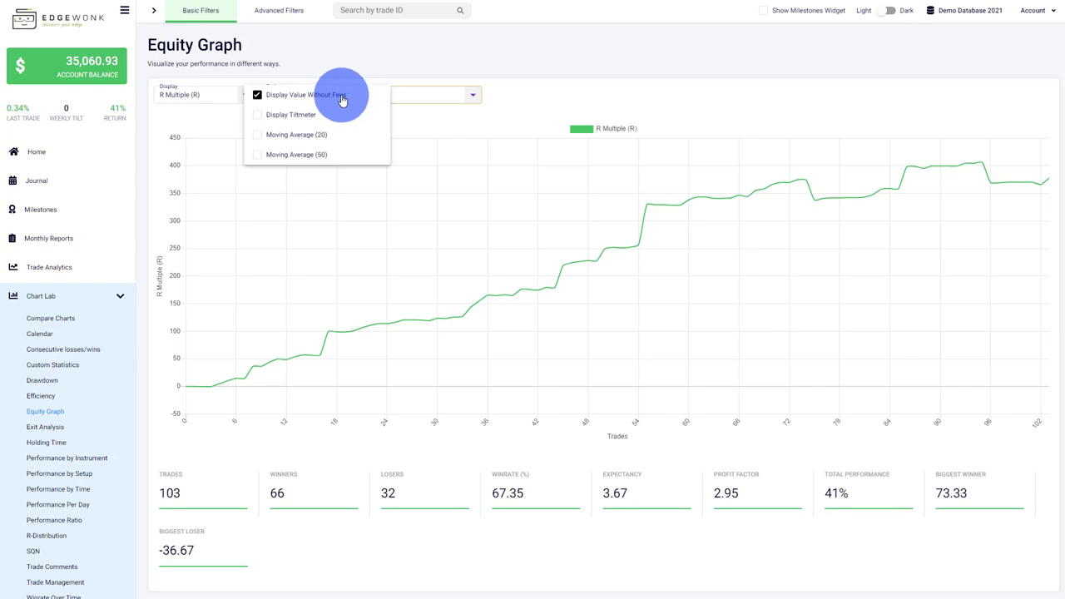
click(256, 113)
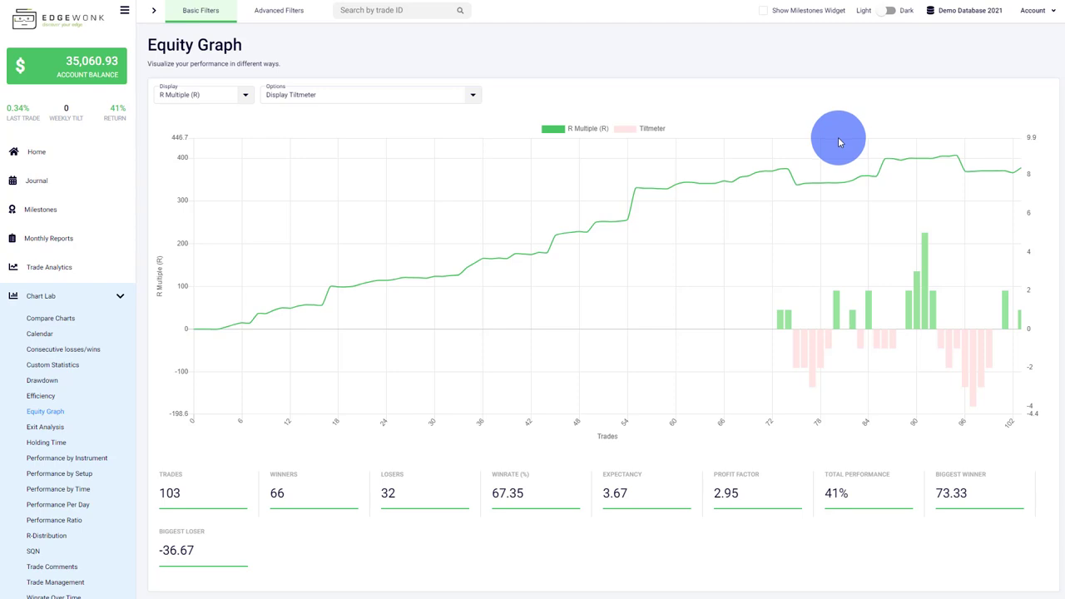
click(257, 114)
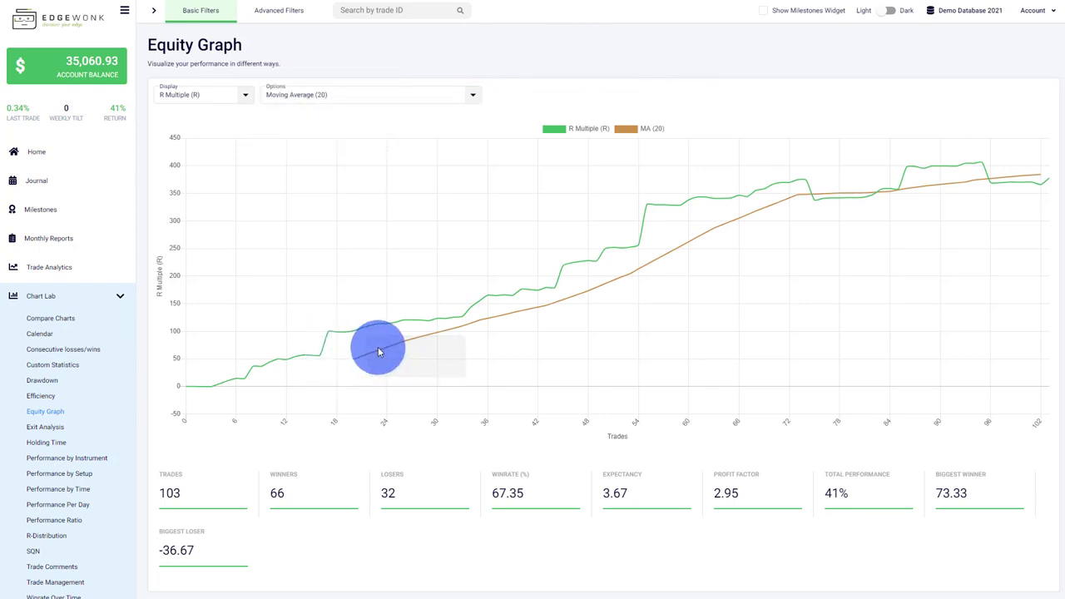
mouse_move(449, 319)
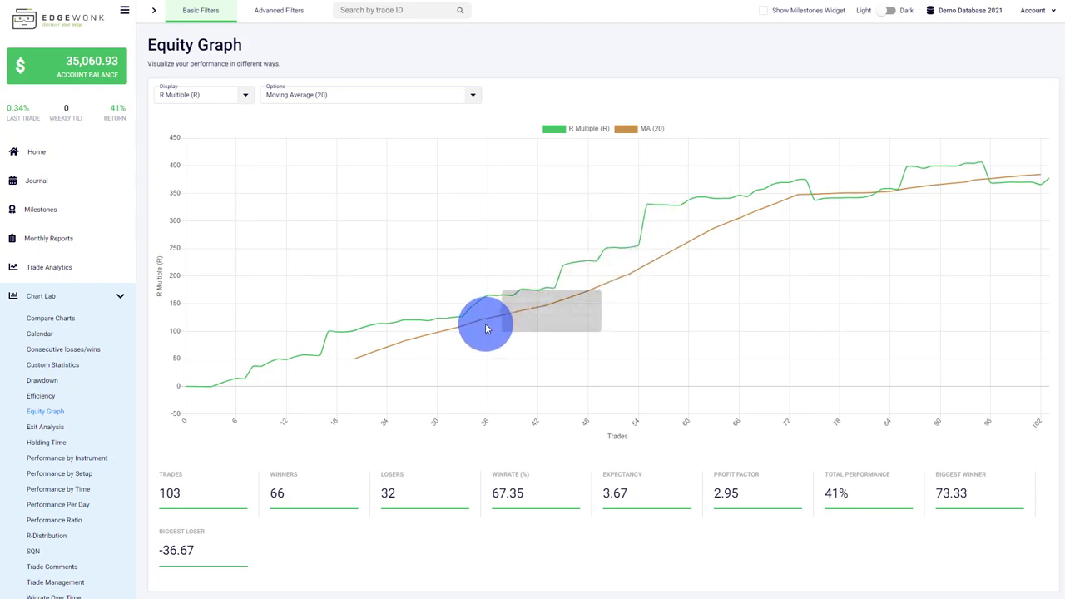
mouse_move(655, 280)
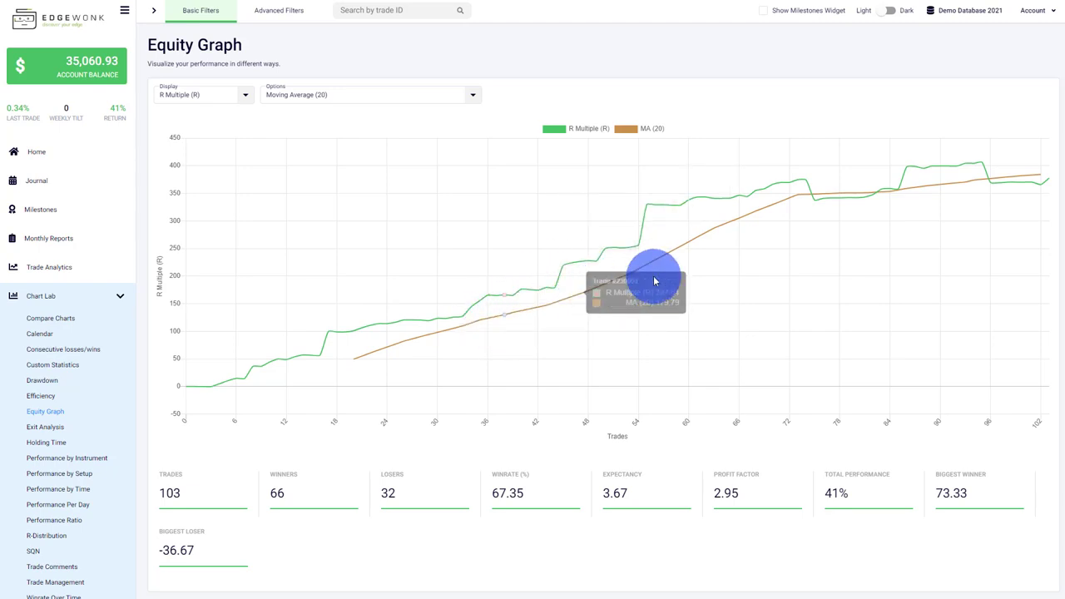
mouse_move(819, 203)
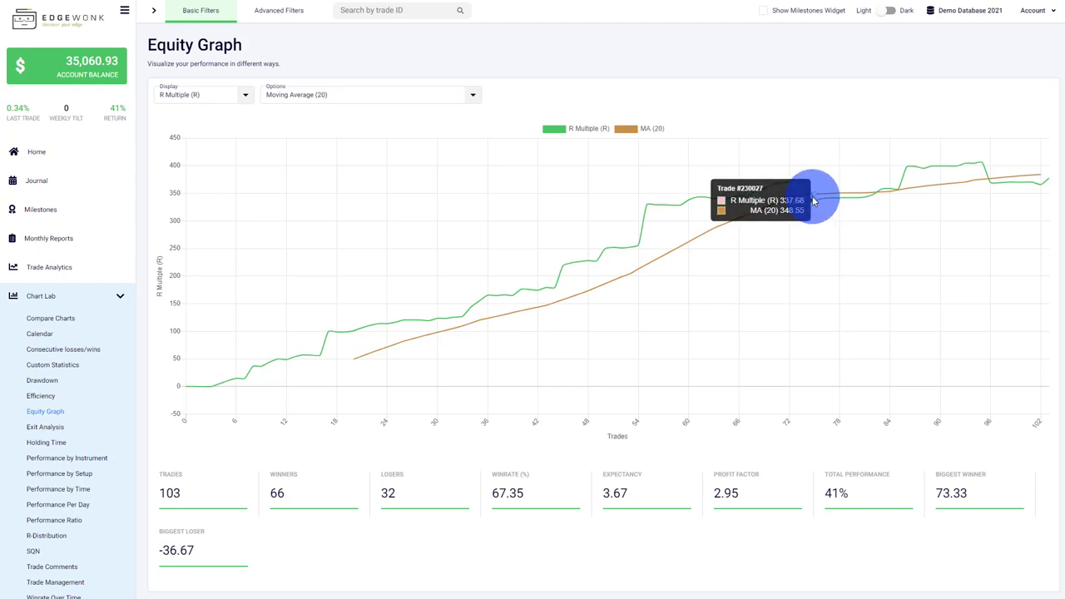
mouse_move(714, 203)
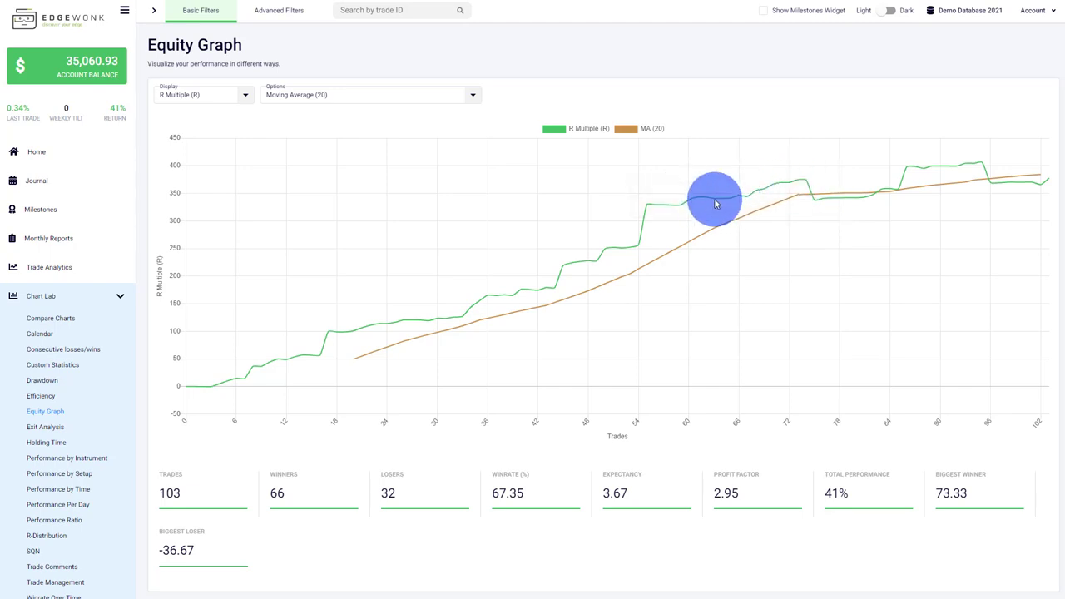
mouse_move(835, 207)
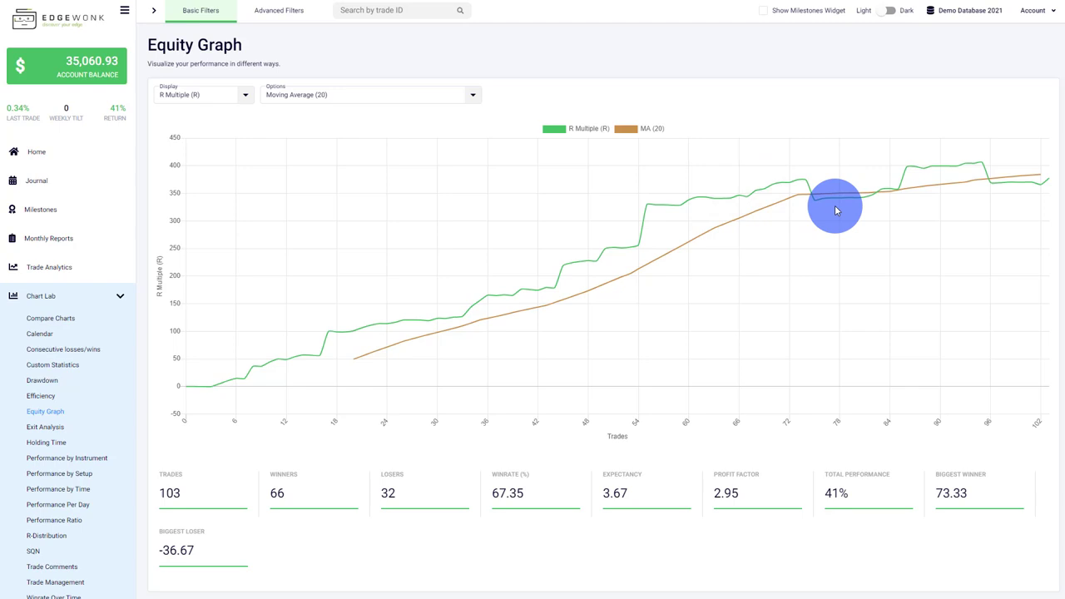
mouse_move(835, 210)
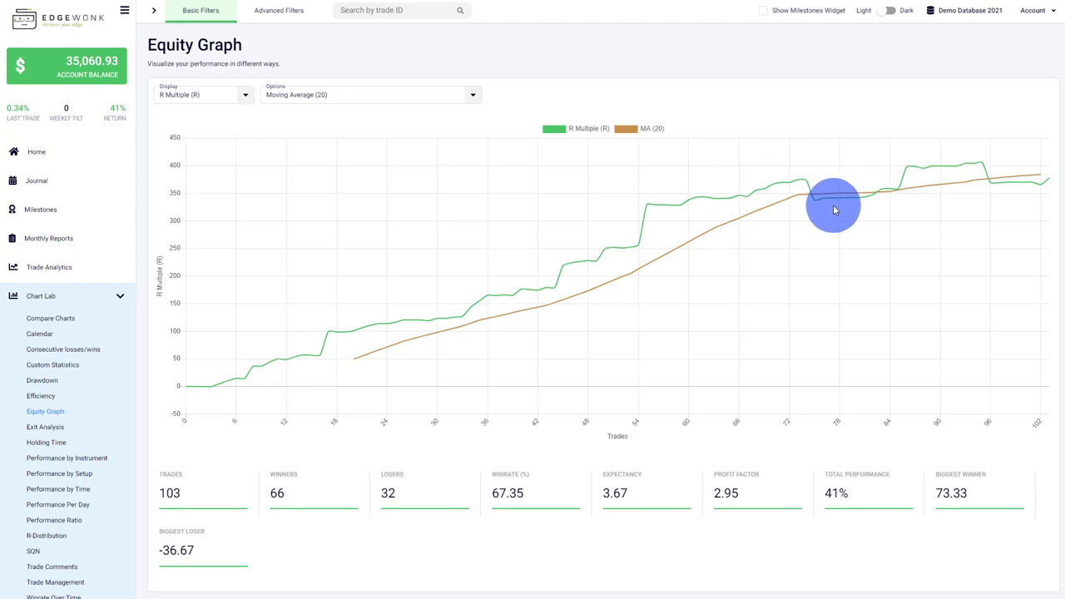
mouse_move(816, 220)
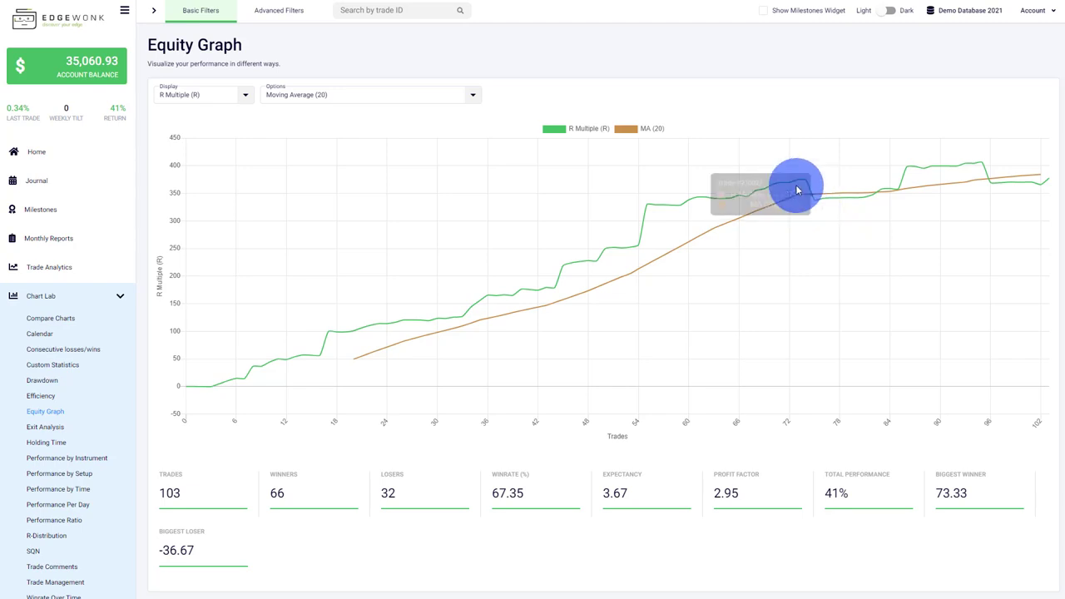
mouse_move(854, 245)
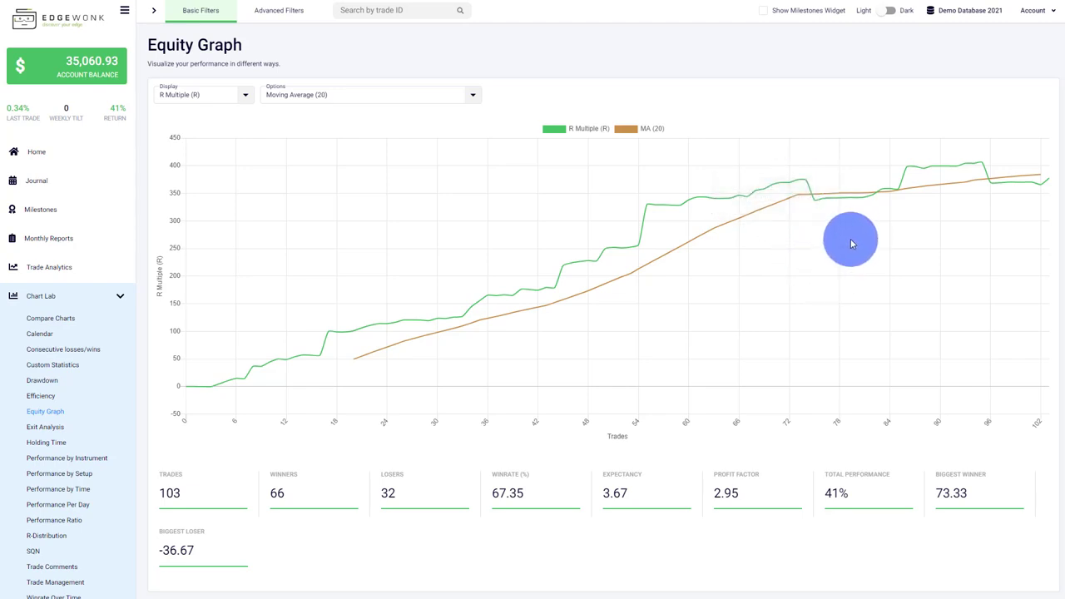
mouse_move(849, 230)
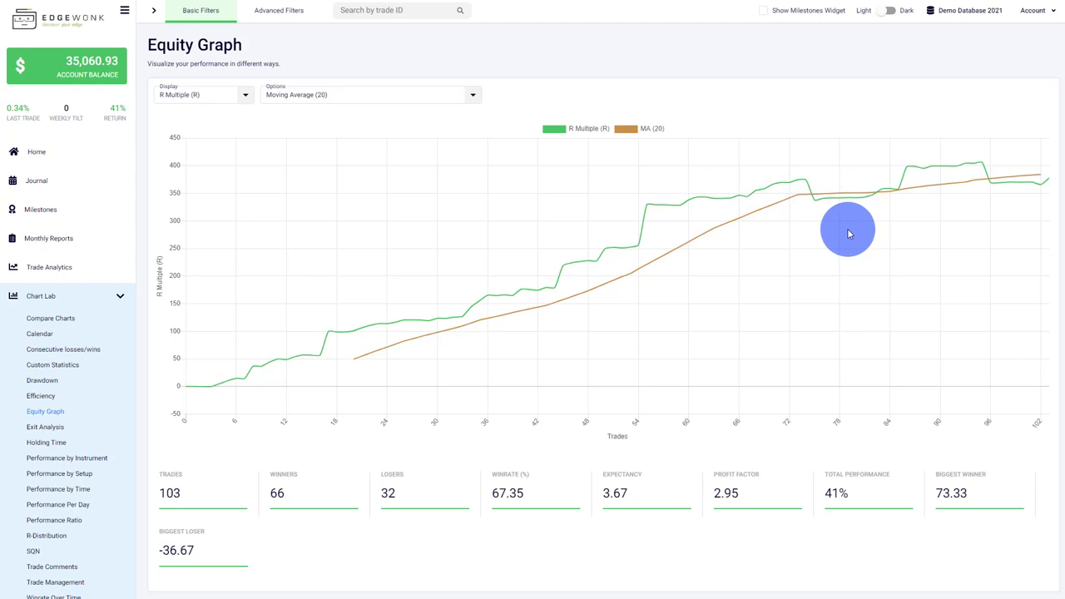
click(45, 426)
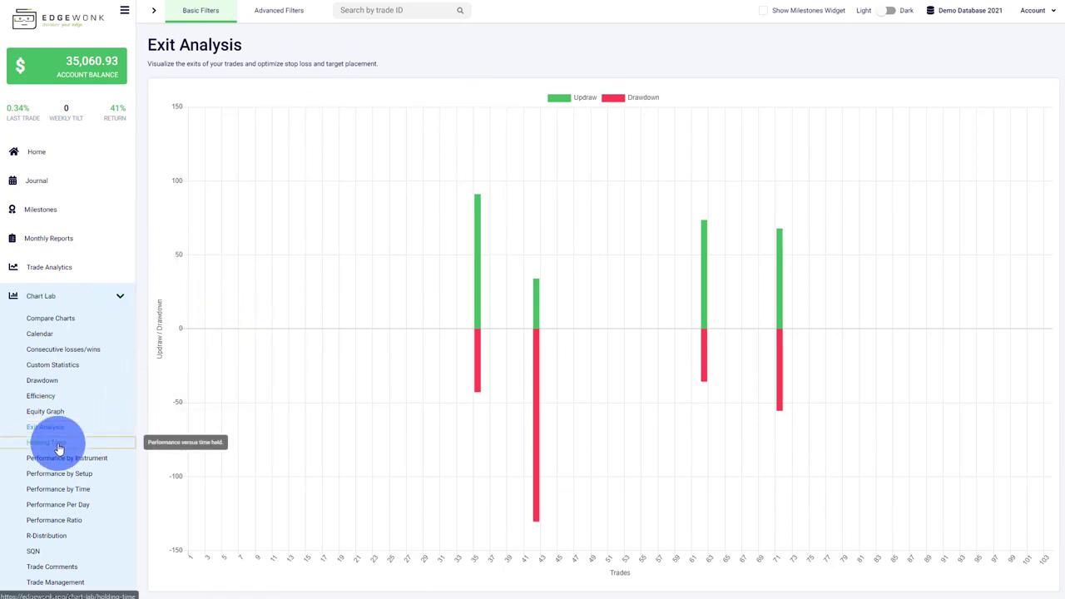
Step: Show Holding Time in minutes and then hours, then move on to Performance By Instrument
click(48, 443)
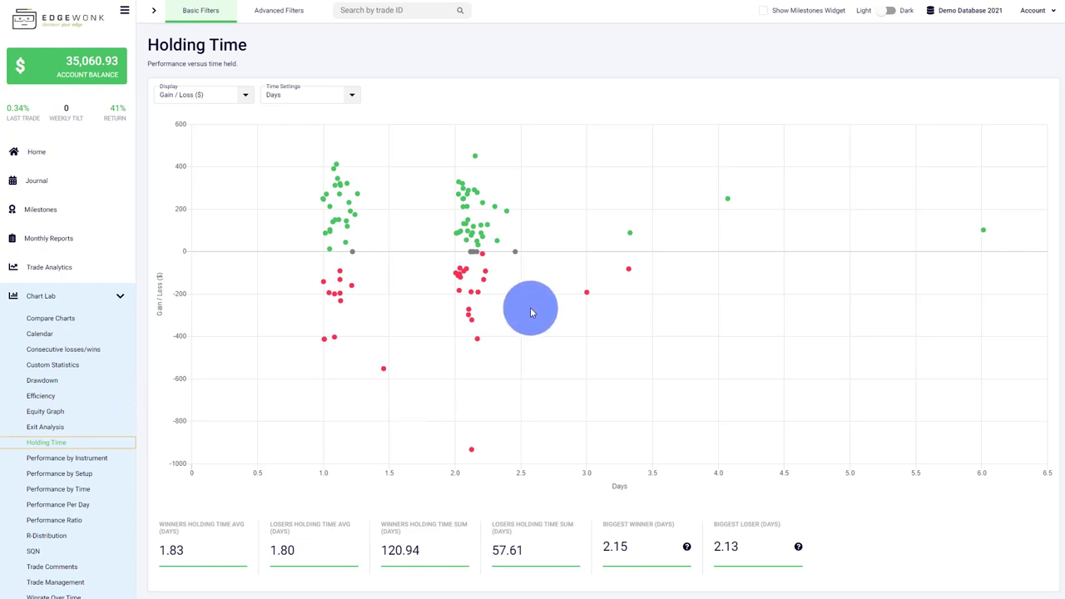
mouse_move(410, 120)
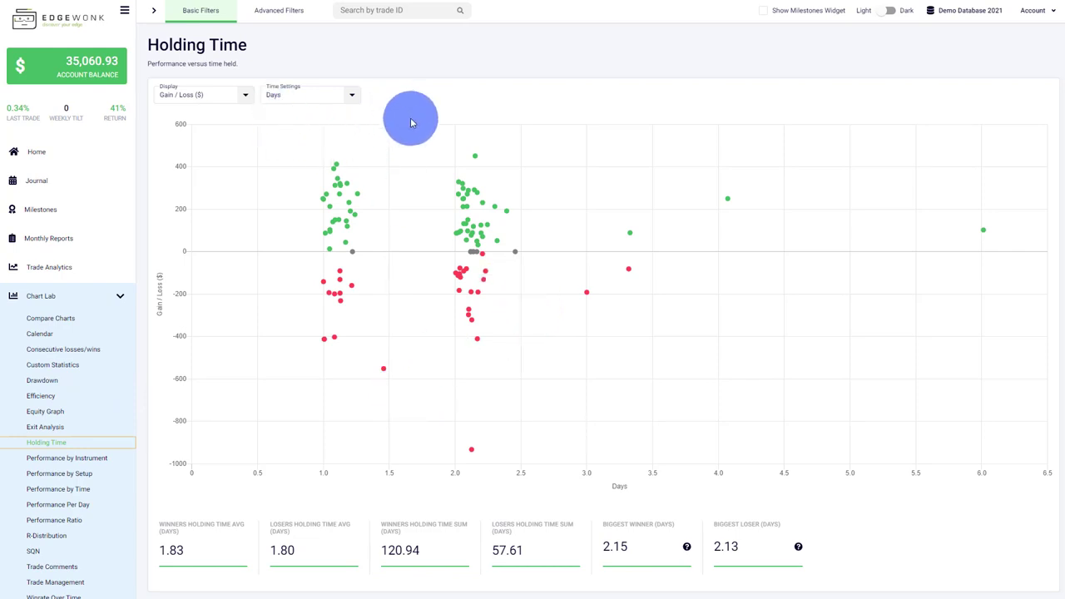
mouse_move(476, 156)
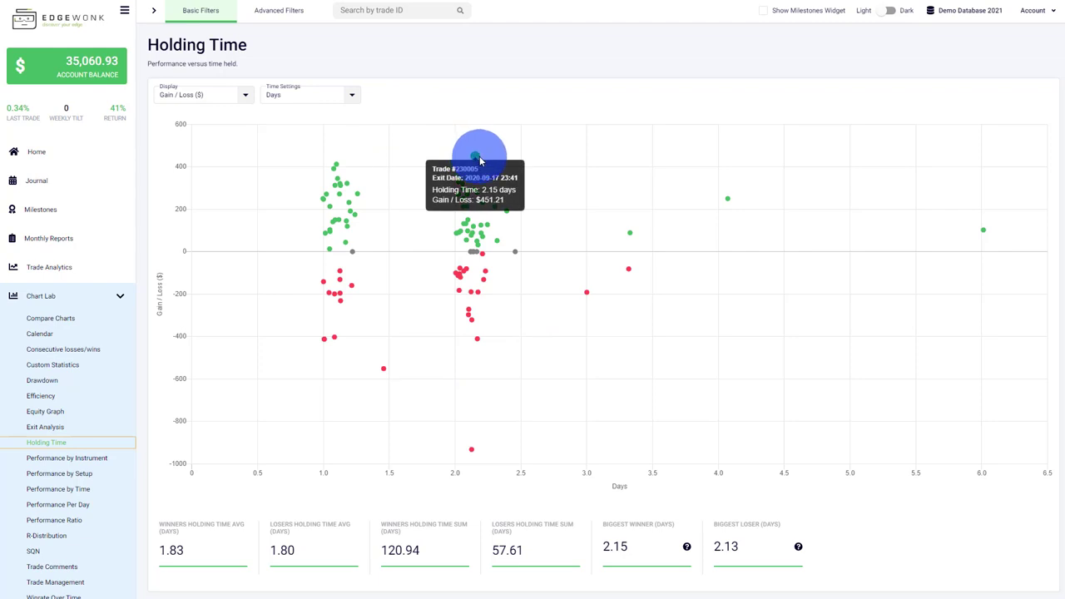
mouse_move(236, 273)
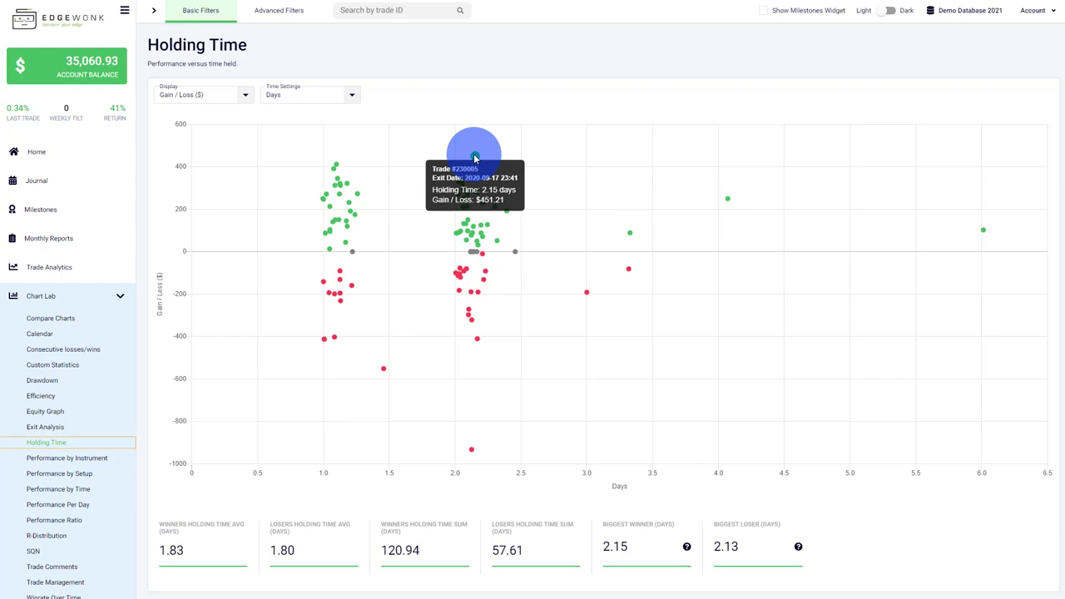
mouse_move(446, 133)
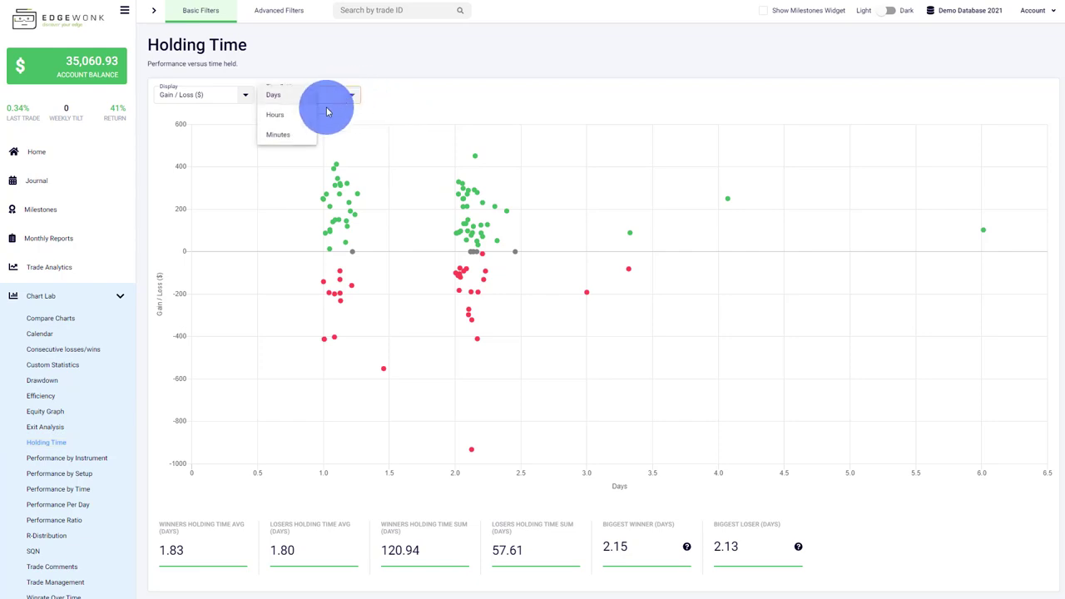
click(278, 133)
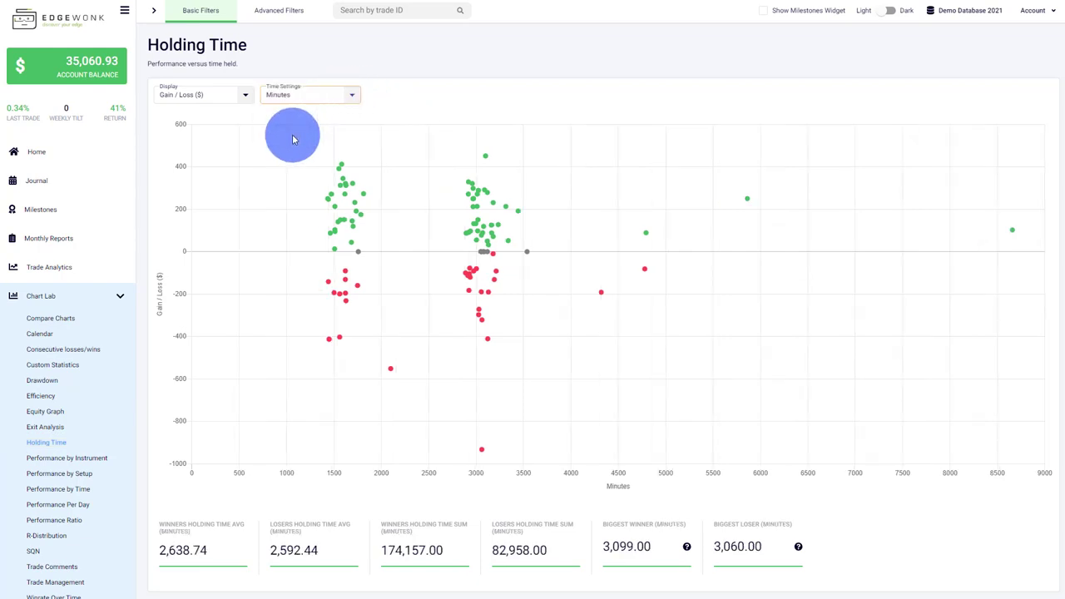
mouse_move(442, 483)
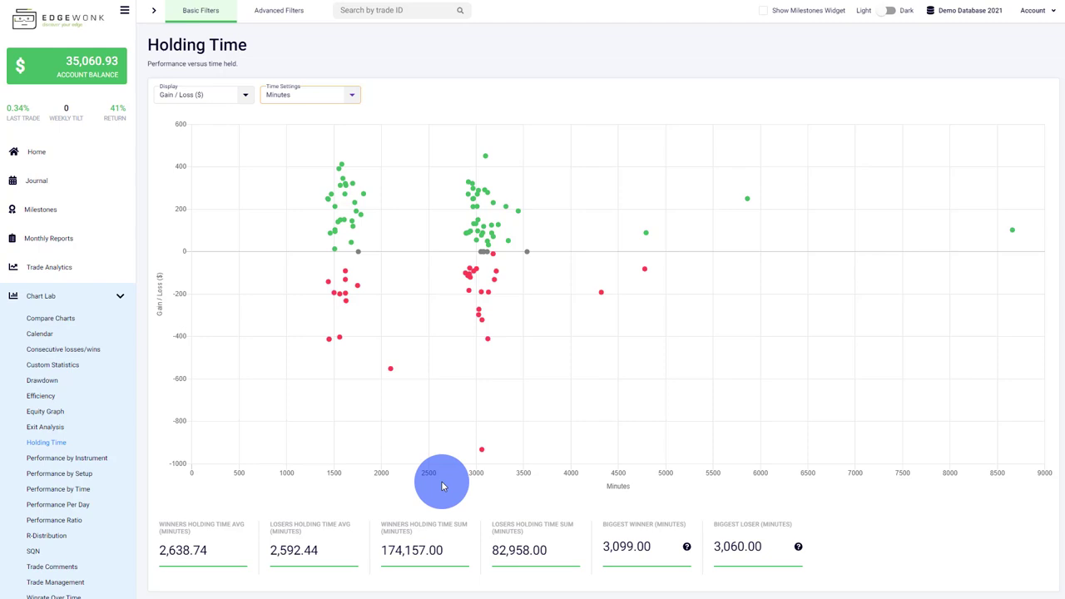
mouse_move(356, 484)
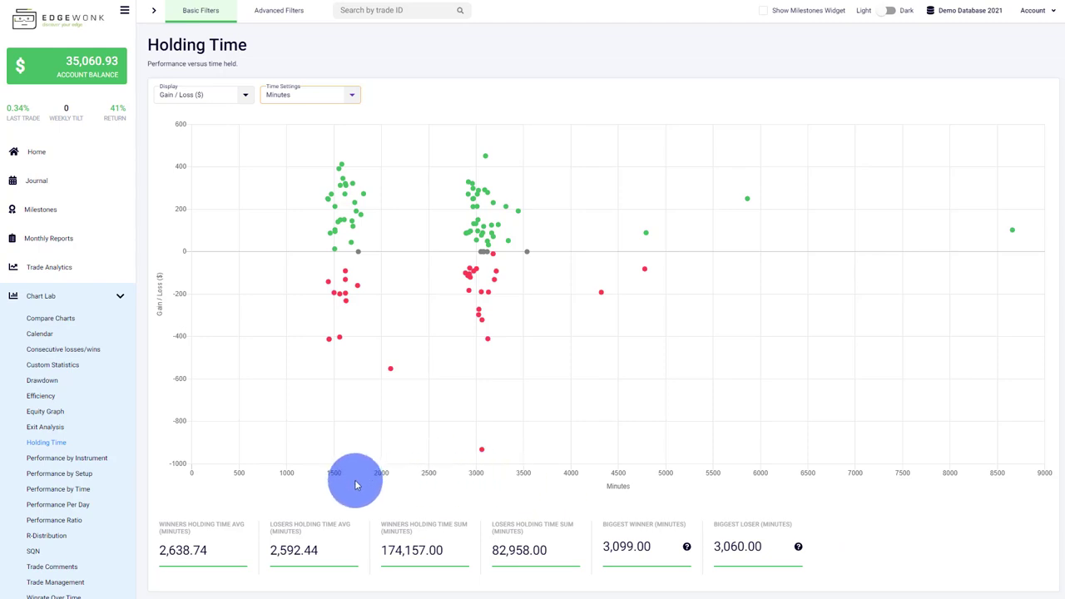
click(310, 93)
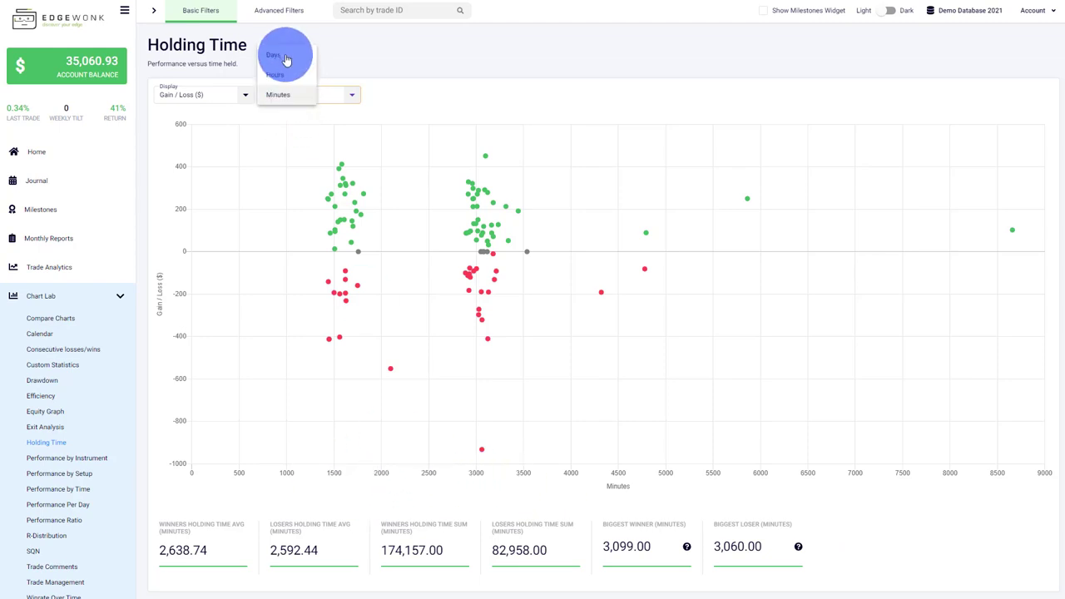
click(278, 115)
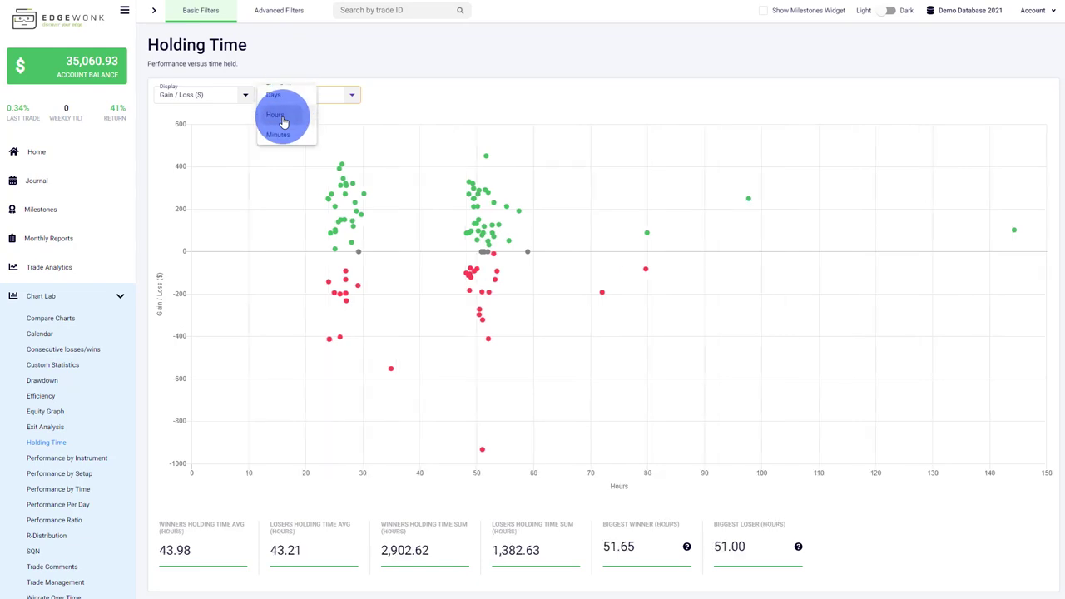
click(275, 115)
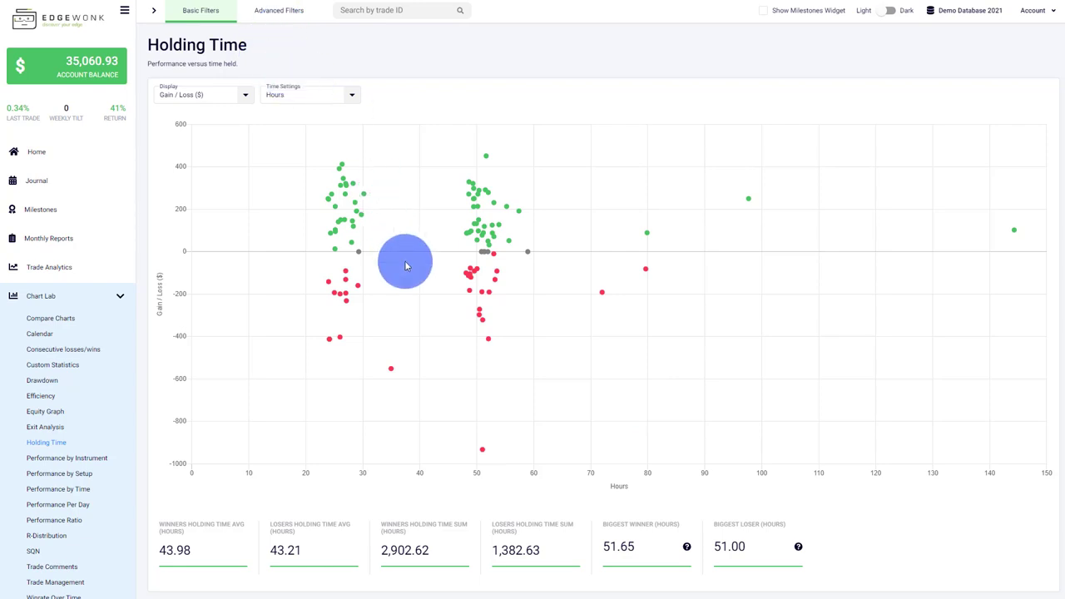
click(67, 457)
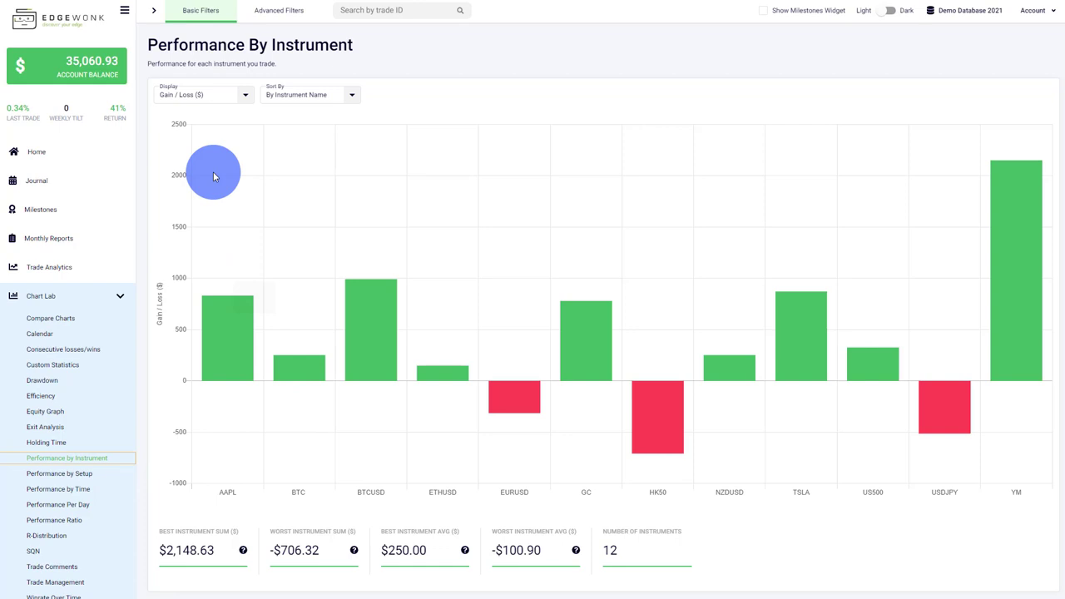
mouse_move(236, 253)
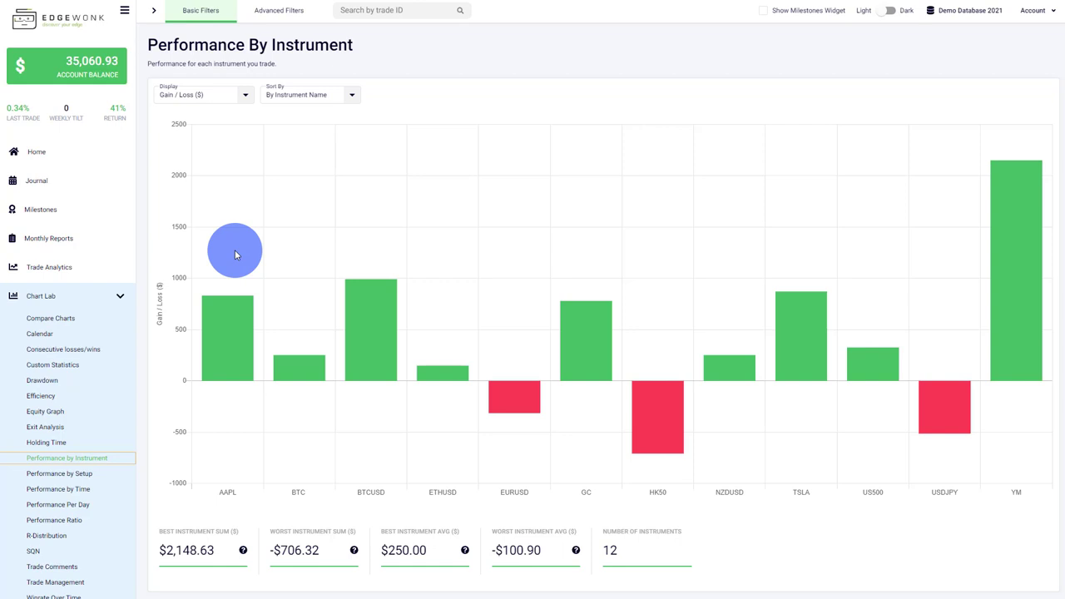
mouse_move(141, 397)
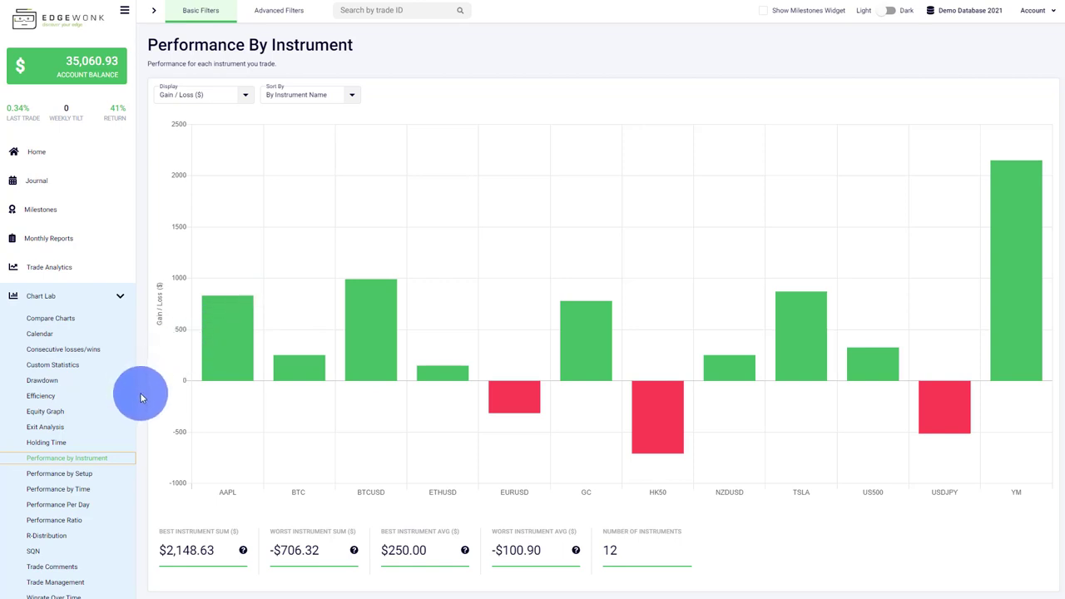
mouse_move(695, 419)
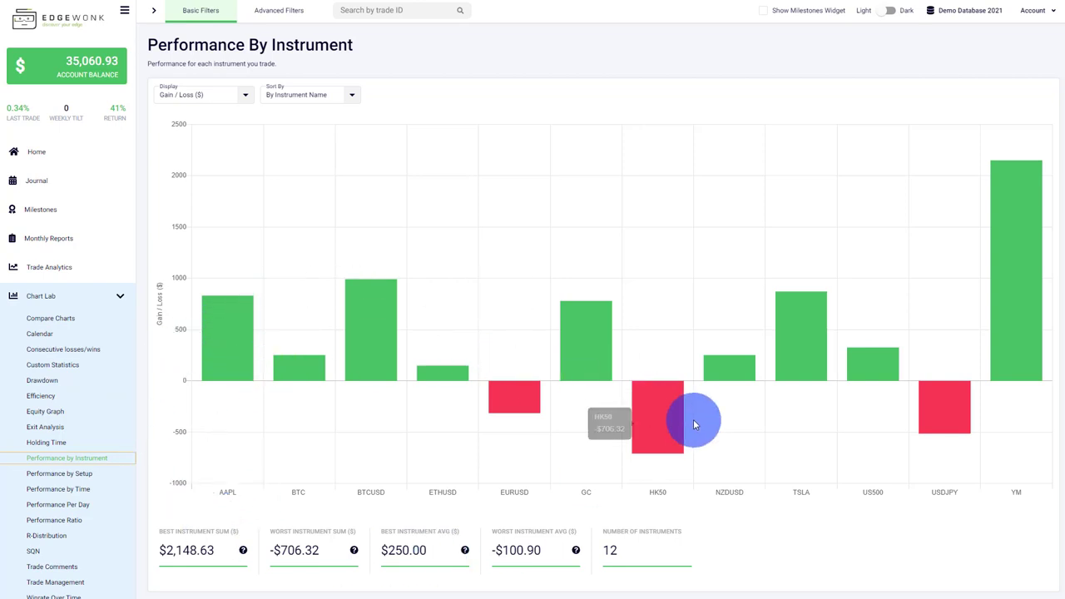
Step: Show instrument performance as Percentage (%) and sort the instruments By Value
click(203, 93)
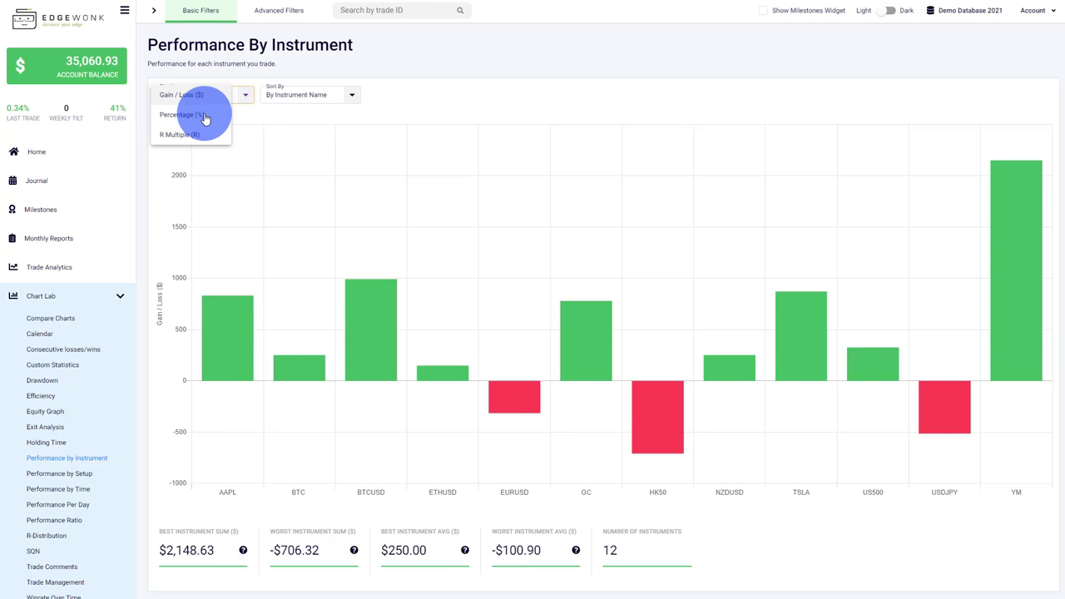
click(180, 114)
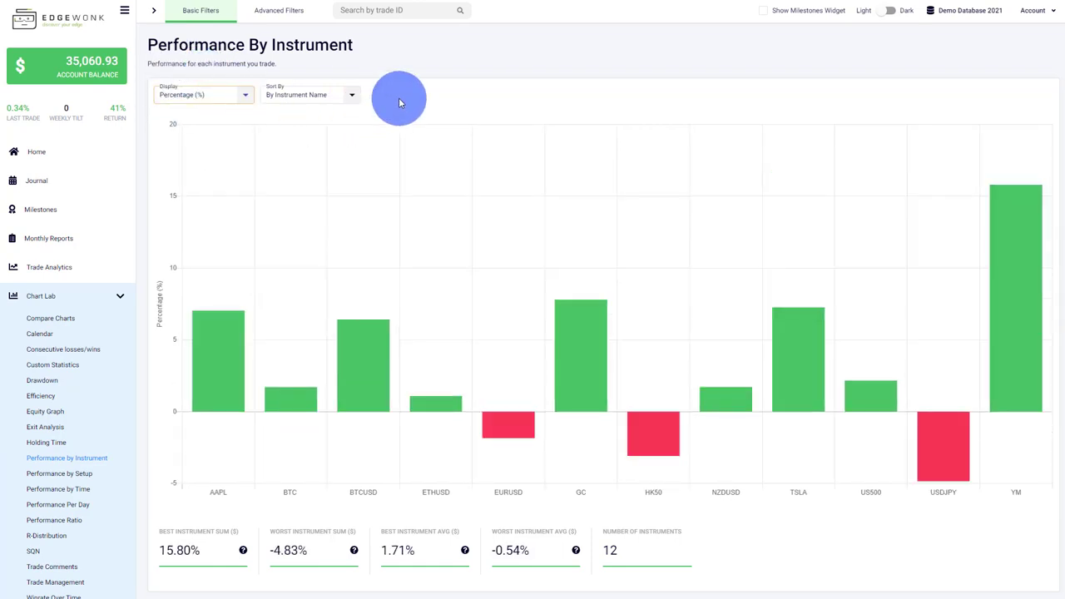
click(309, 93)
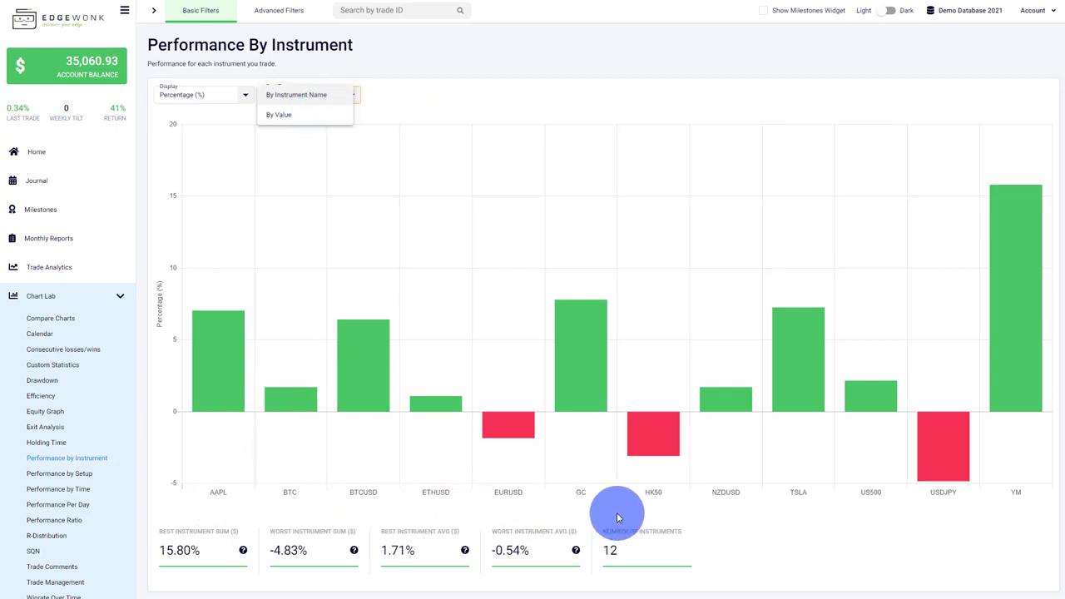
click(279, 113)
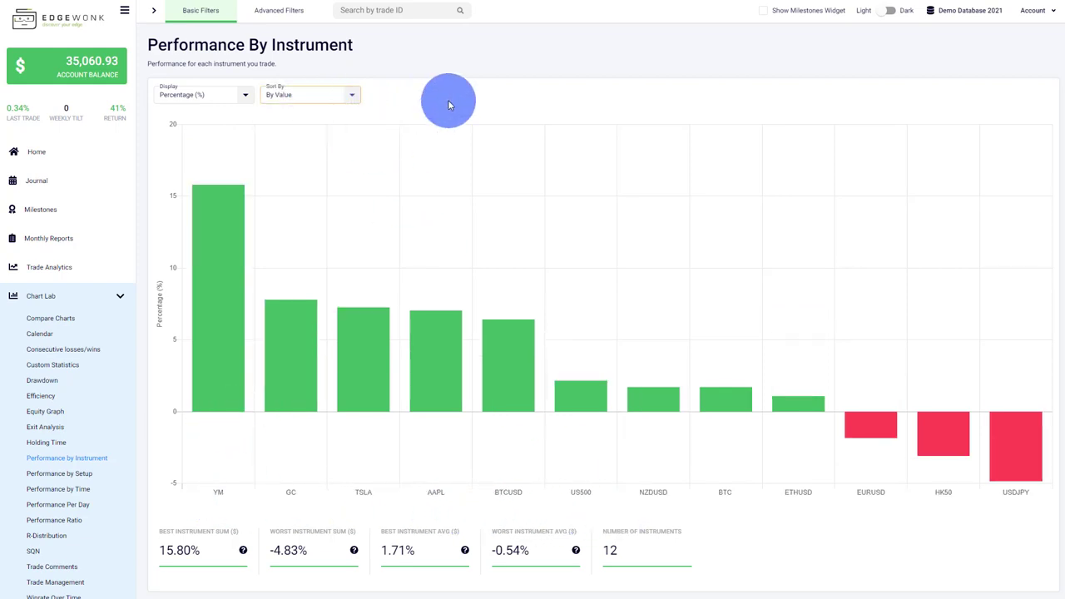
mouse_move(509, 91)
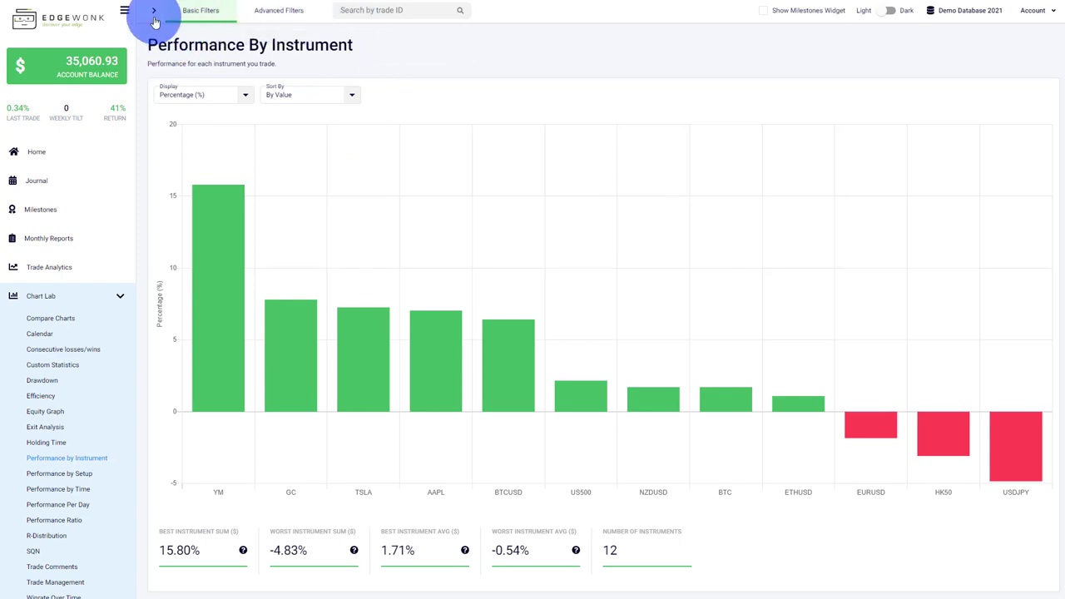
click(153, 10)
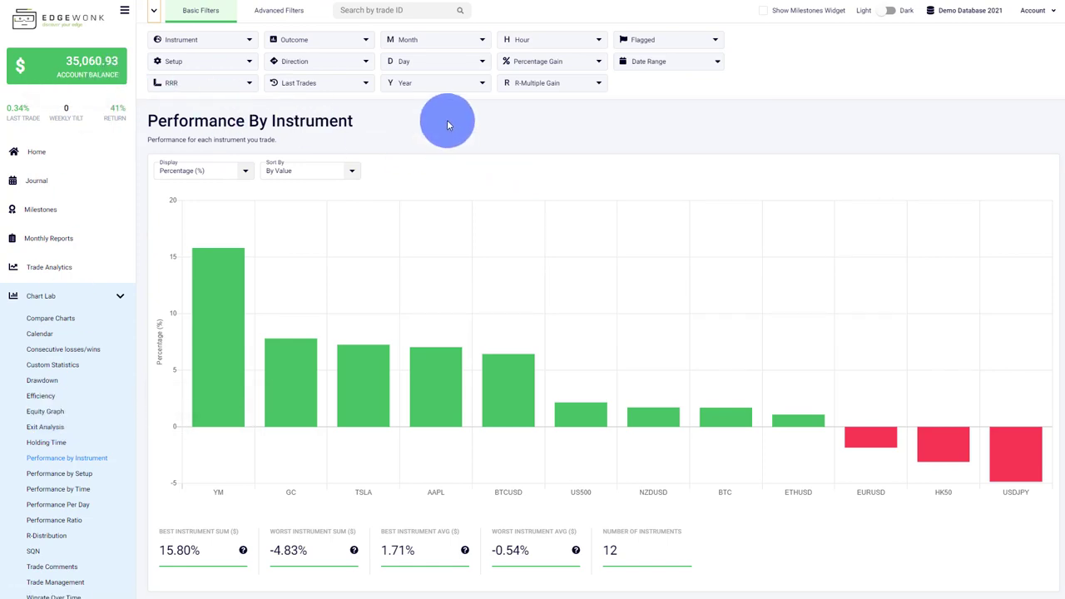
click(319, 83)
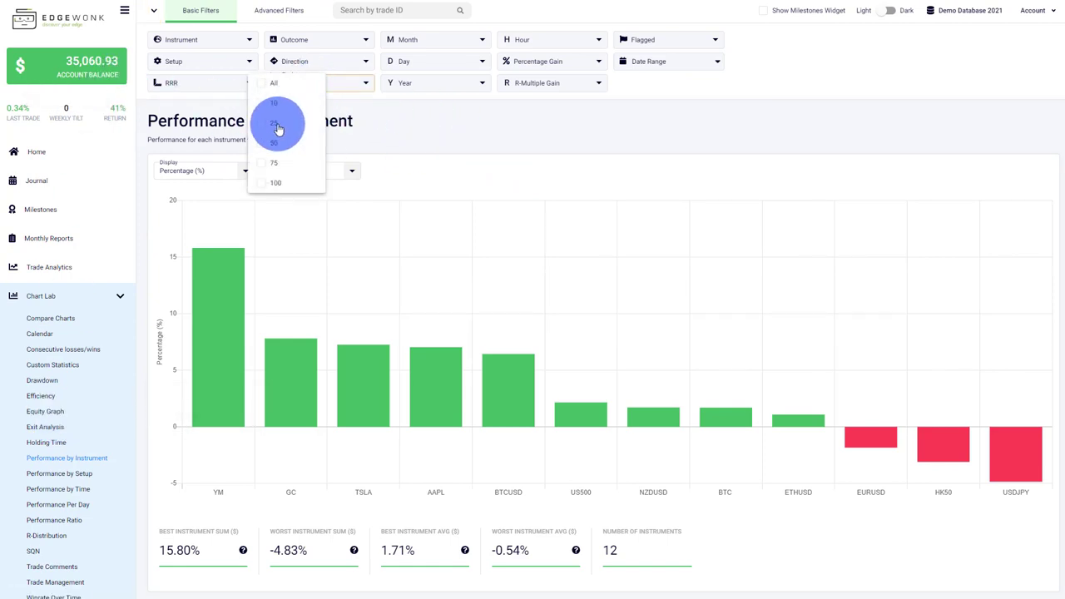
click(273, 123)
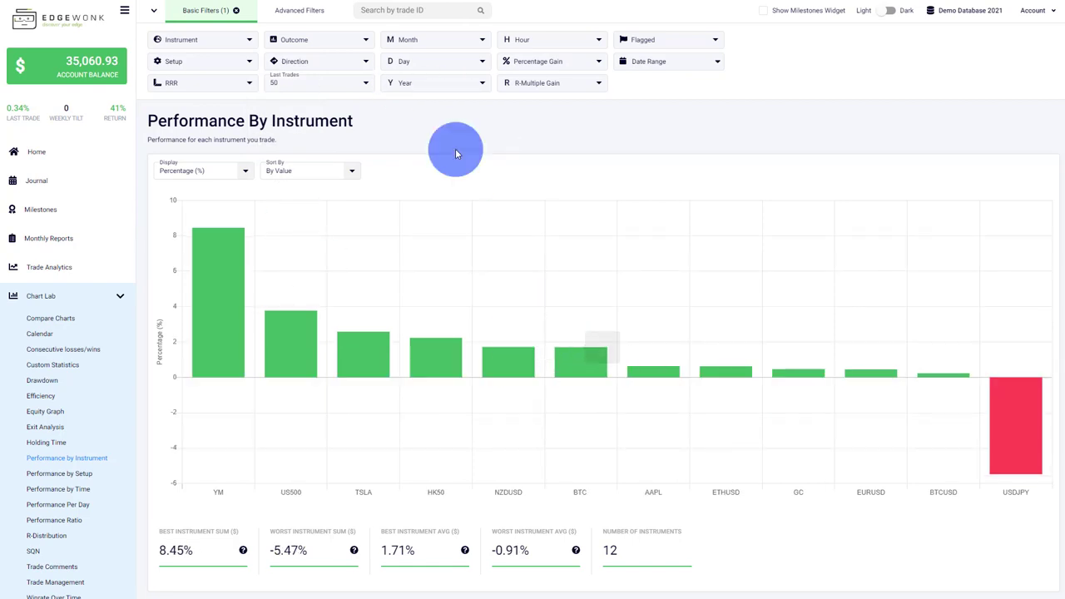
mouse_move(206, 10)
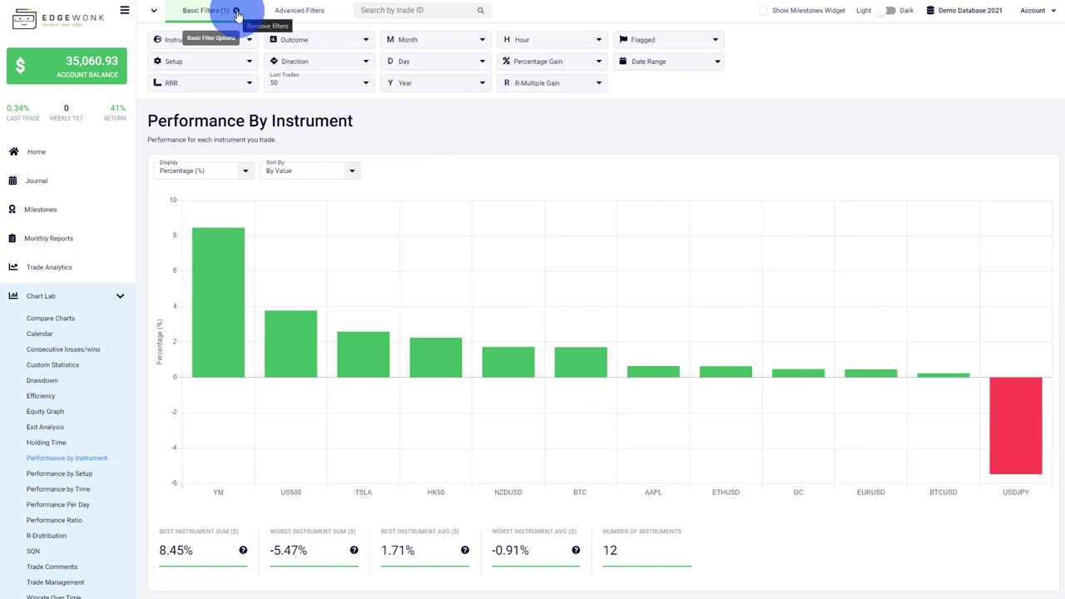
click(236, 15)
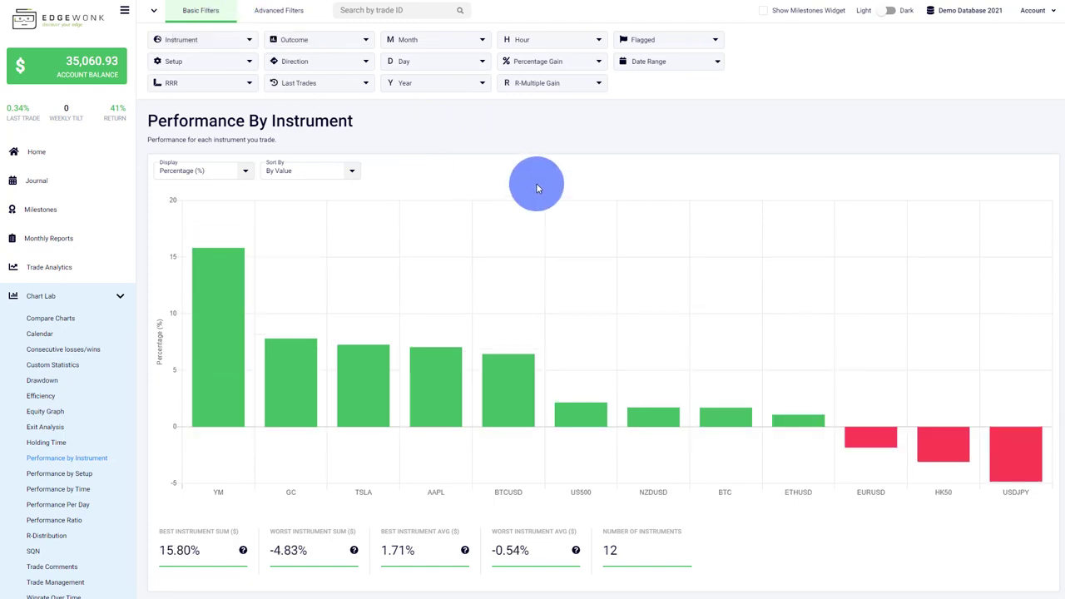
click(153, 13)
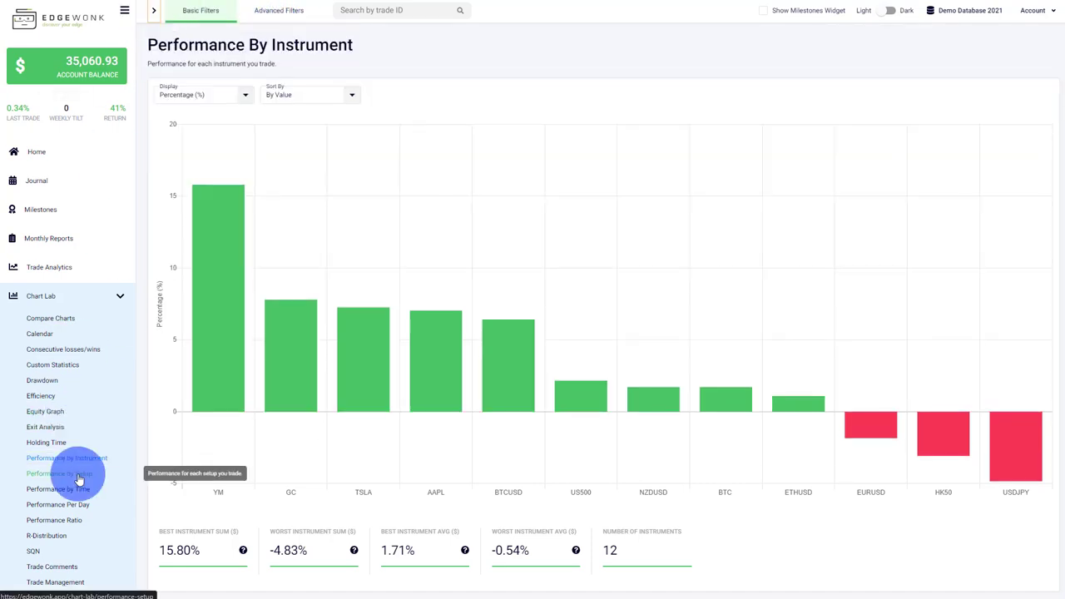
Step: Bring up the Performance By Setup gain/loss chart from the Chart Lab sidebar
click(60, 473)
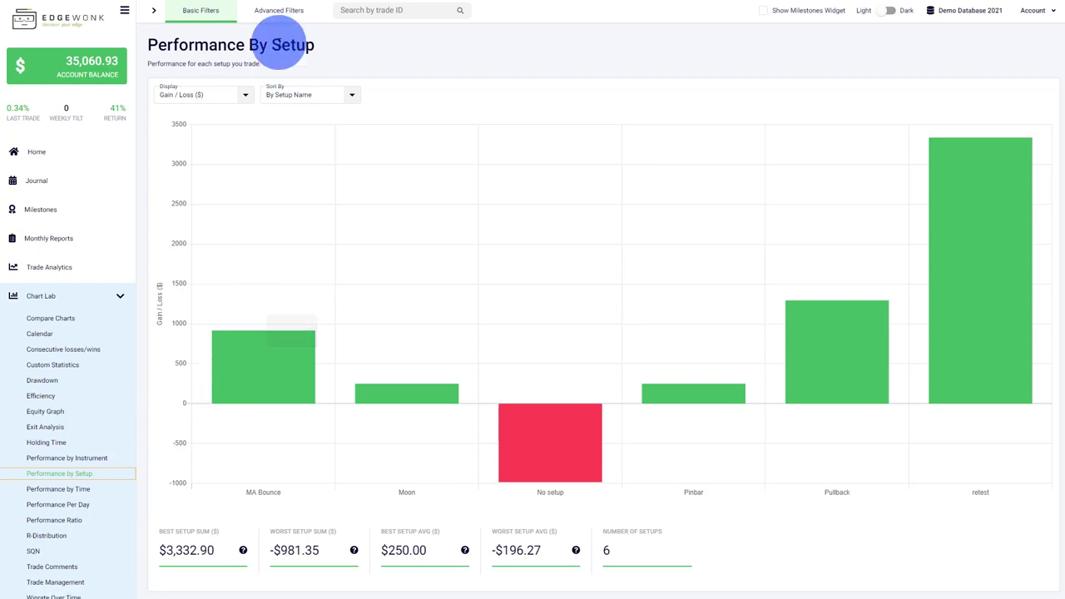
mouse_move(309, 519)
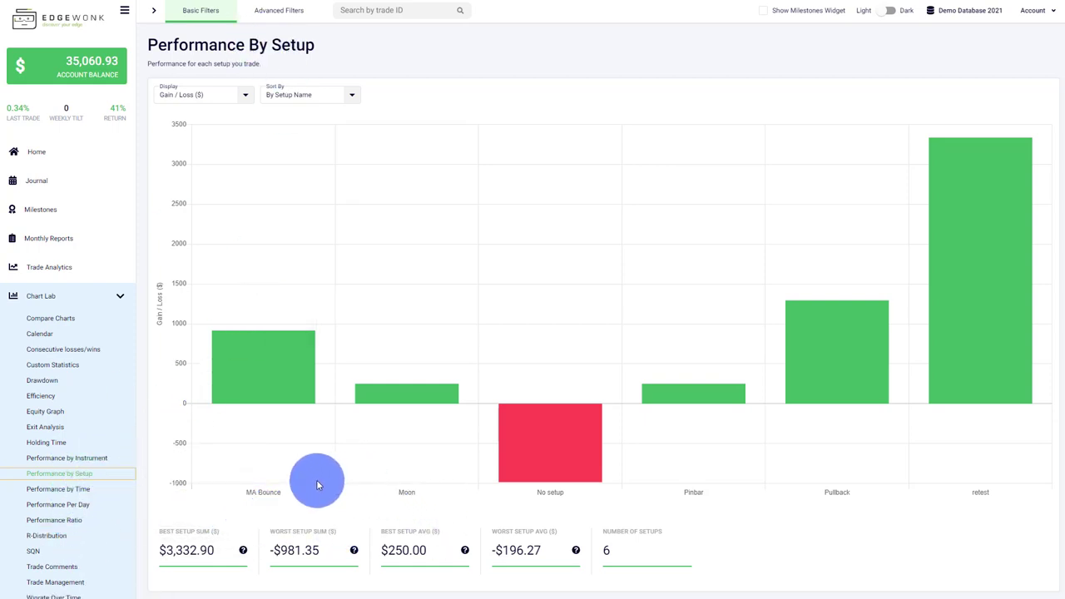
mouse_move(579, 519)
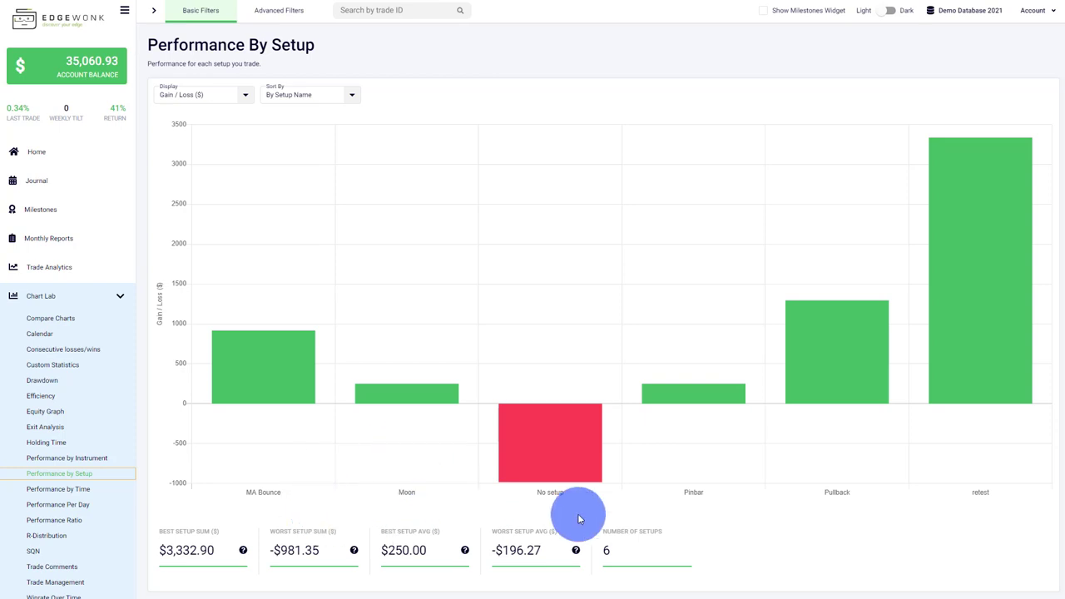
mouse_move(58, 490)
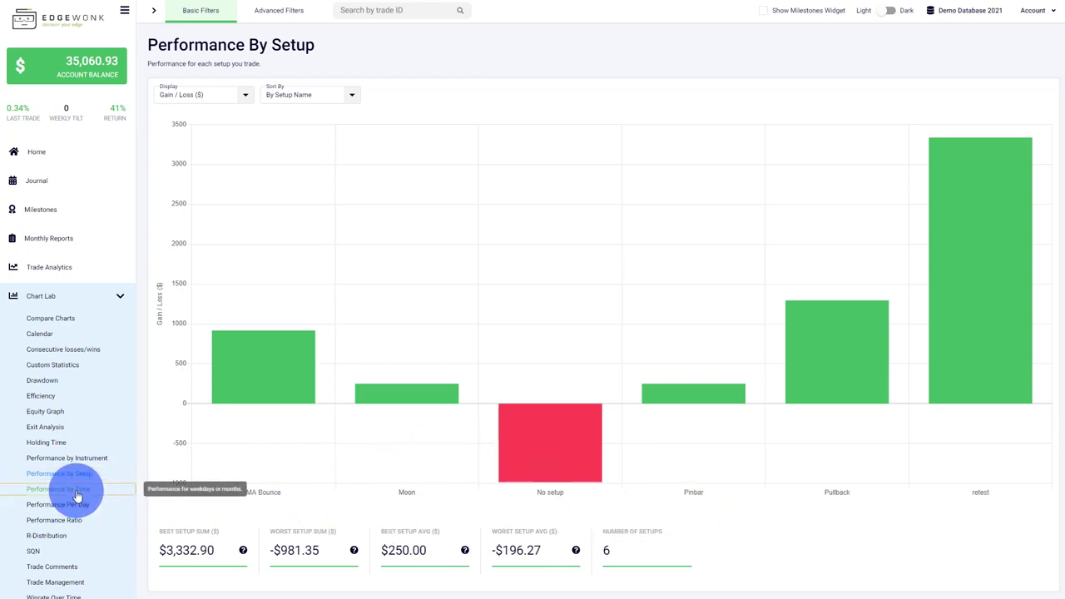
Step: Show Performance By Time grouped by exit date with the period set to Month
click(59, 489)
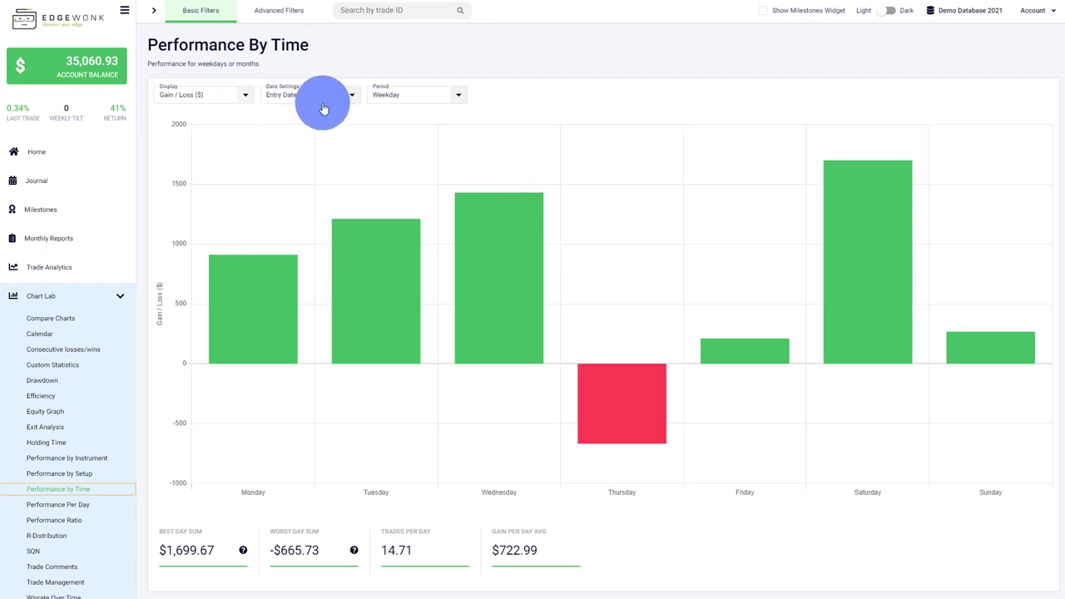
click(309, 93)
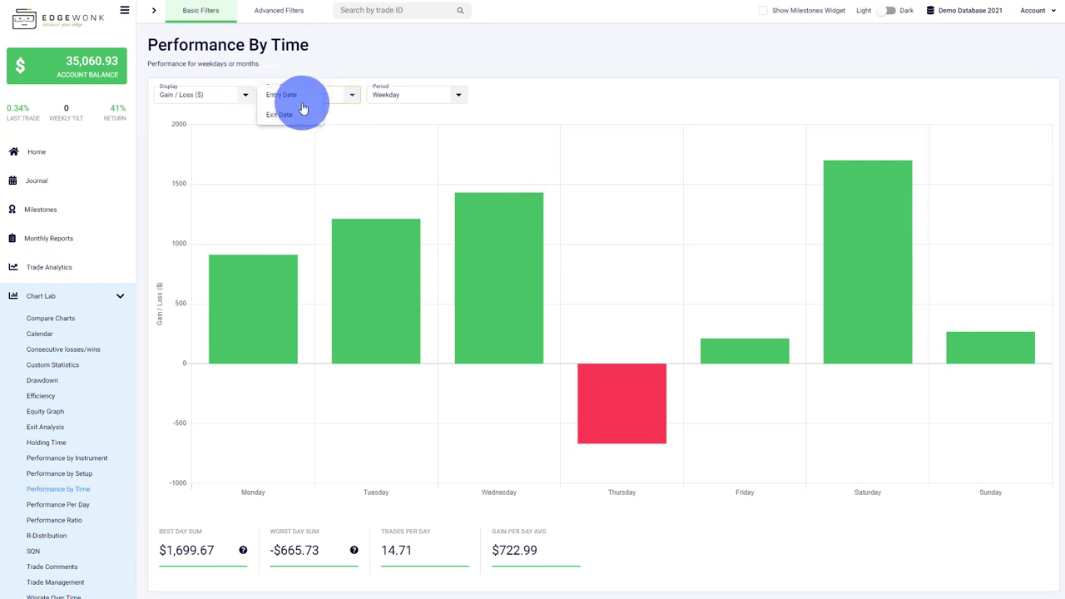
click(280, 113)
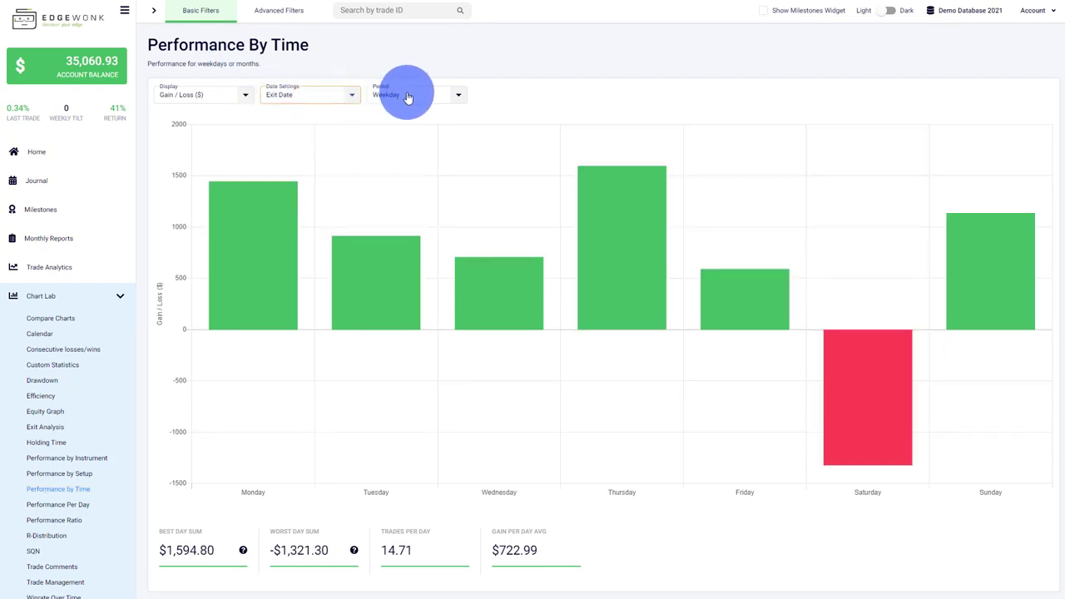
click(408, 93)
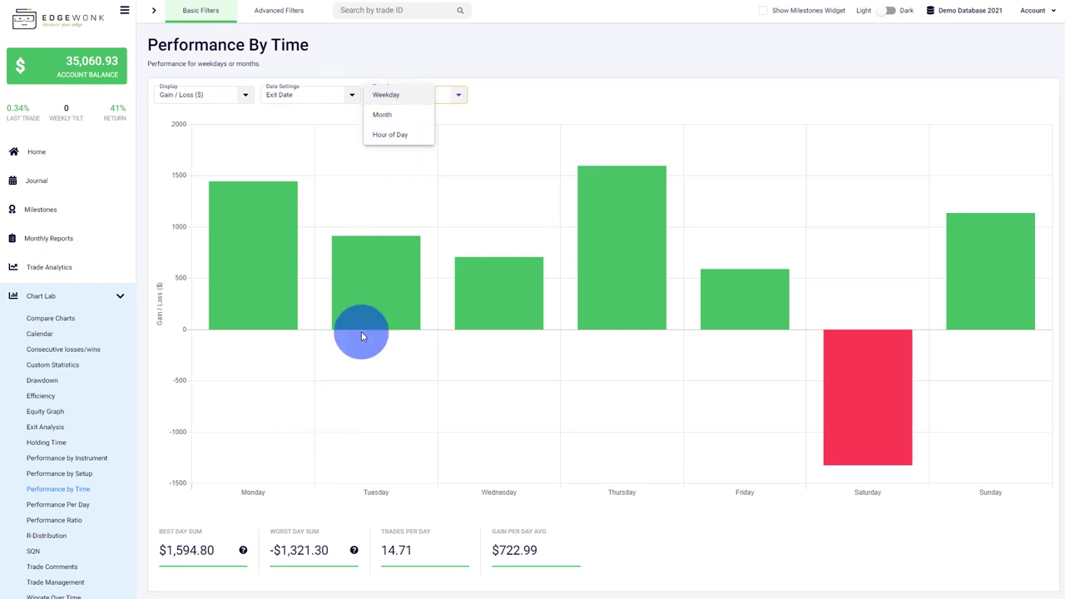
mouse_move(396, 137)
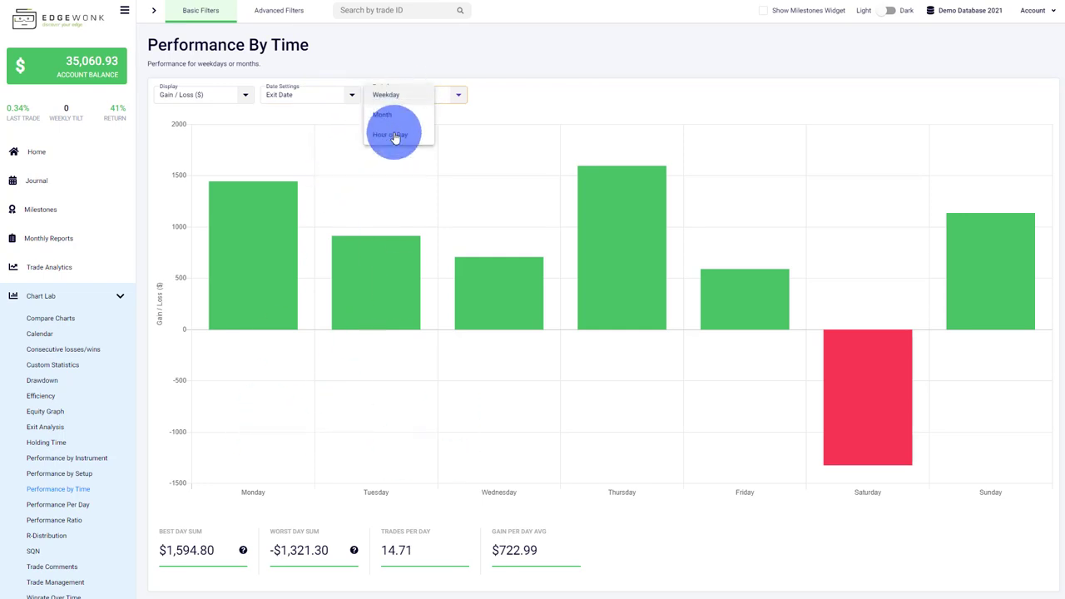
click(391, 135)
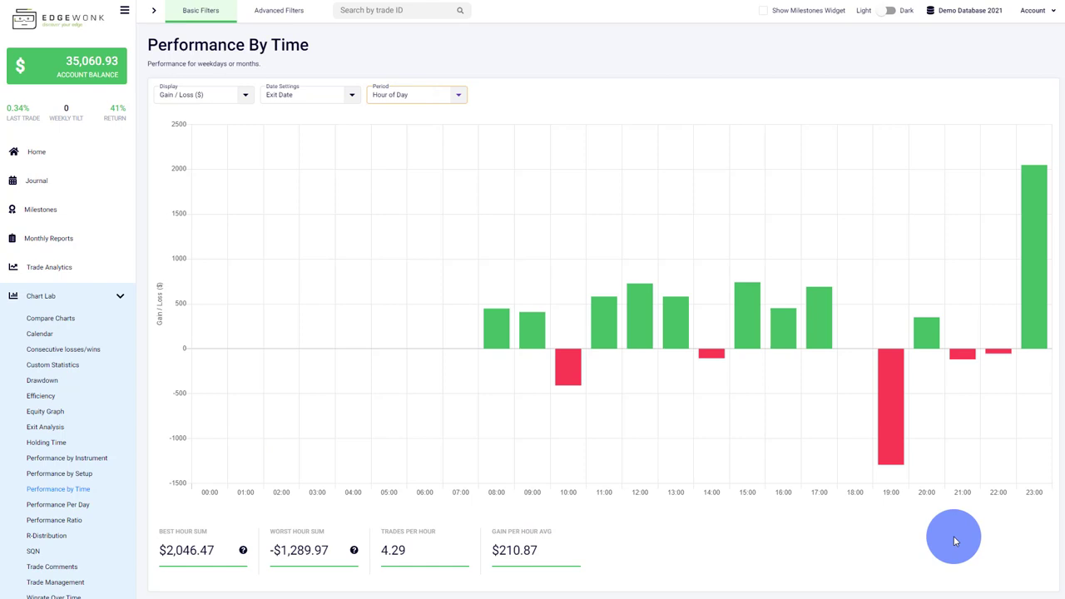
click(416, 94)
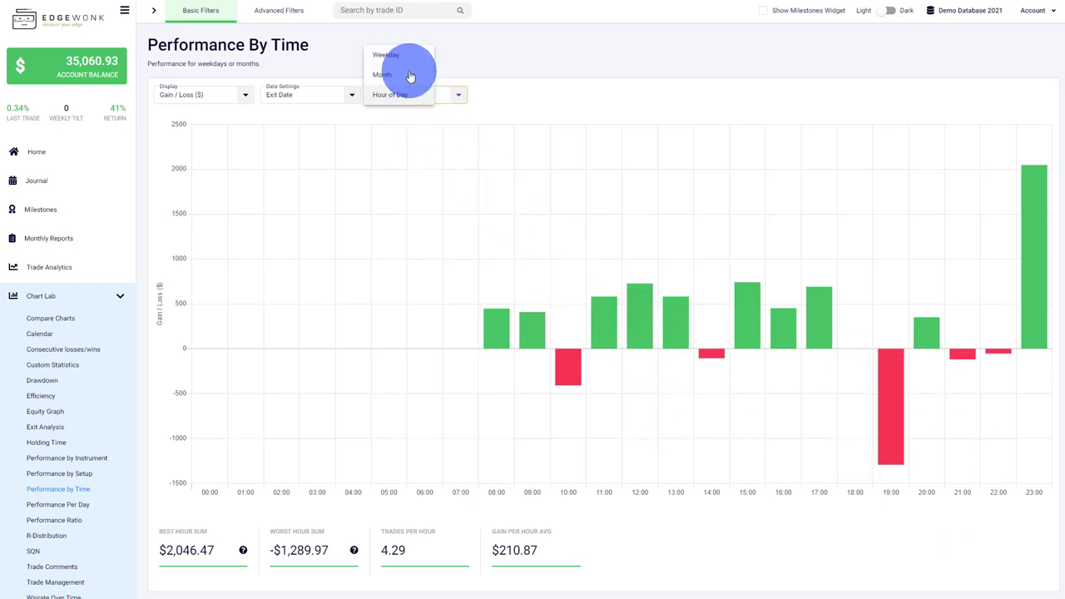
click(383, 75)
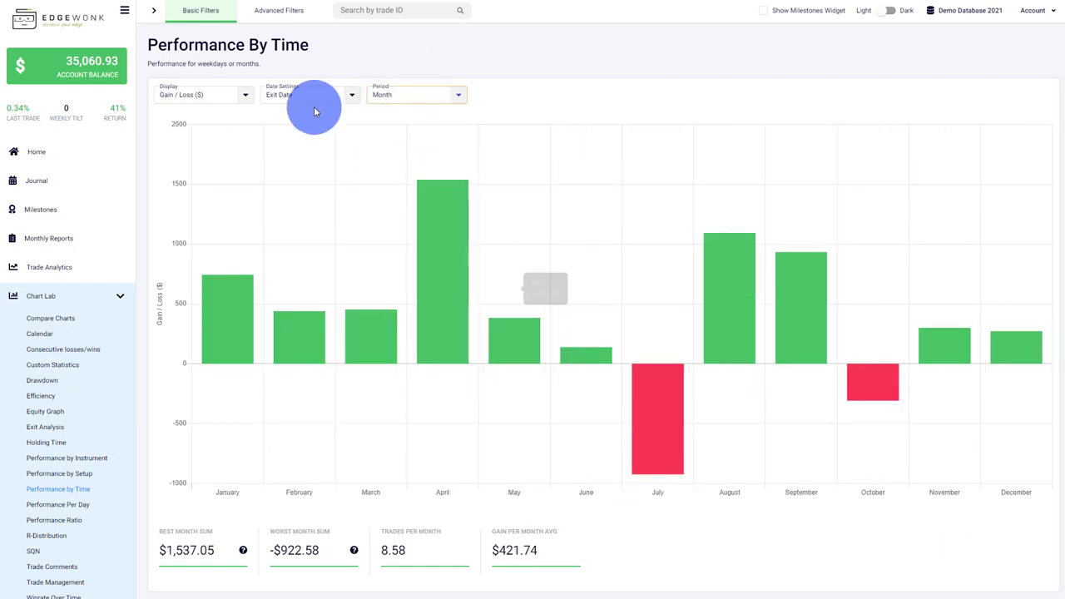
Step: Cycle the Performance Ratio chart through Sortino, Gain To Pain, Profit Factor and finally SQN
click(53, 519)
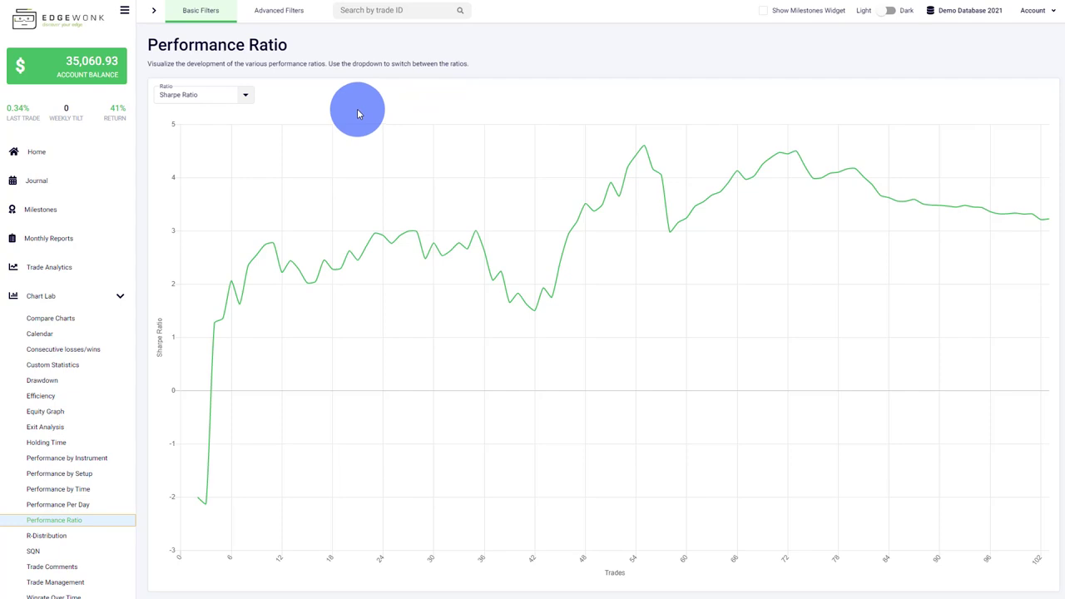
mouse_move(230, 106)
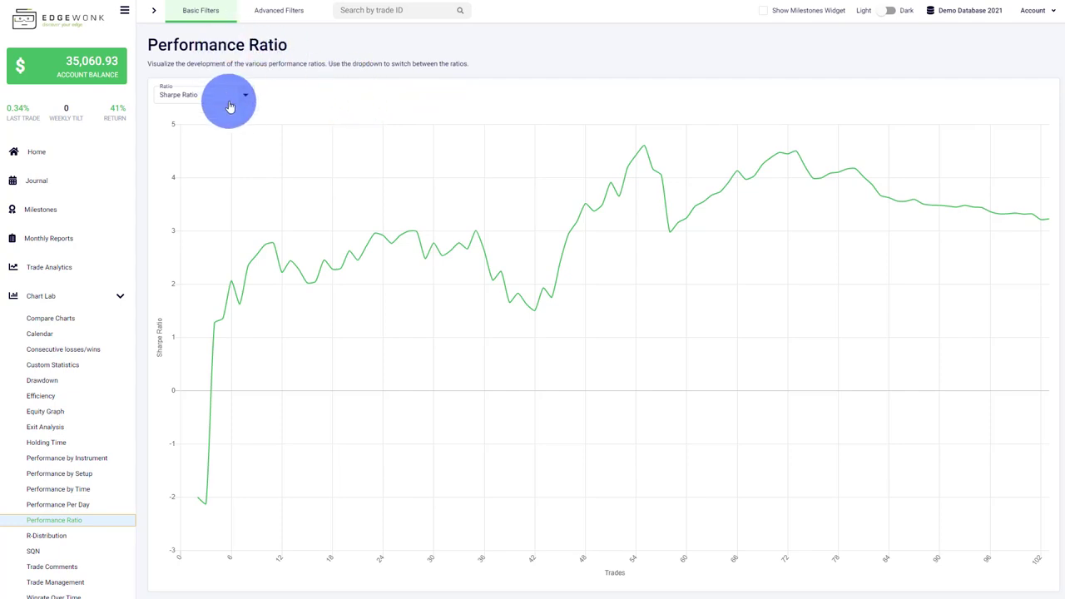
mouse_move(319, 101)
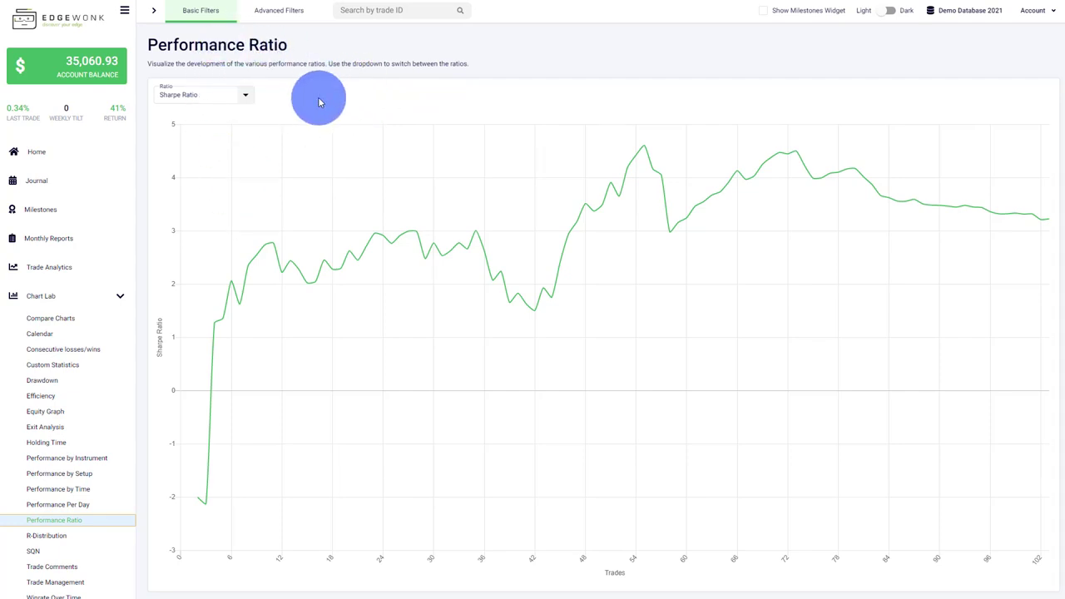
mouse_move(236, 93)
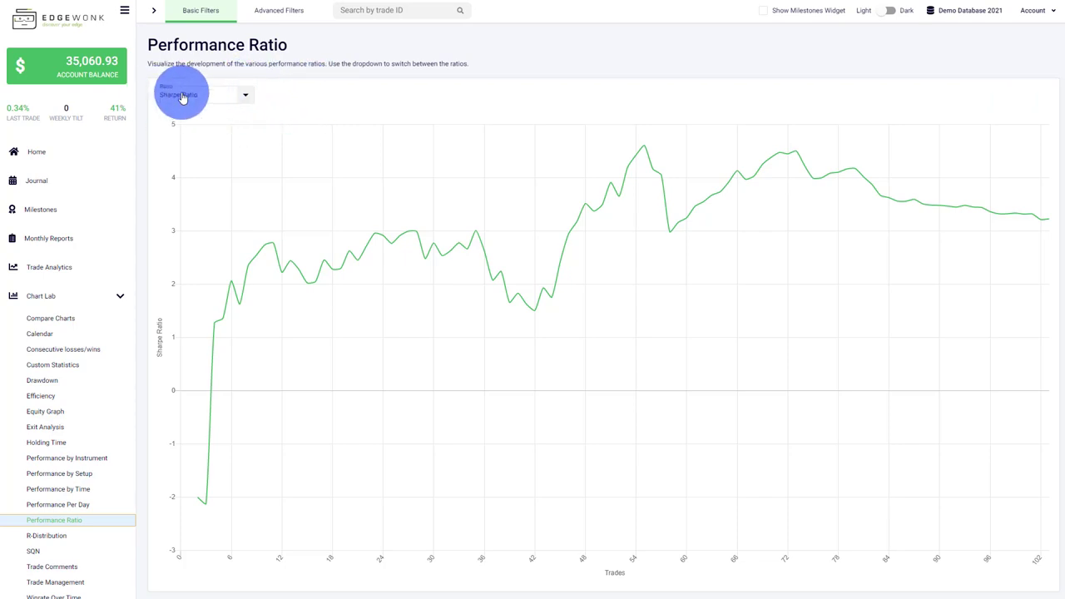
click(203, 93)
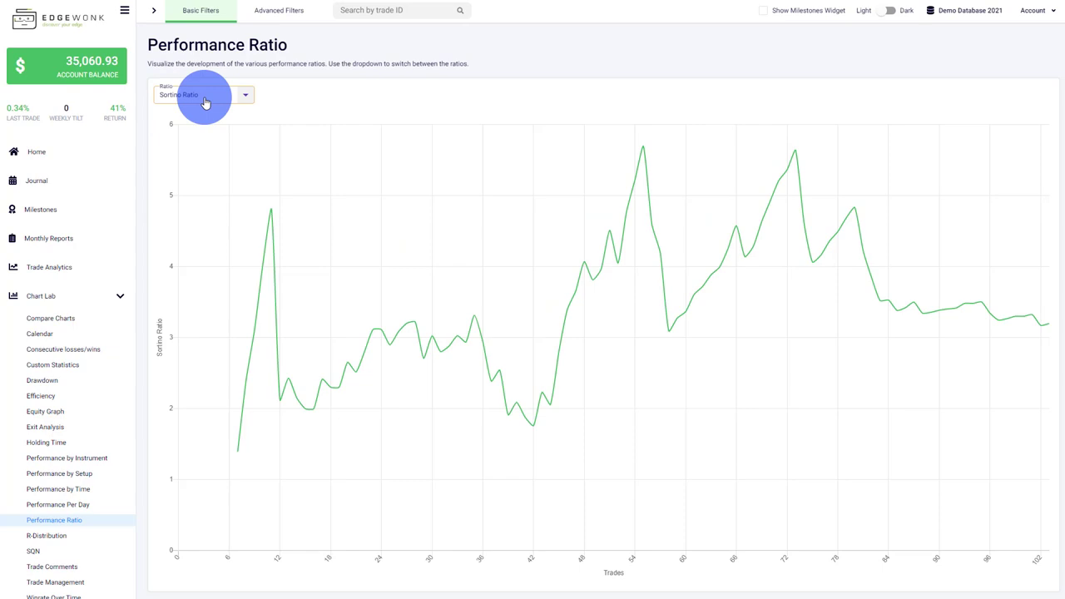
click(203, 93)
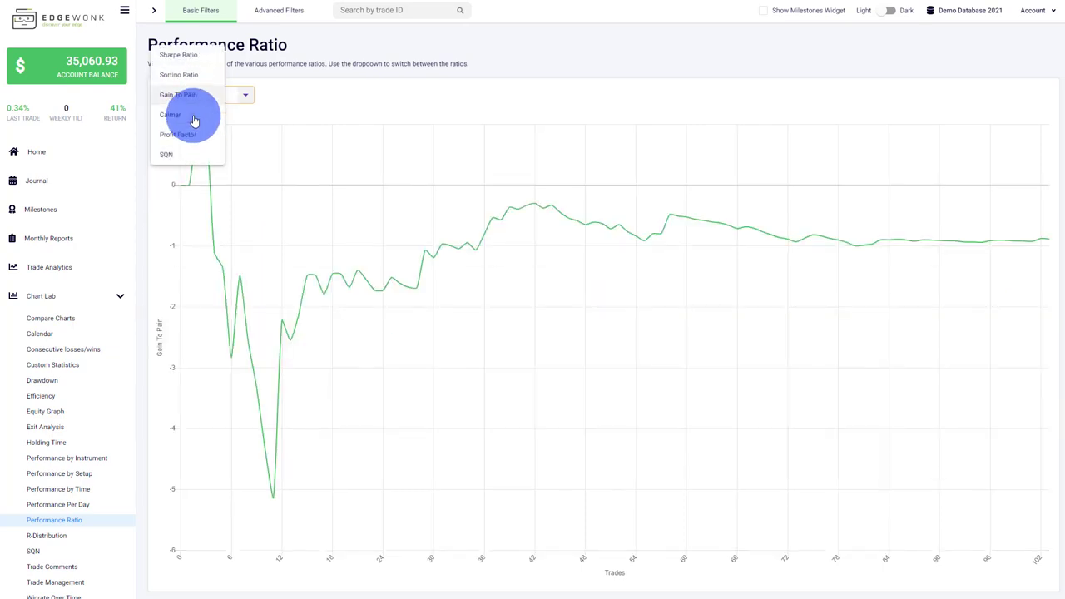
click(176, 93)
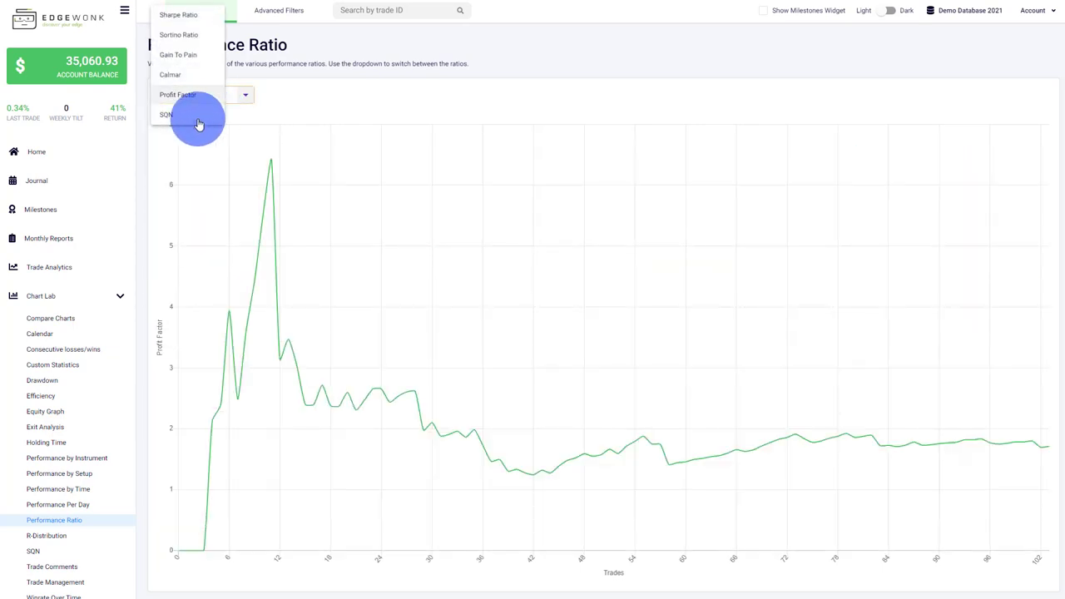
click(166, 113)
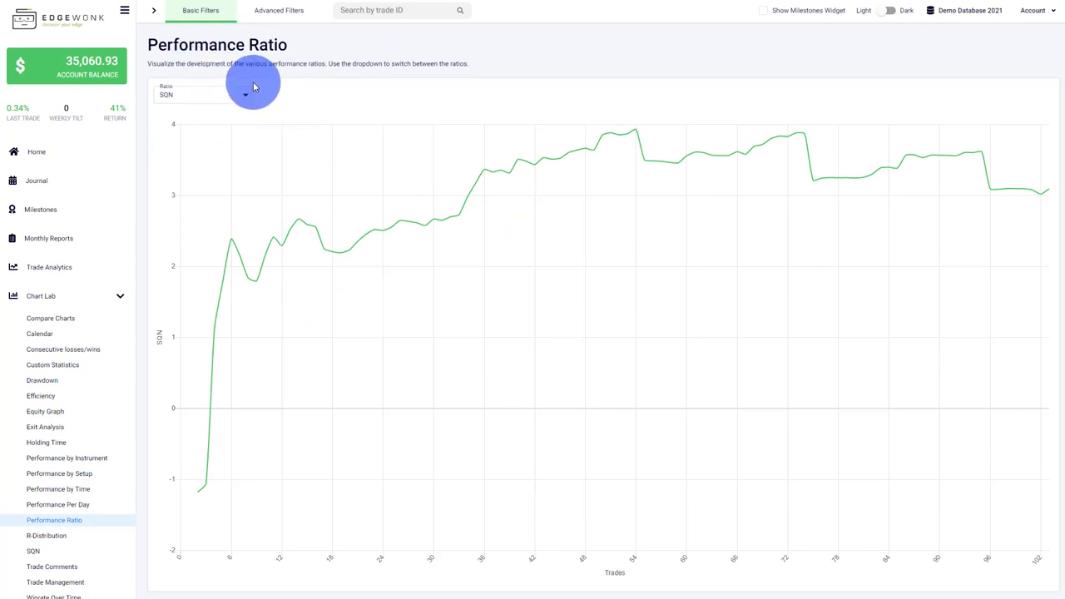
mouse_move(163, 277)
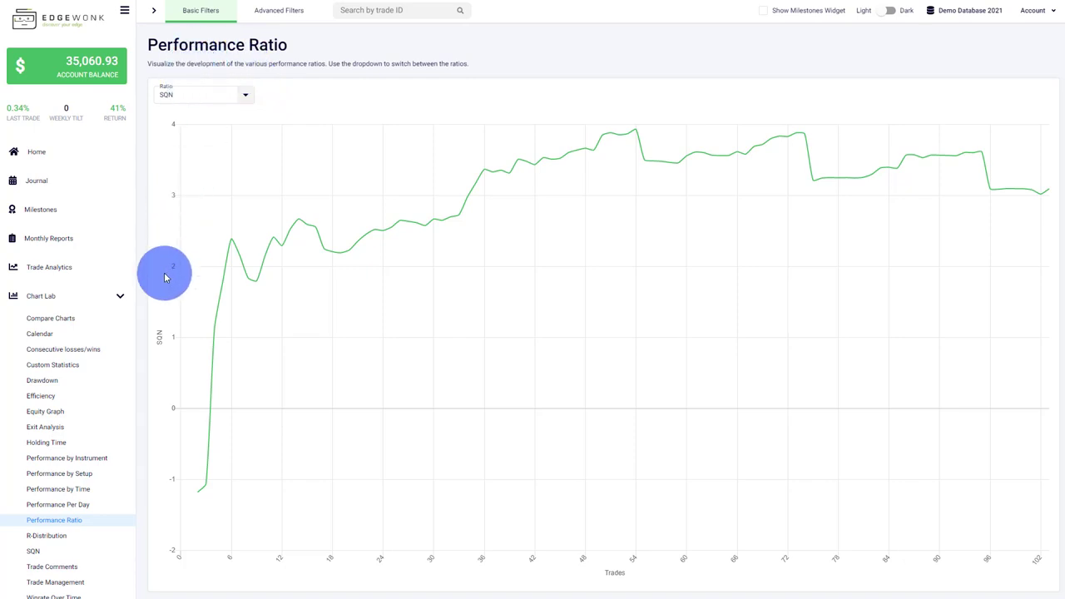
mouse_move(40, 210)
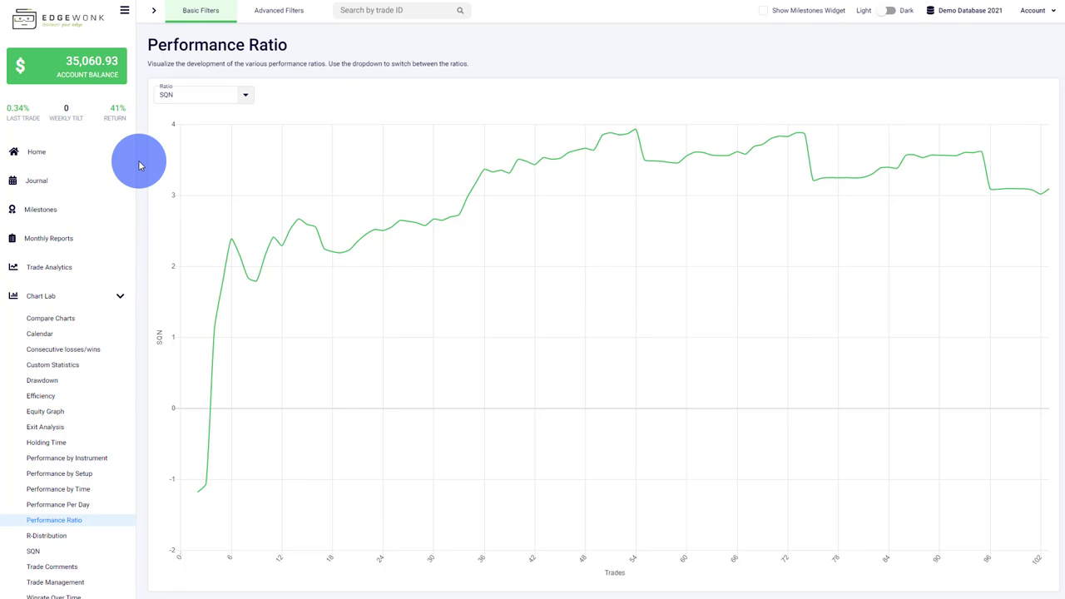
Step: View the R Distribution histogram, then move on to the Trade Comments chart
click(47, 536)
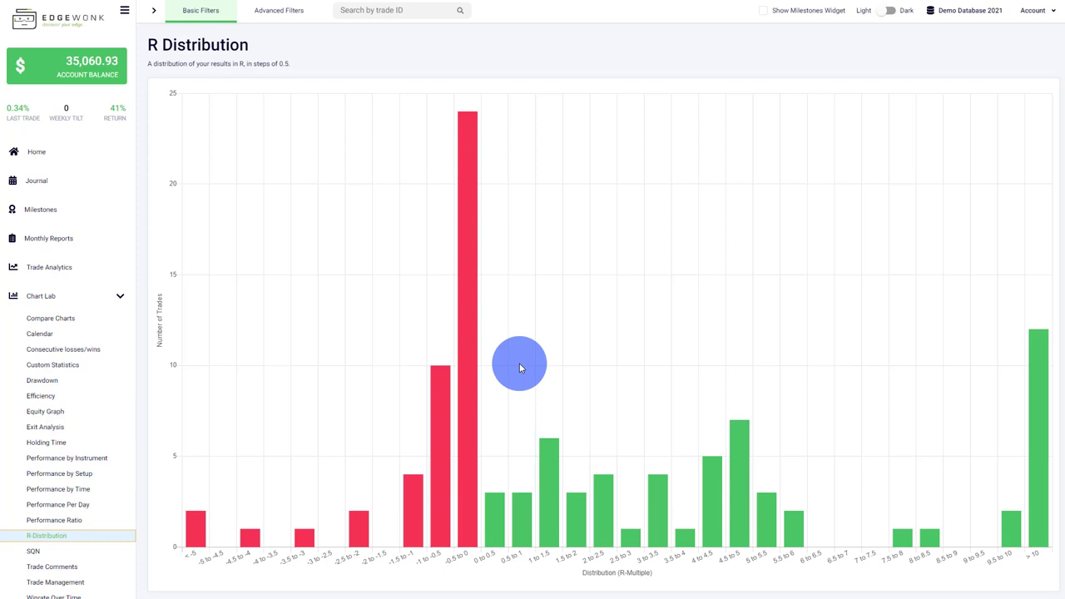
mouse_move(512, 364)
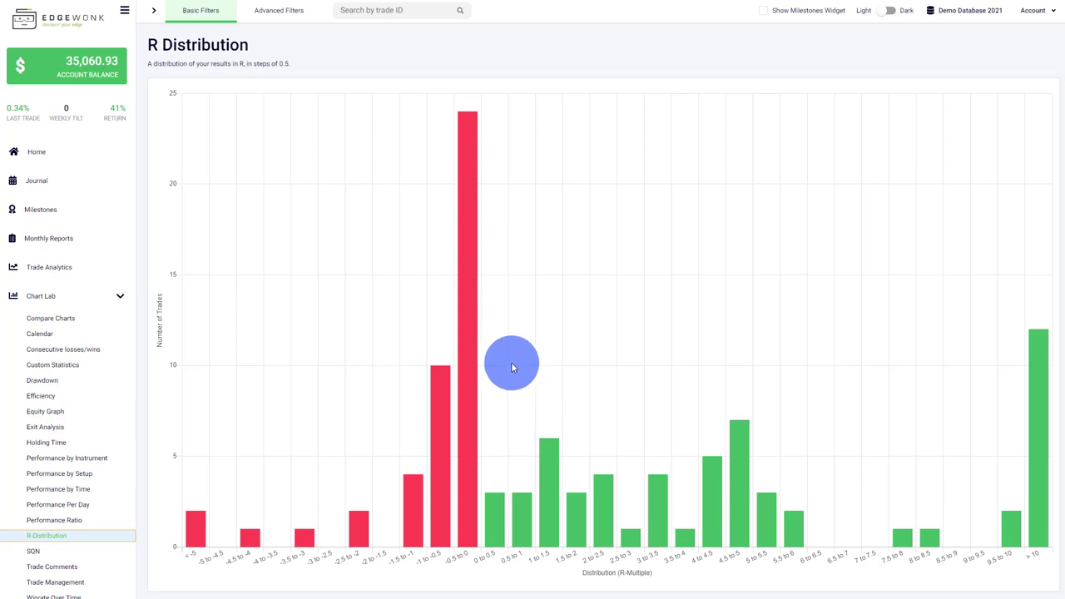
mouse_move(548, 532)
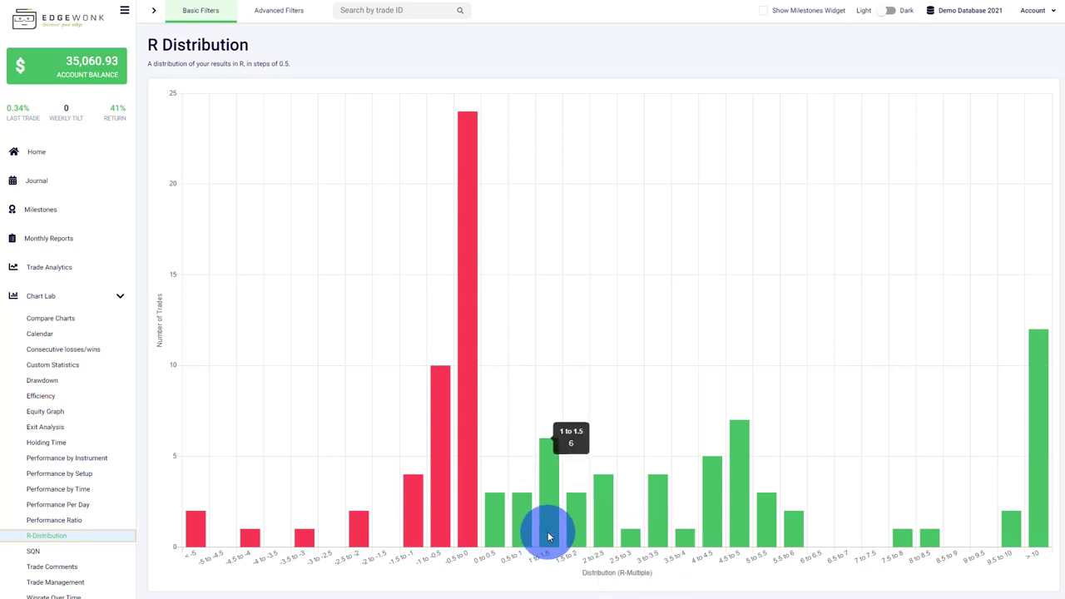
mouse_move(550, 543)
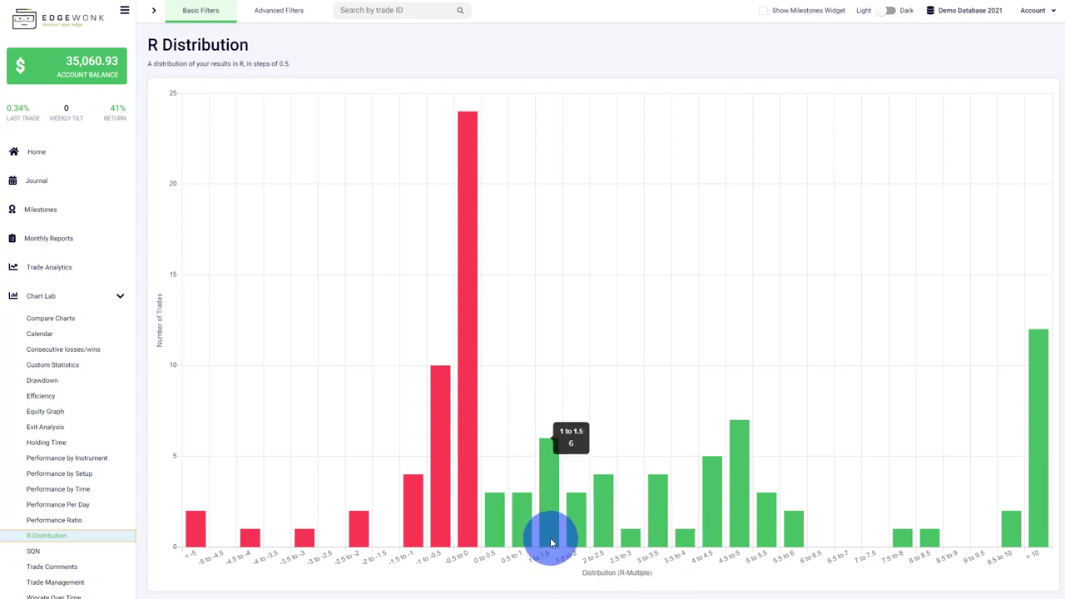
mouse_move(497, 540)
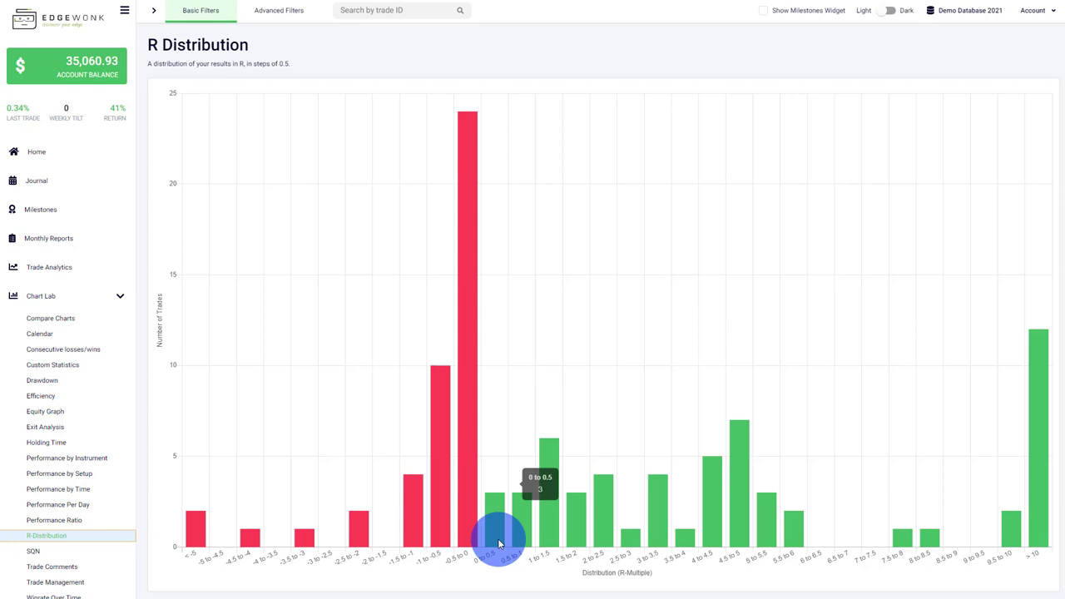
mouse_move(498, 529)
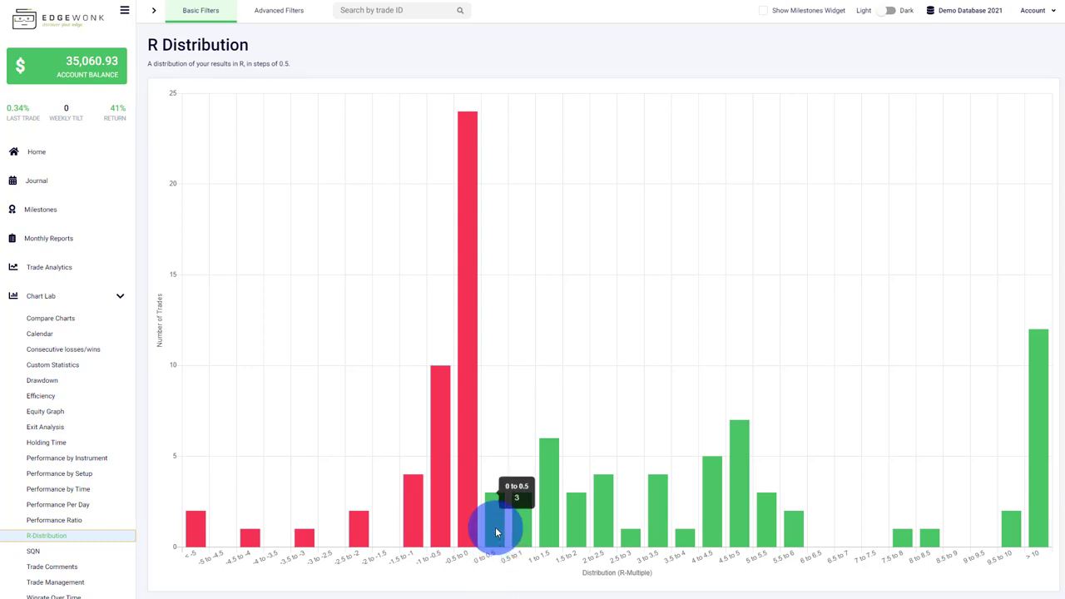
mouse_move(496, 515)
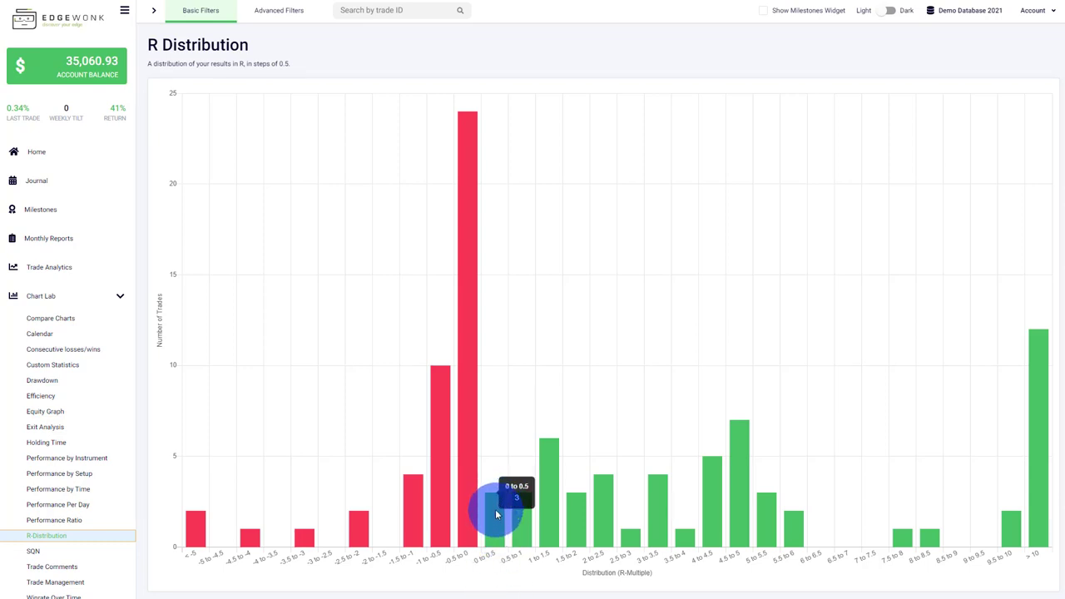
mouse_move(466, 513)
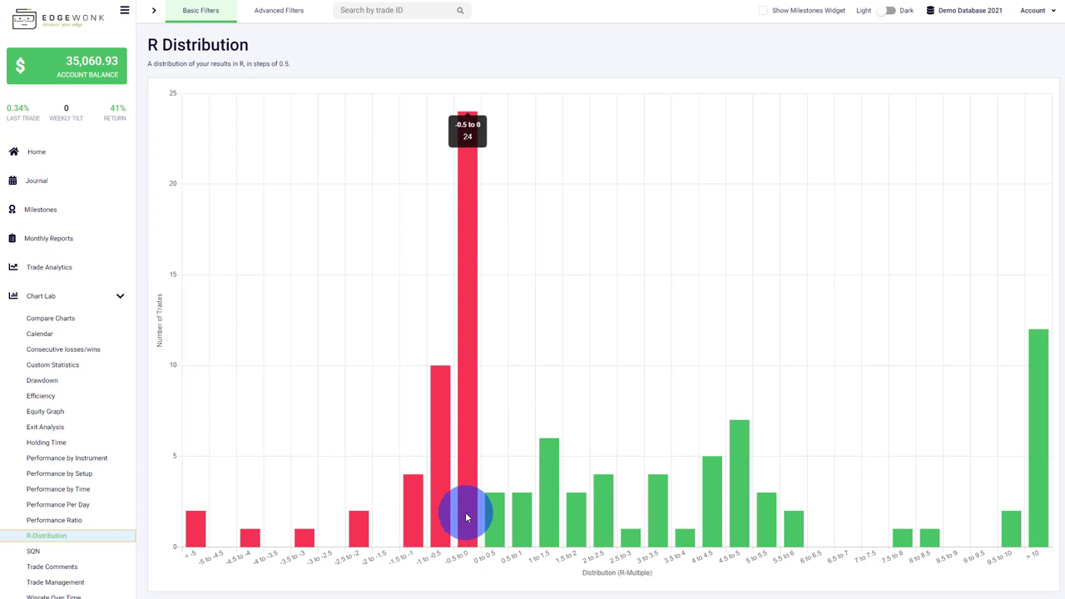
mouse_move(695, 431)
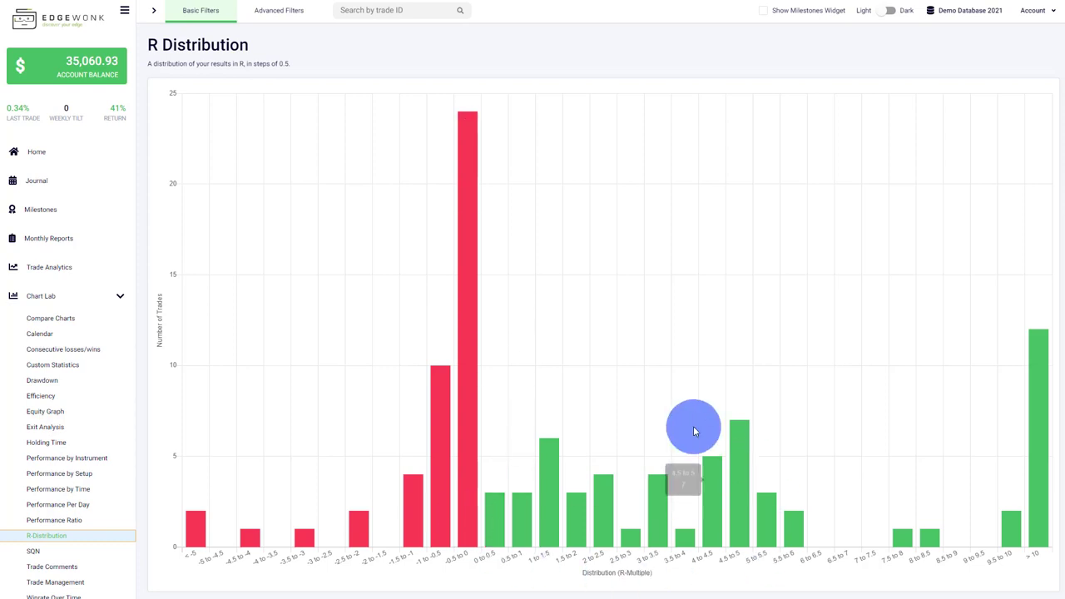
mouse_move(476, 573)
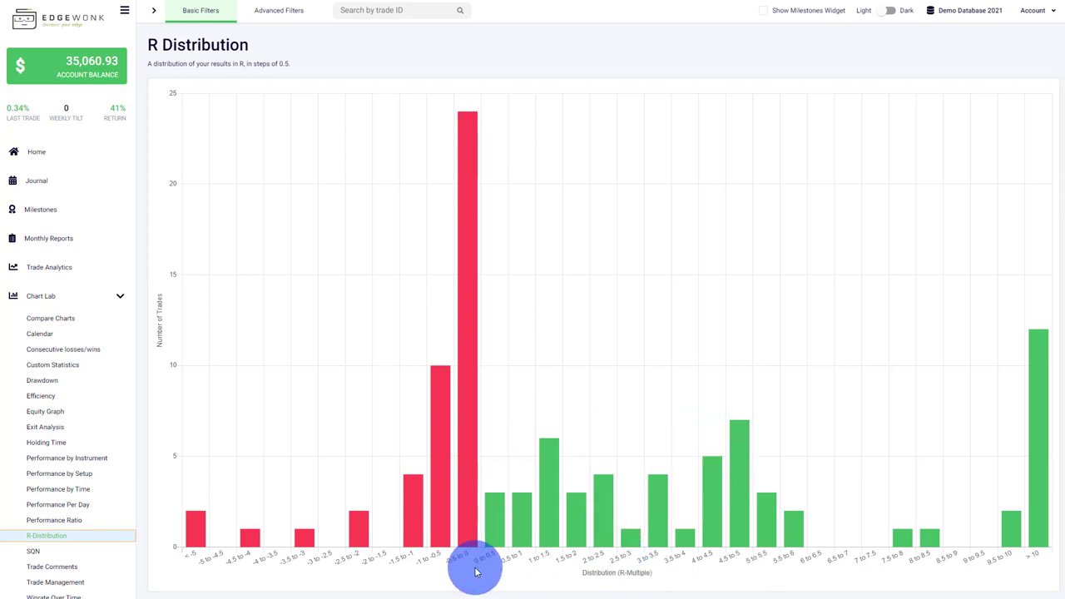
click(51, 420)
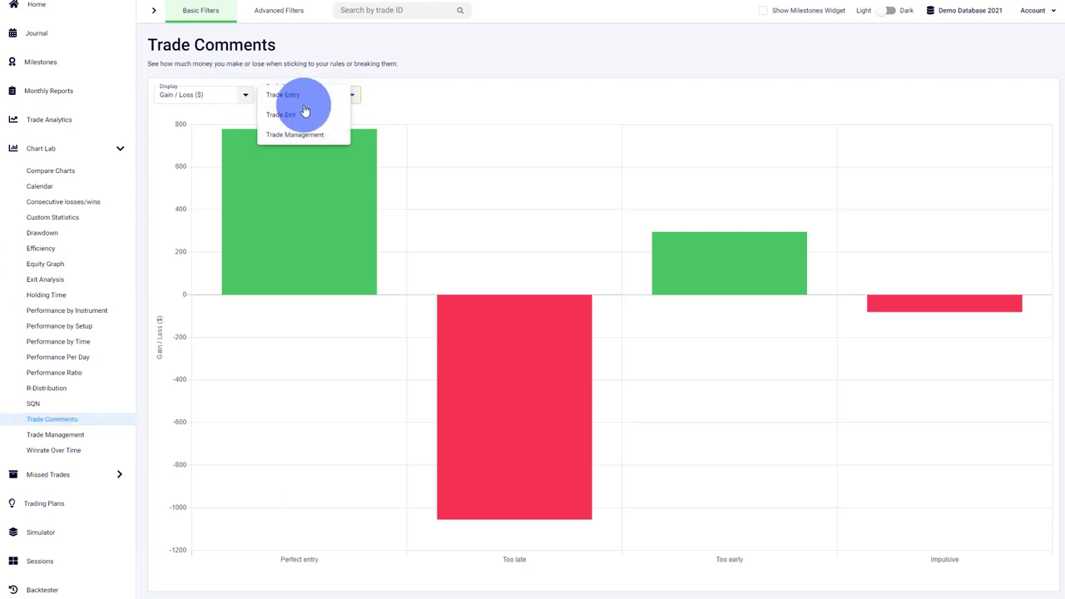
Step: Break the Trade Comments gain/loss down by Trade Entry comments
click(283, 93)
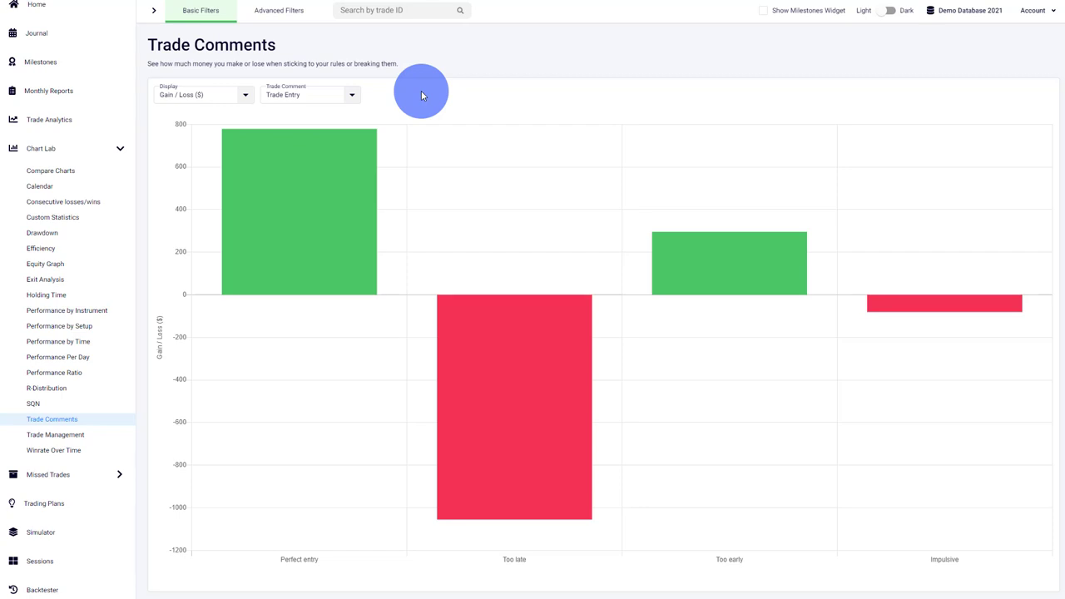
mouse_move(408, 257)
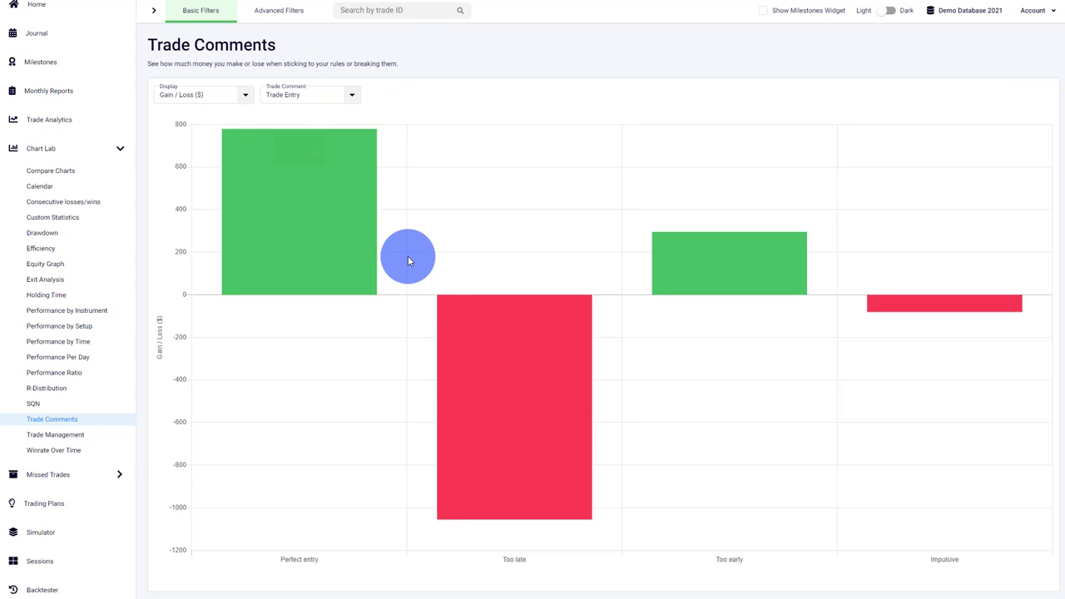
mouse_move(215, 441)
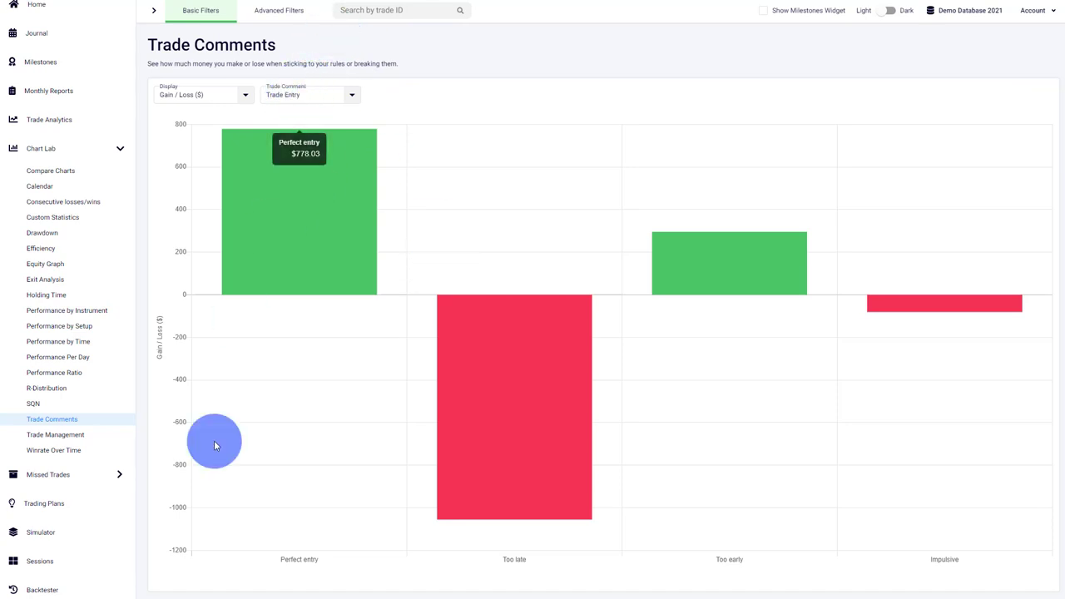
mouse_move(289, 569)
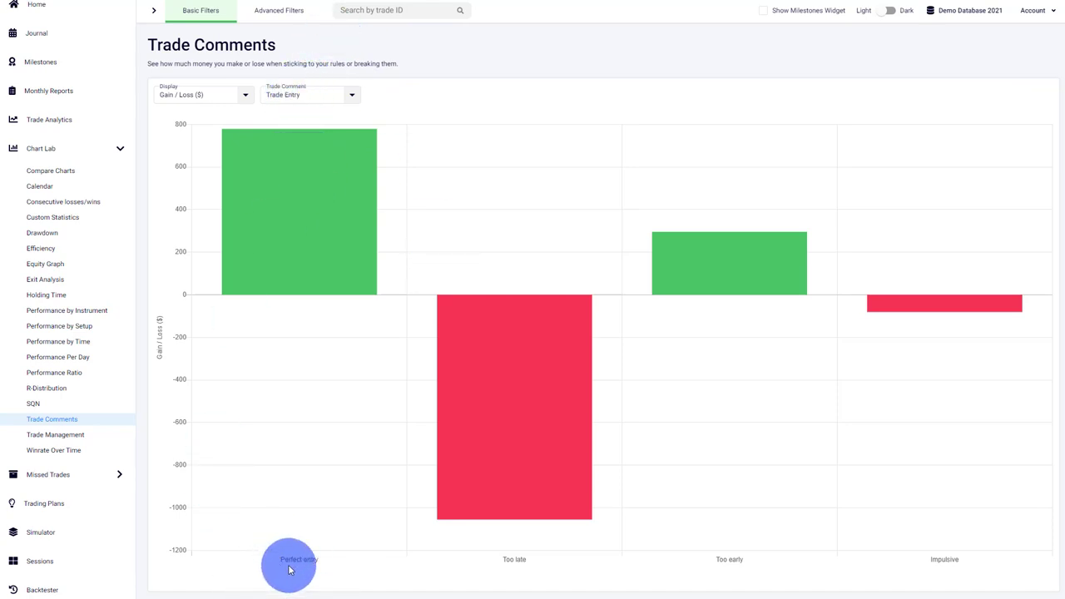
mouse_move(513, 562)
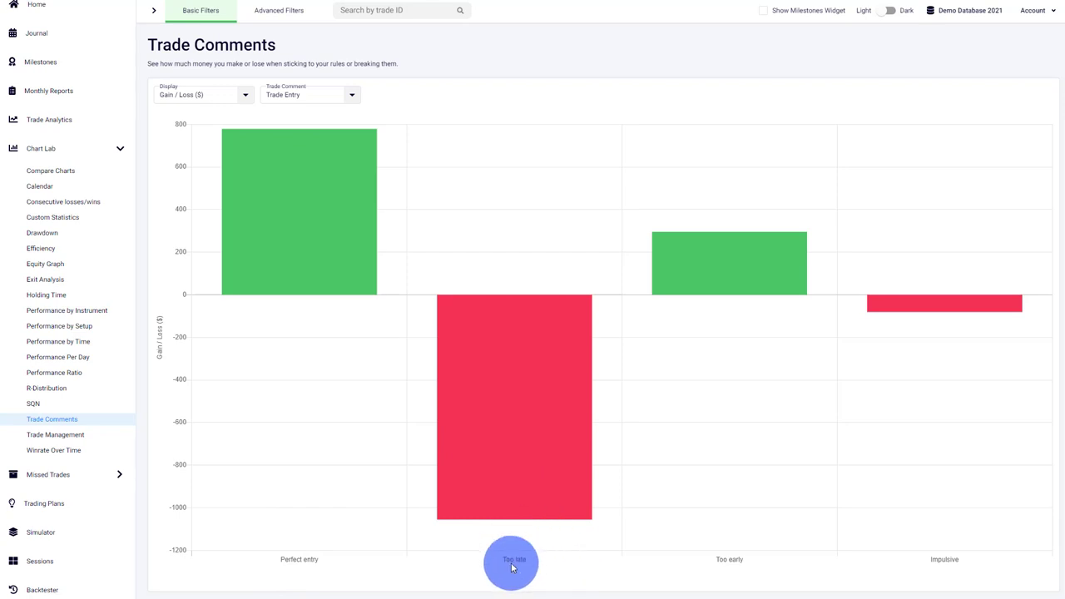
mouse_move(1015, 564)
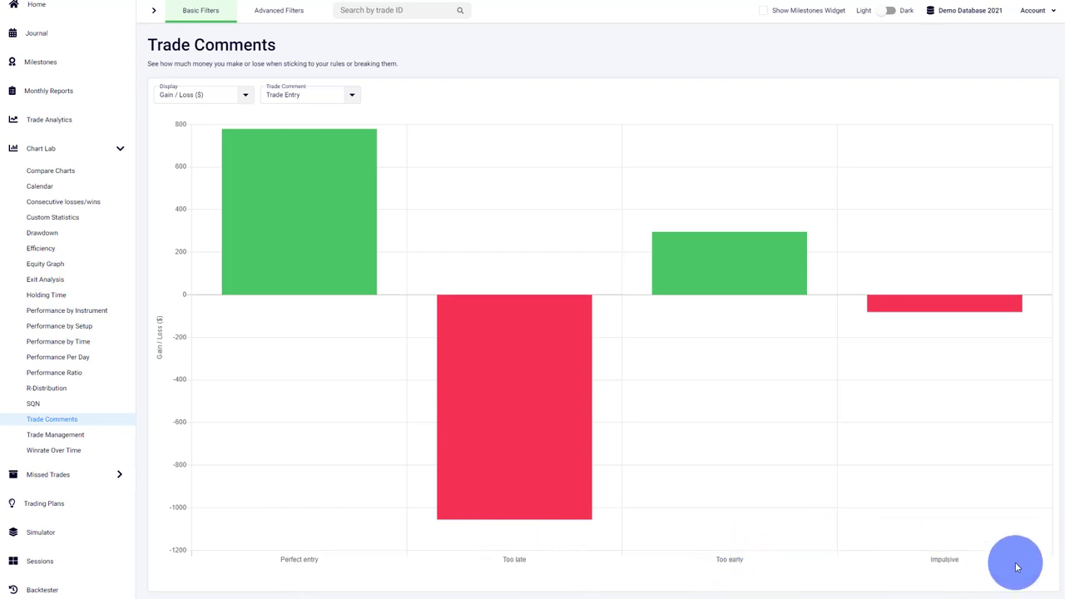
mouse_move(243, 167)
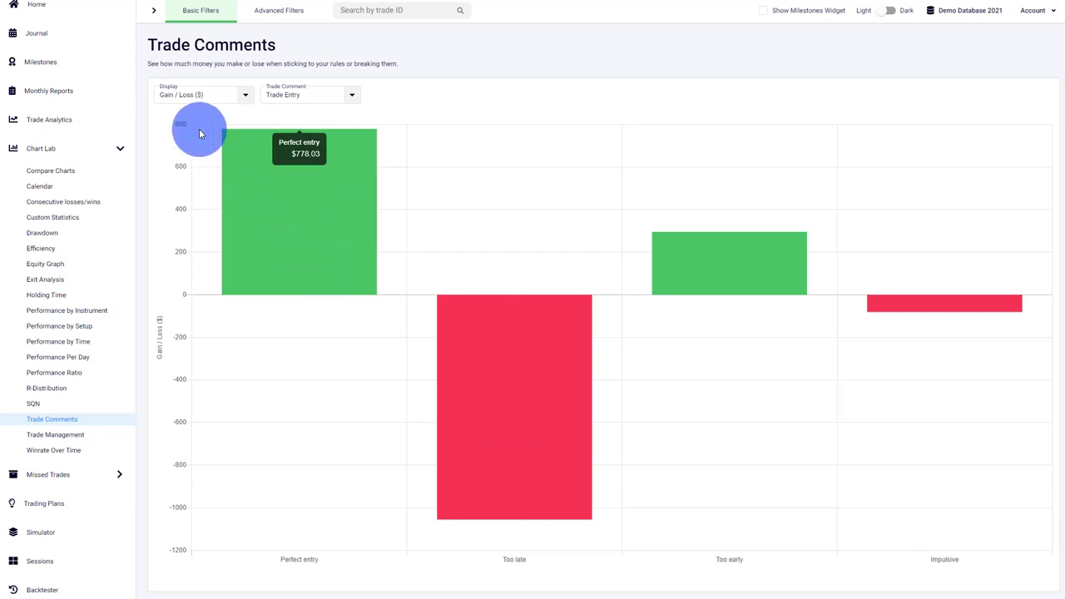
Step: Show Trade Comments as Percentage (%) by Trade Management, then move to the Trade Management chart
click(199, 93)
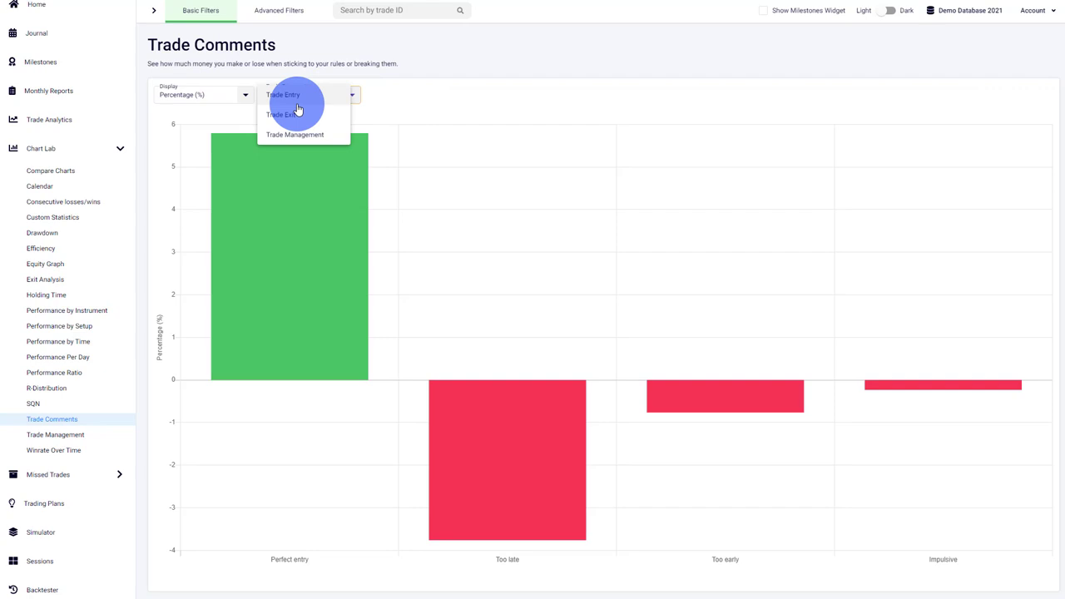
mouse_move(296, 117)
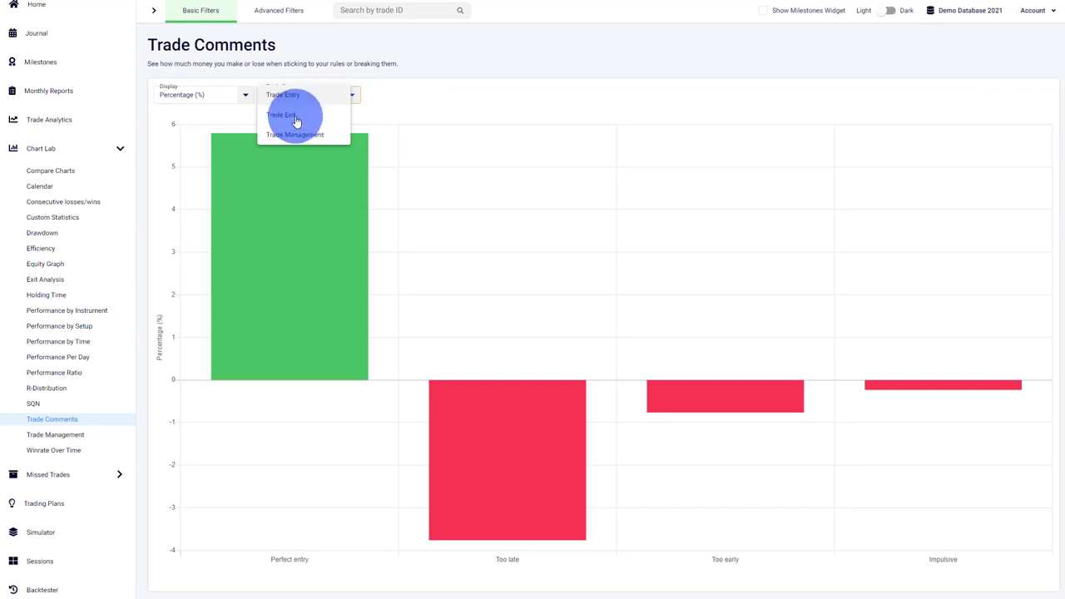
click(283, 115)
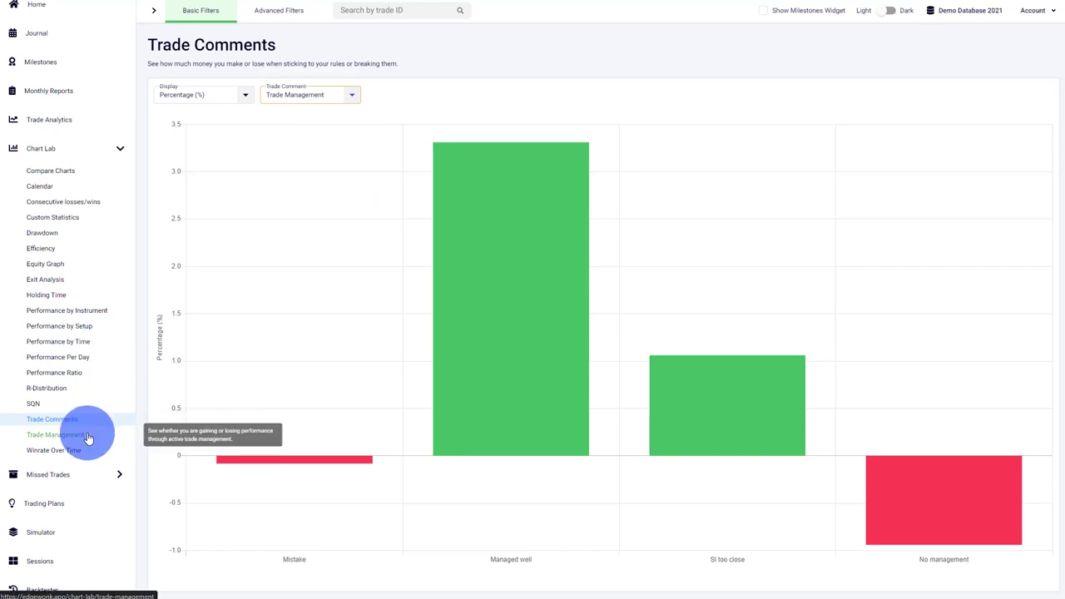
click(56, 434)
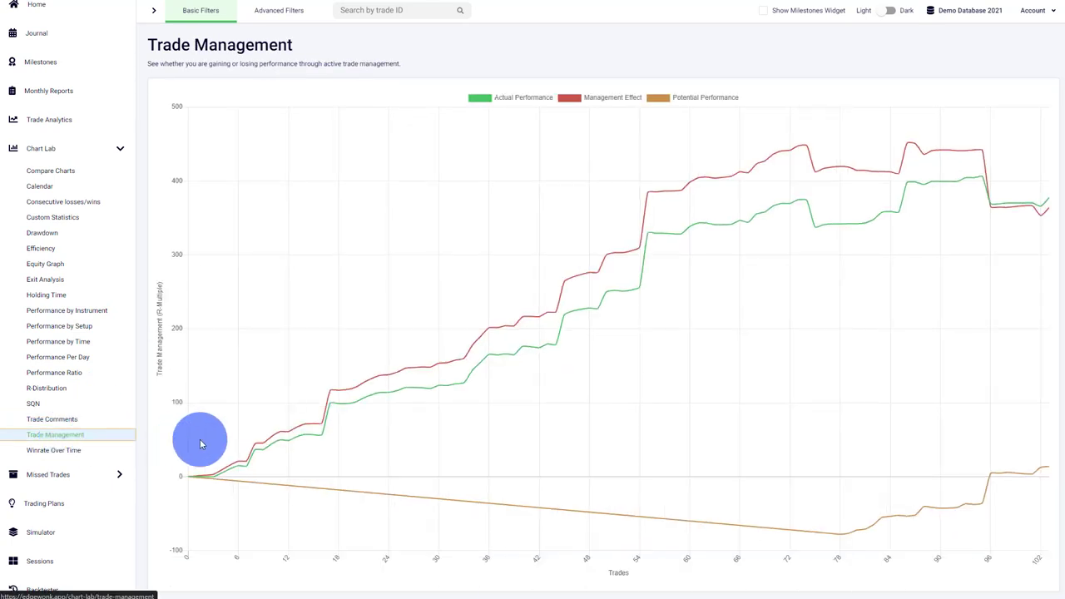
mouse_move(290, 293)
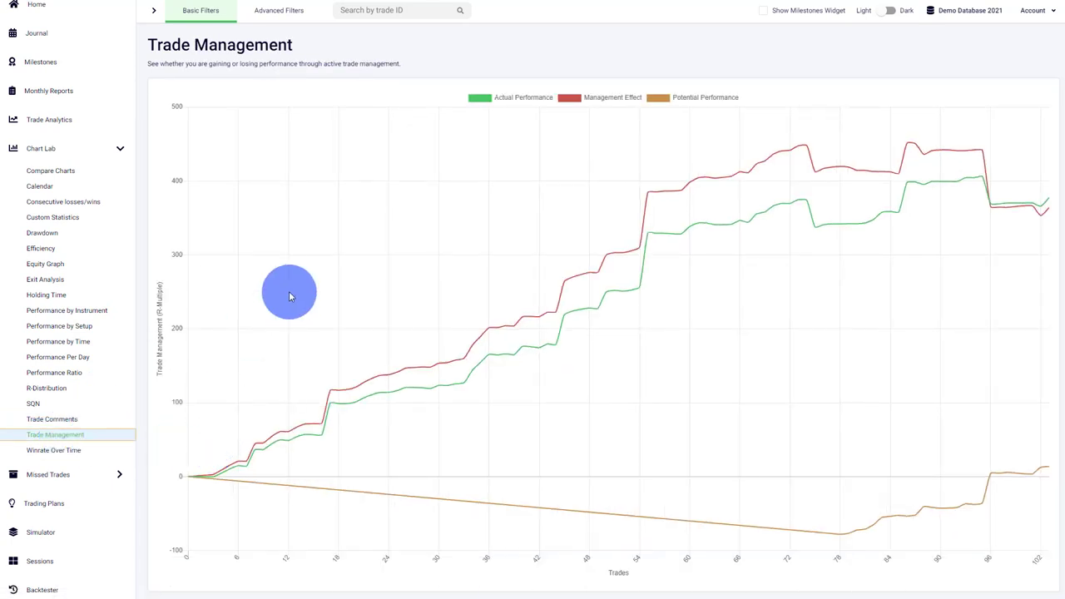
mouse_move(424, 243)
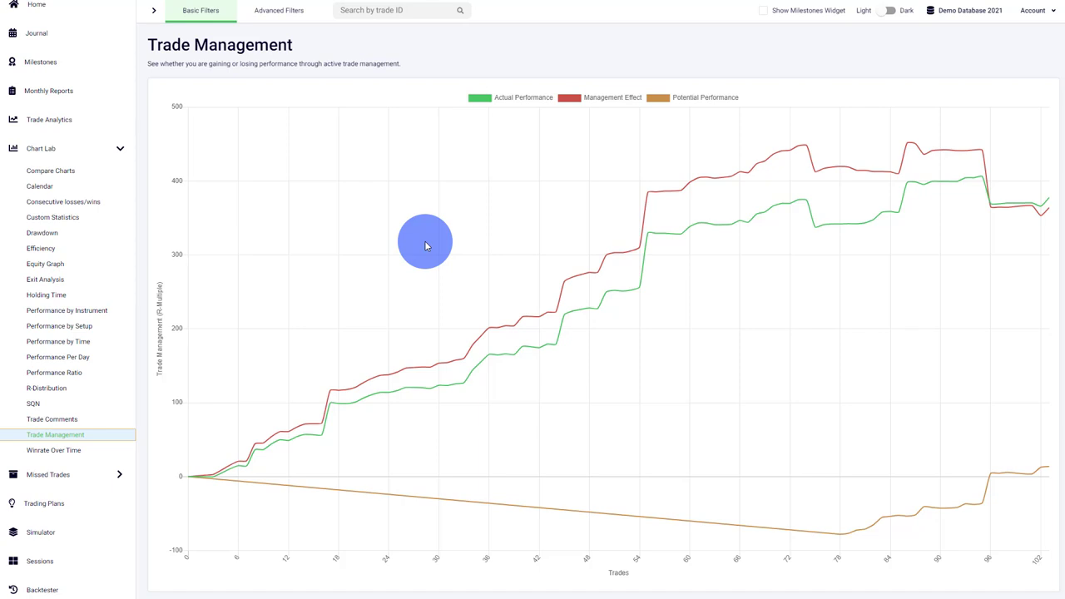
mouse_move(722, 232)
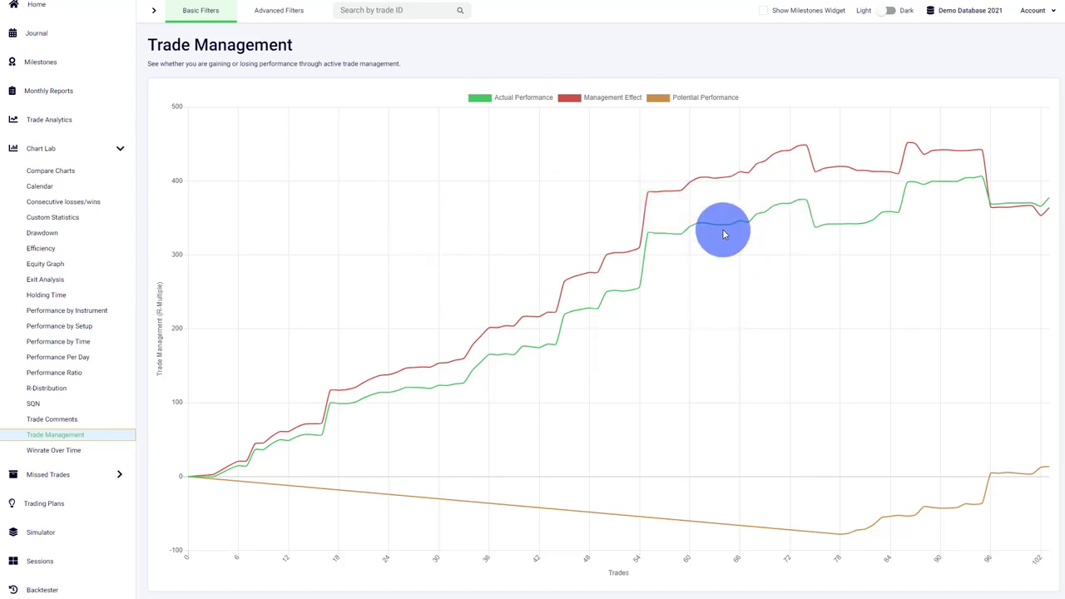
mouse_move(782, 514)
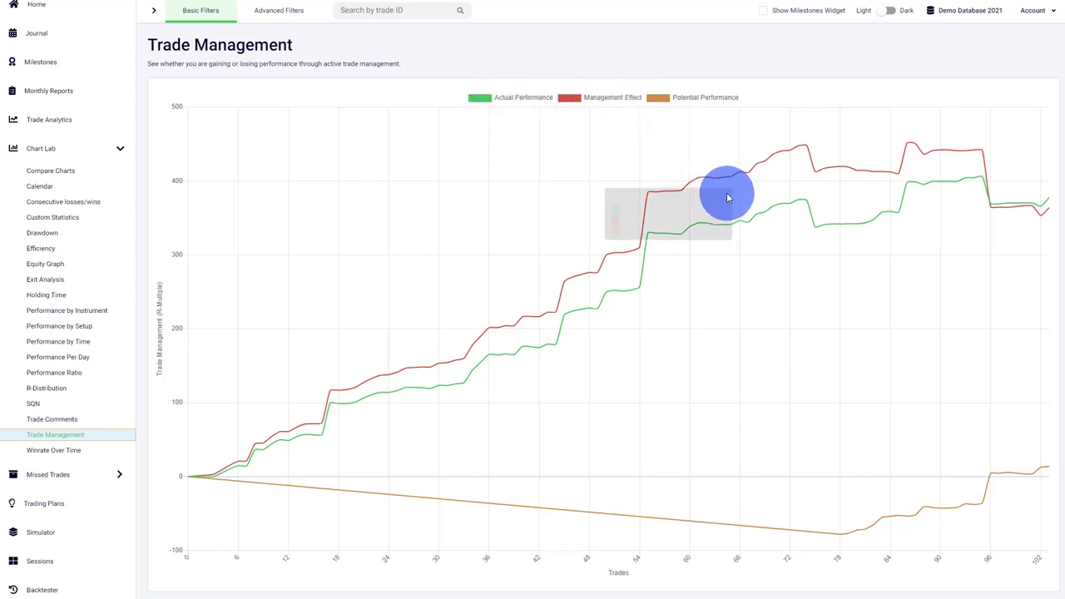
mouse_move(832, 536)
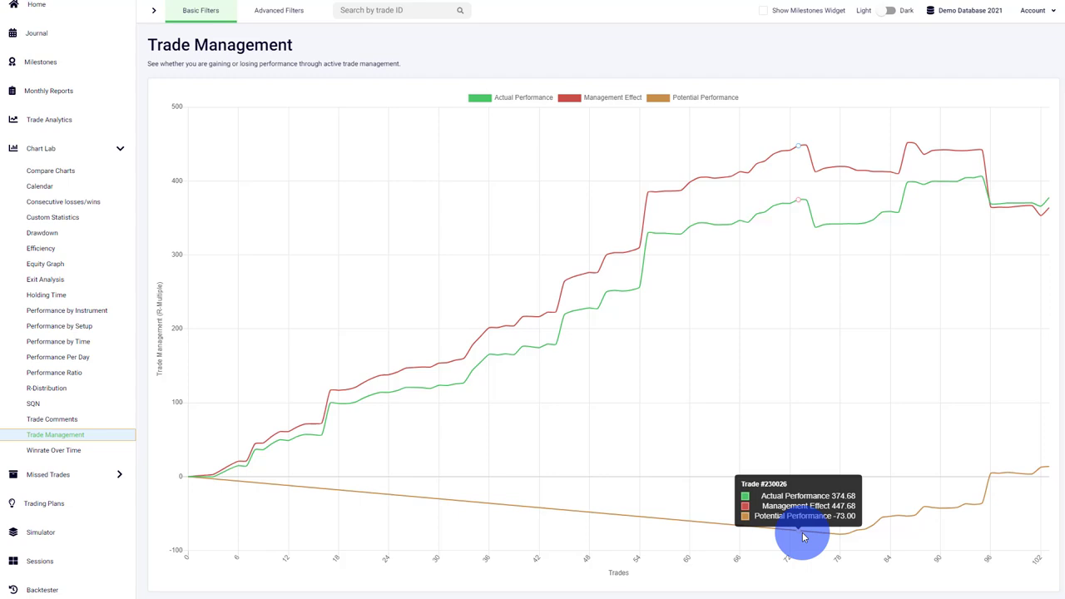
mouse_move(752, 187)
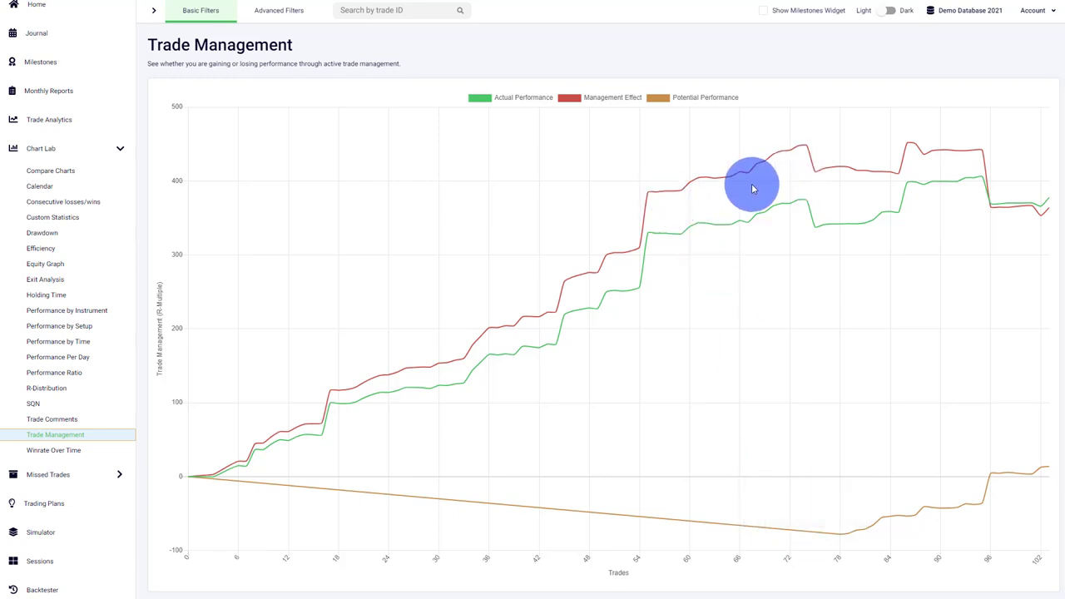
mouse_move(749, 183)
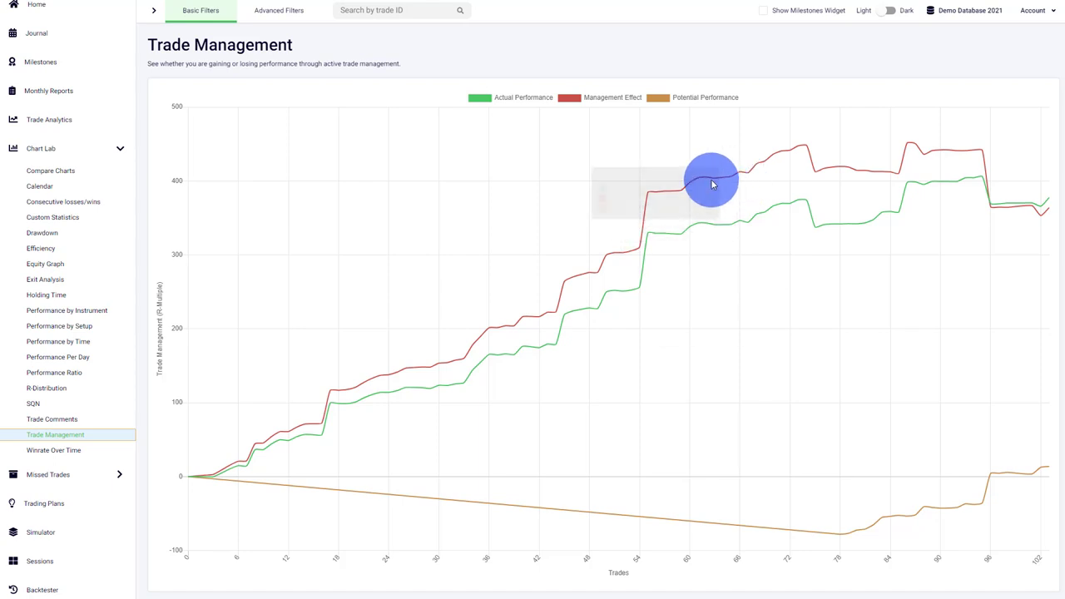
mouse_move(815, 534)
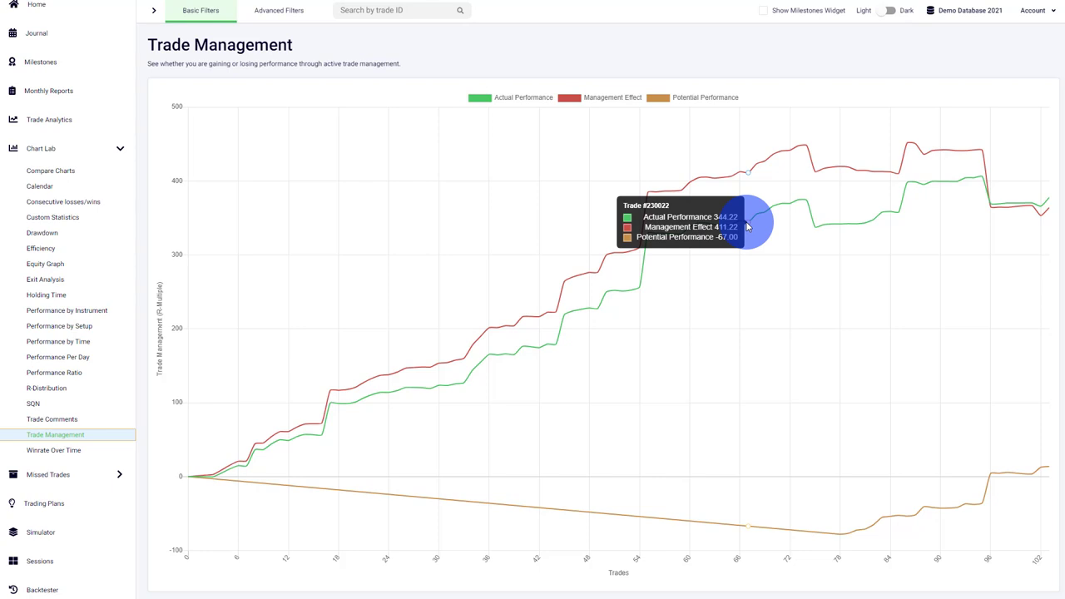
Step: Return briefly to Trade Comments, then bring up the Winrate Over Time chart
click(51, 419)
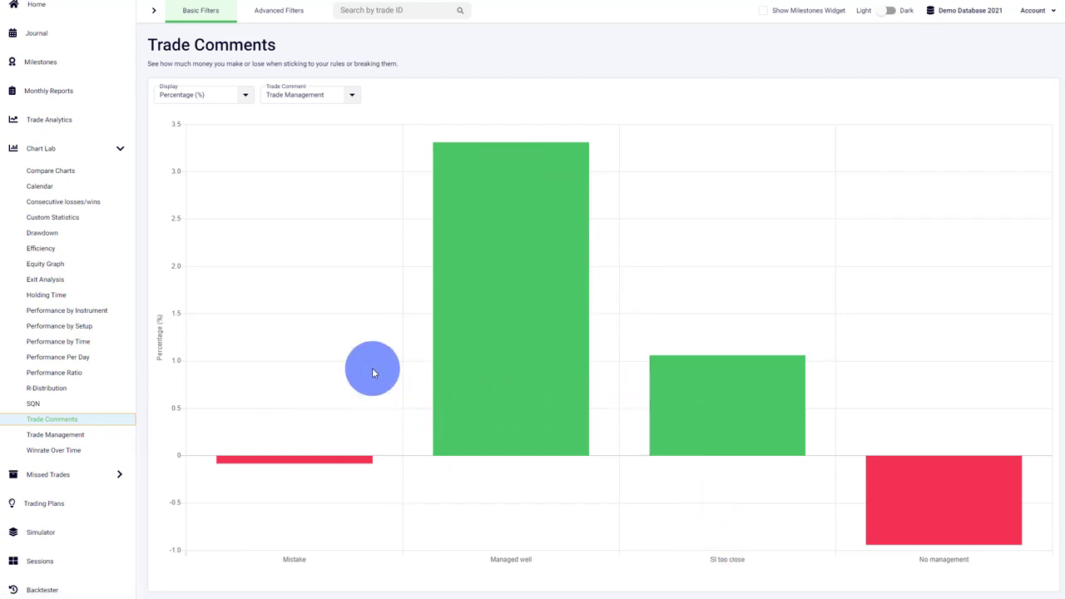
click(53, 450)
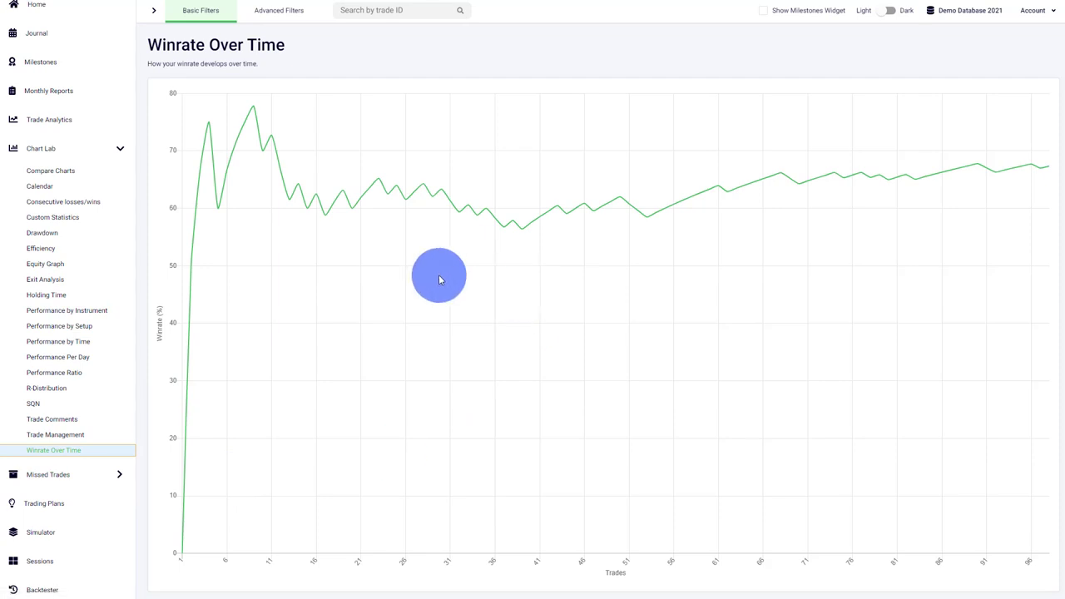
mouse_move(429, 192)
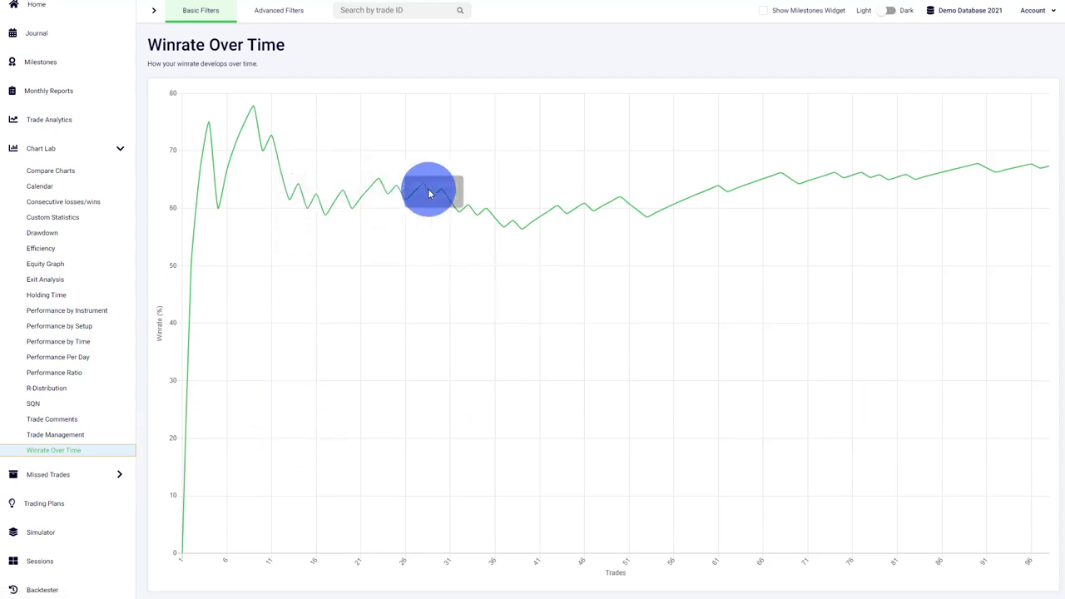
mouse_move(652, 218)
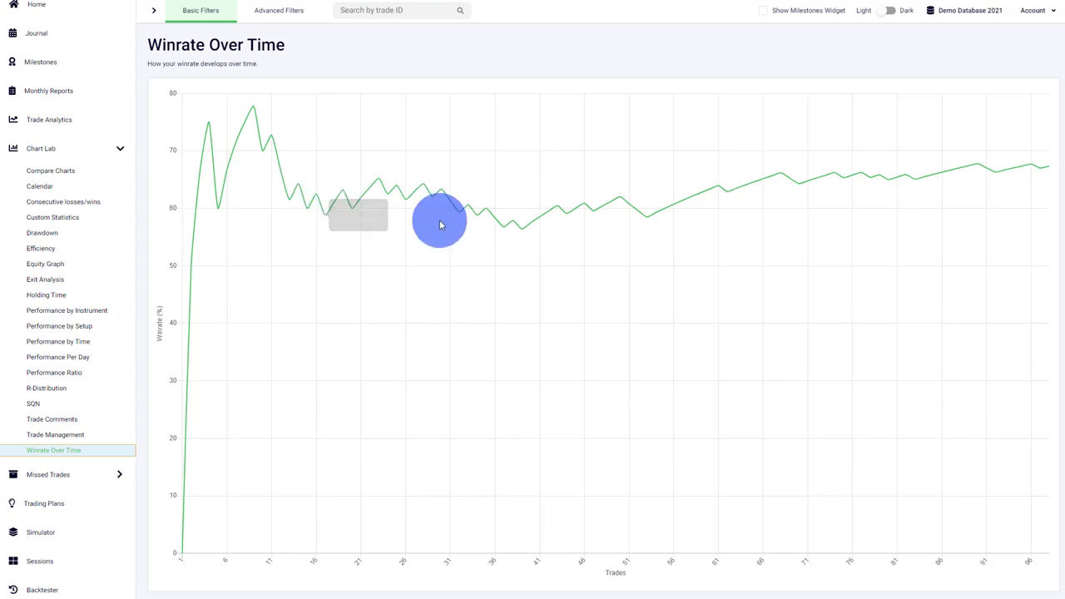
mouse_move(878, 172)
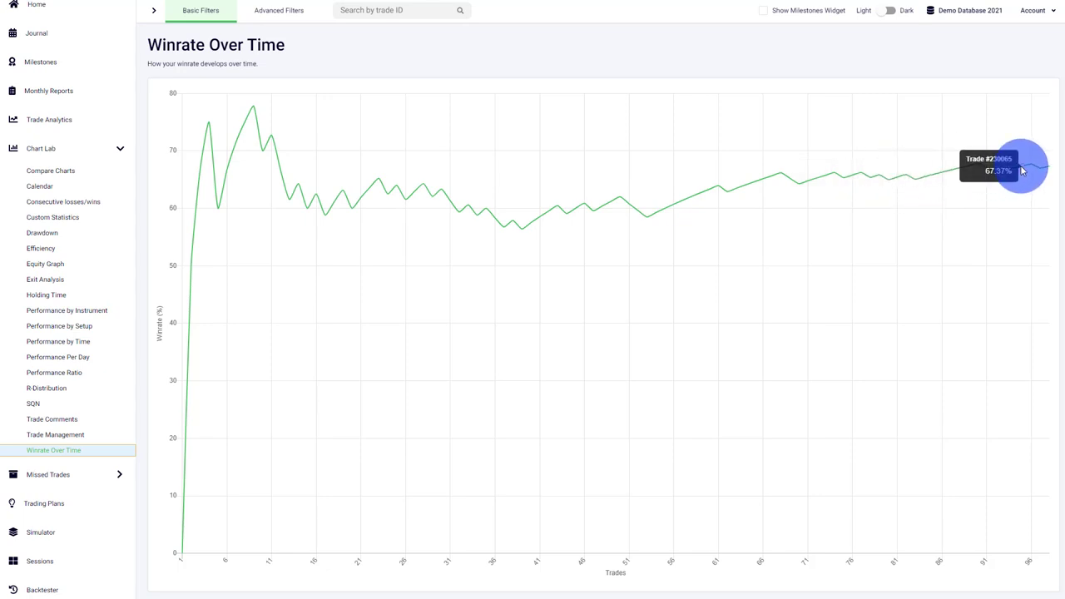
mouse_move(1046, 166)
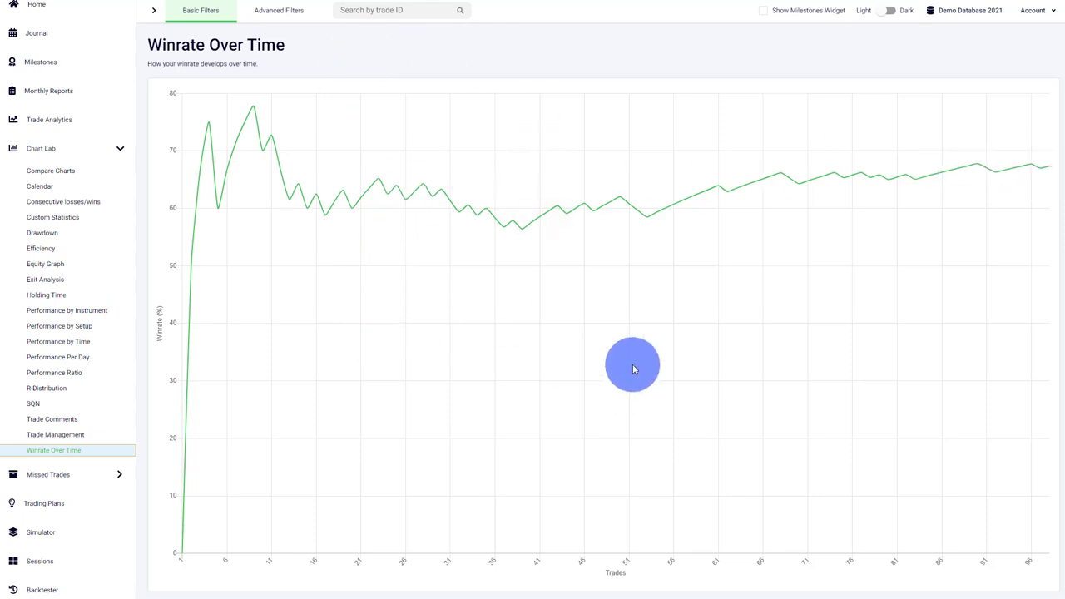
mouse_move(399, 150)
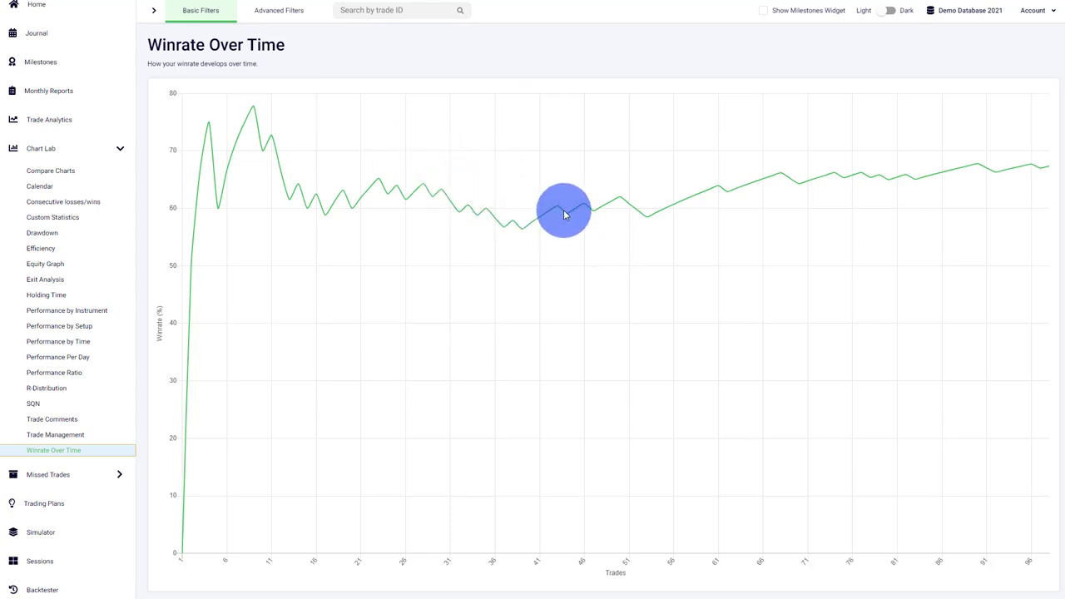
mouse_move(565, 208)
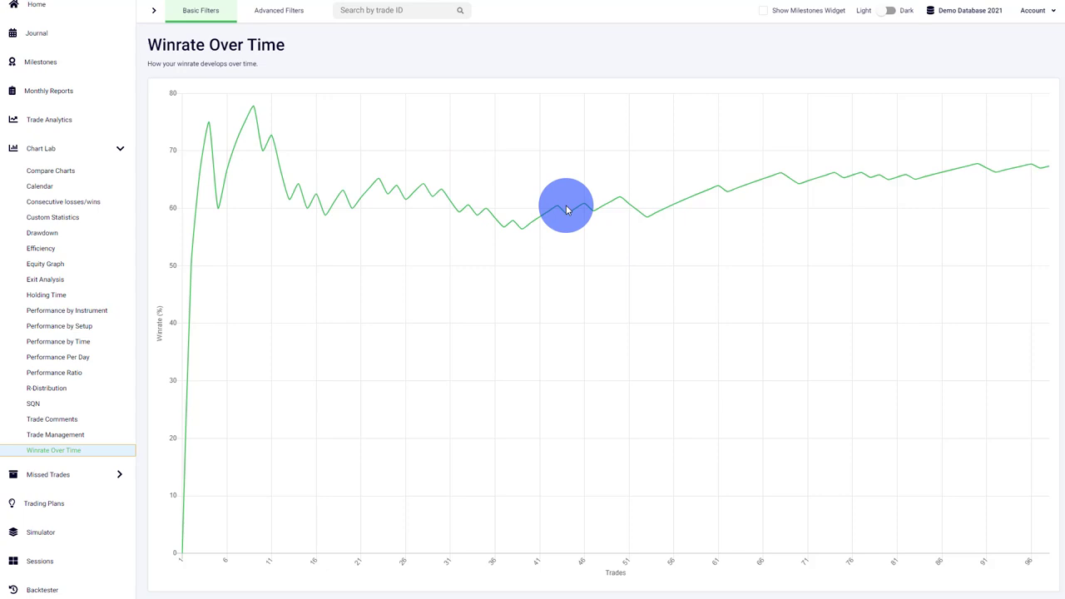
mouse_move(565, 187)
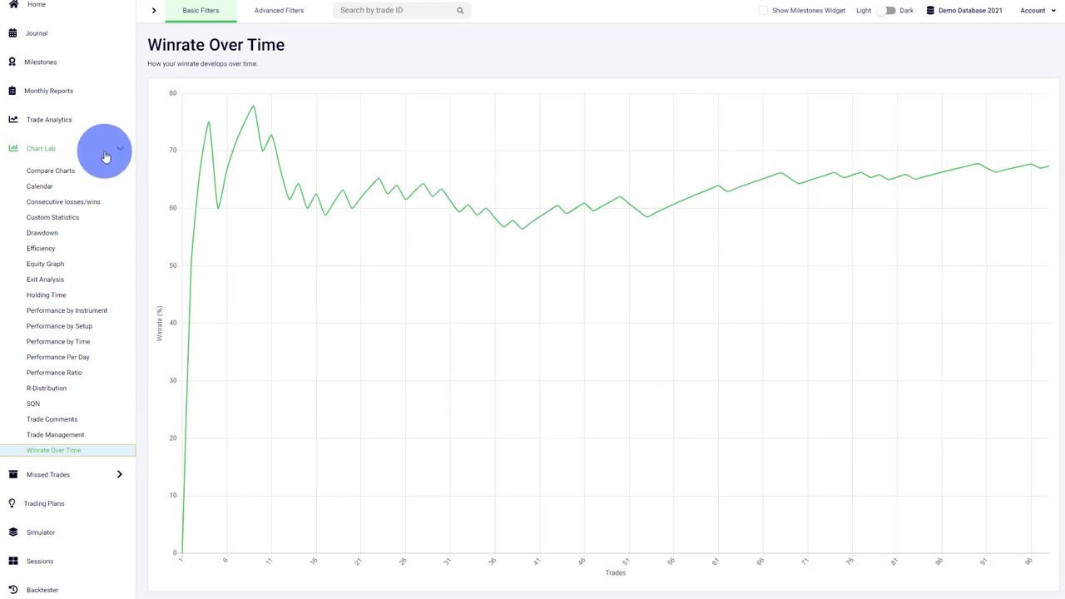
mouse_move(107, 156)
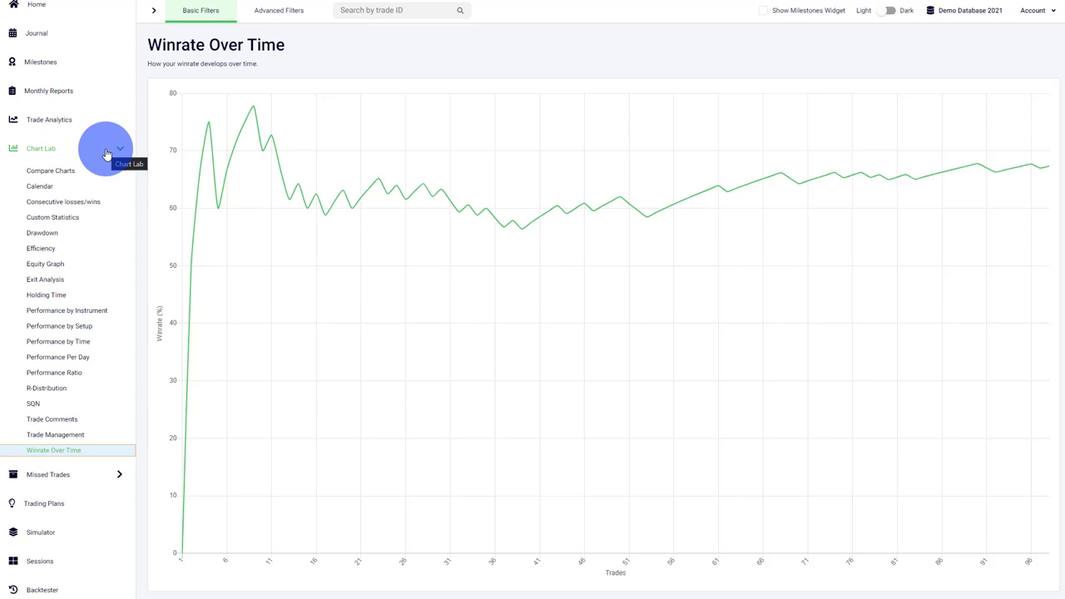